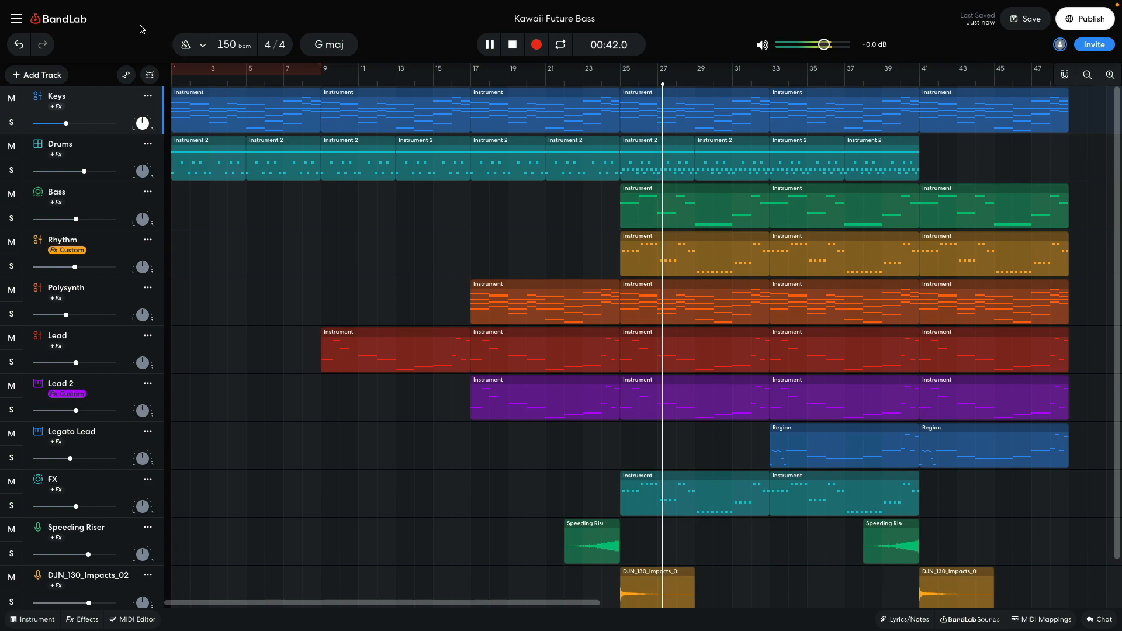
Open the new Kawaii Future Bass project and set its key to G major.
{"action": "double_click", "coordinate": [844, 446]}
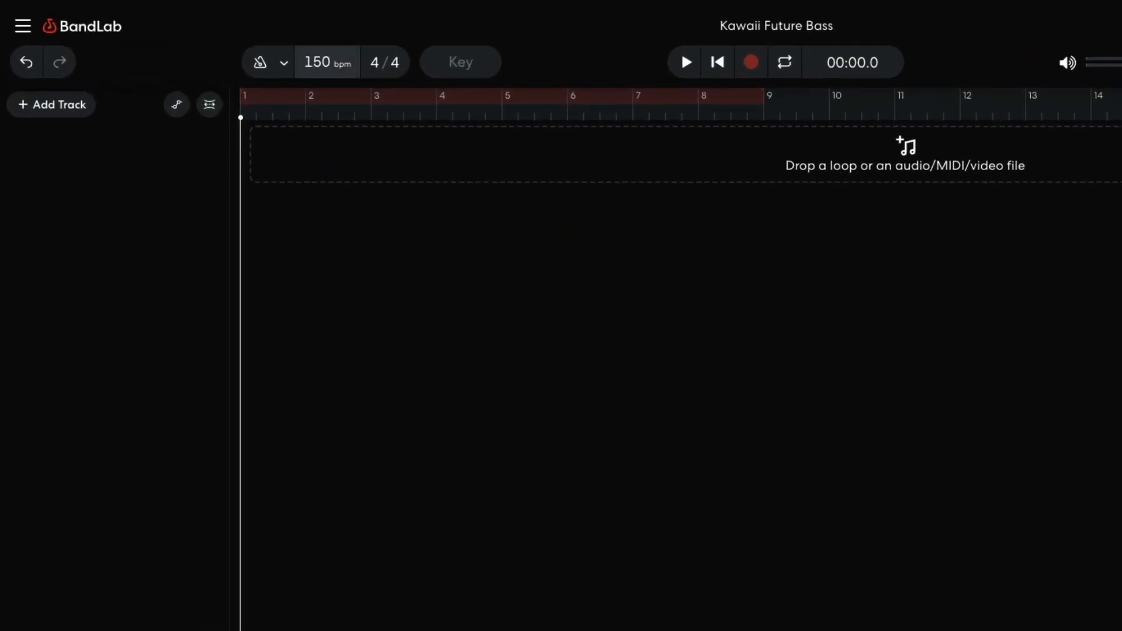
{"action": "left_click", "coordinate": [460, 62]}
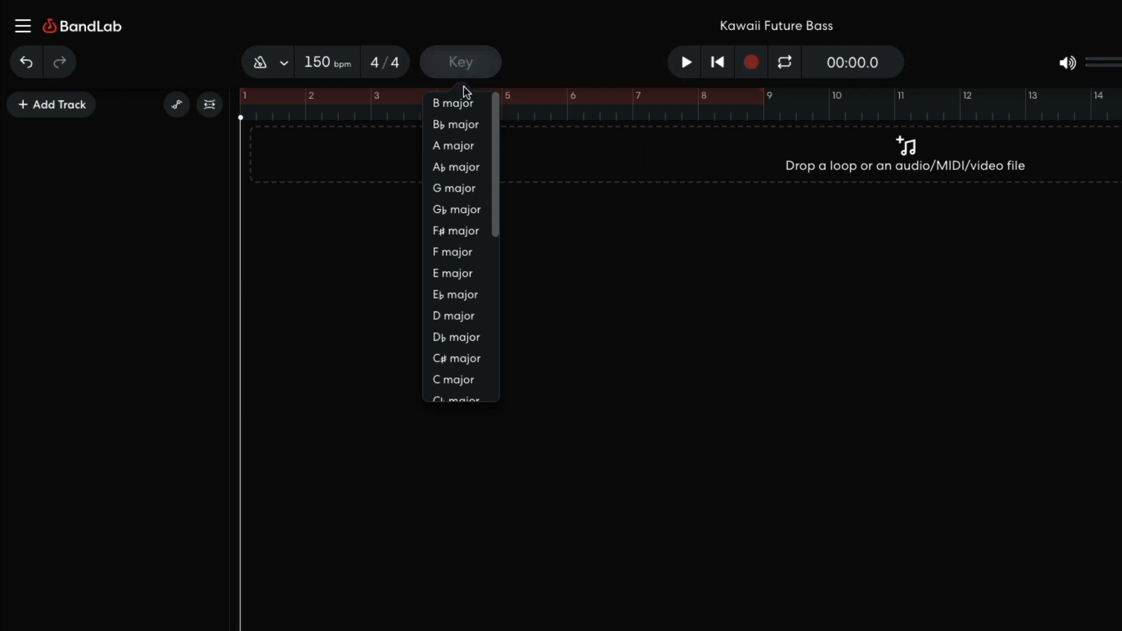
{"action": "left_click", "coordinate": [453, 189]}
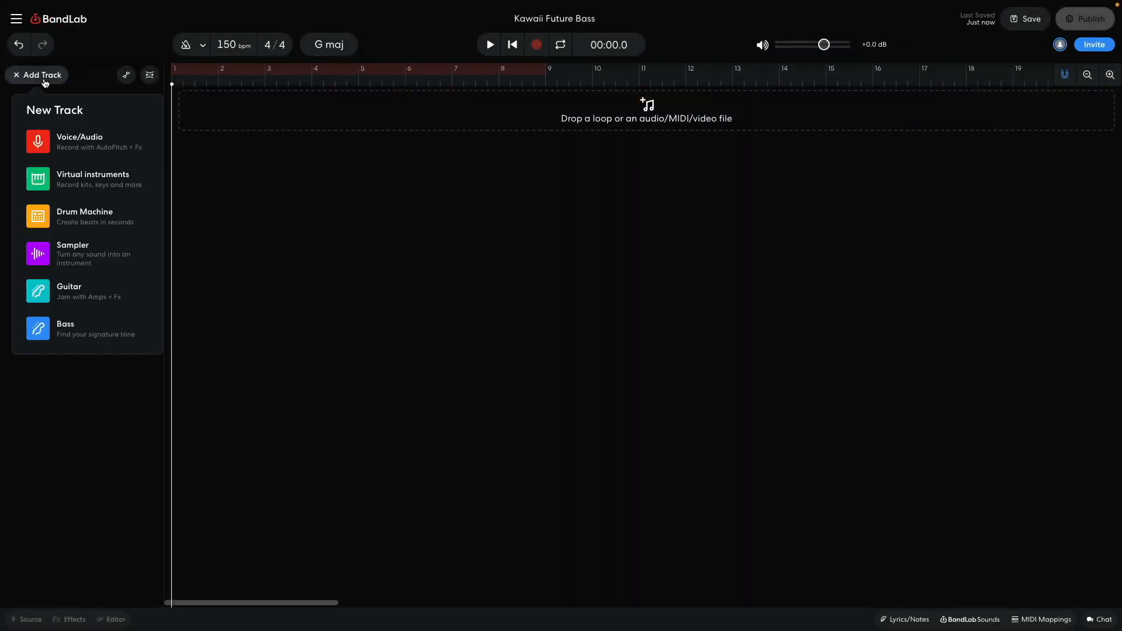
Add a virtual instrument track using the Future Keys sound from Synths.
{"action": "left_click", "coordinate": [93, 179]}
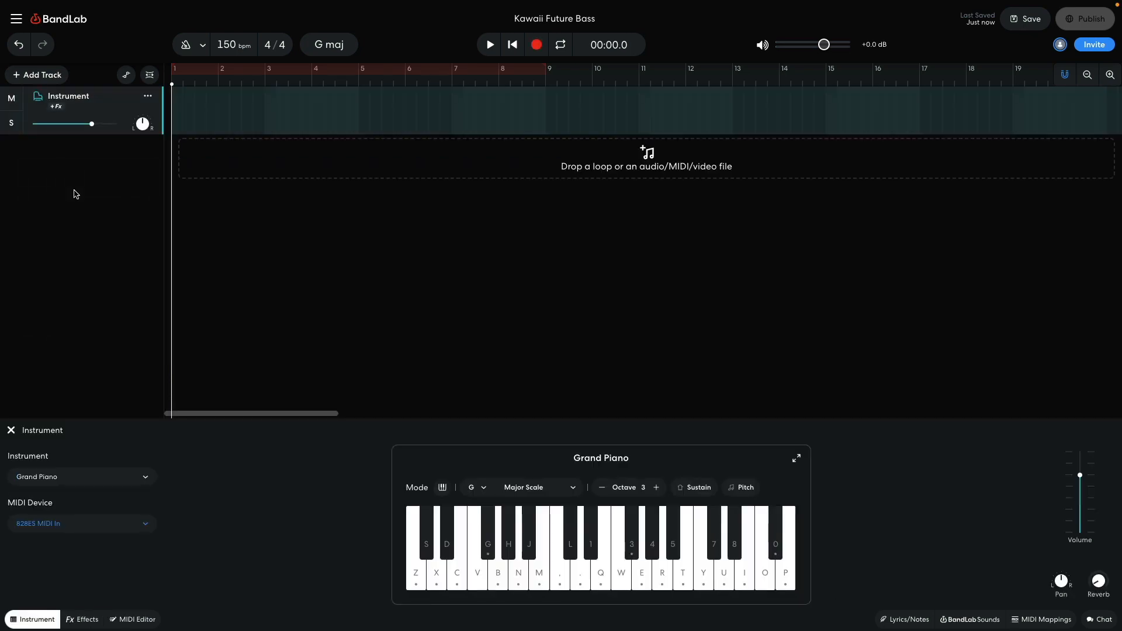
{"action": "left_click", "coordinate": [79, 476]}
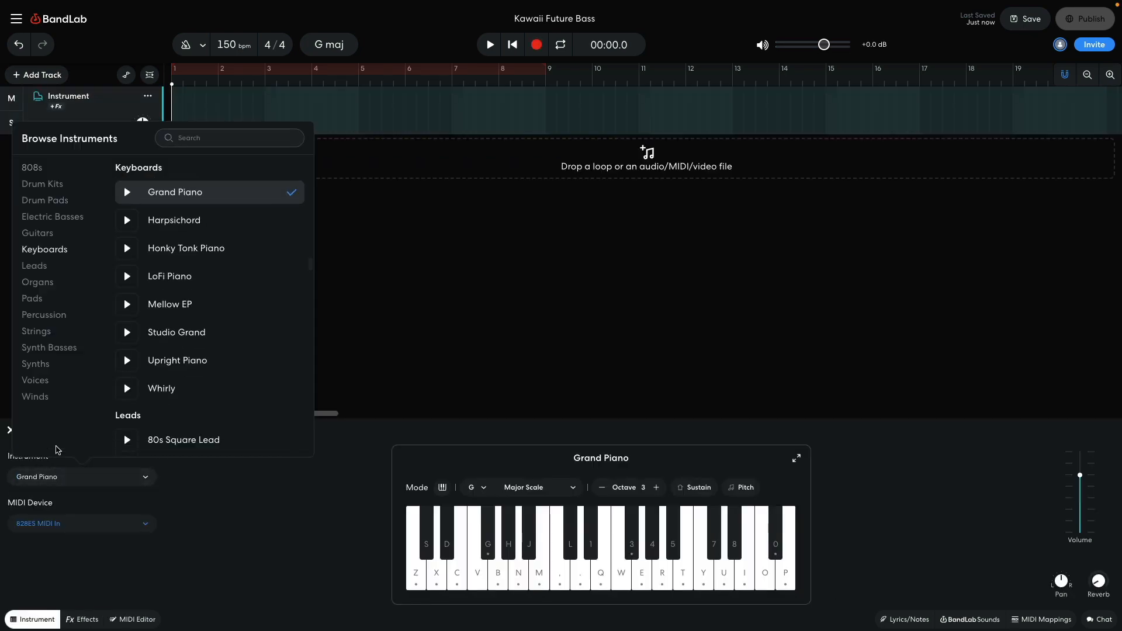
{"action": "left_click", "coordinate": [35, 364]}
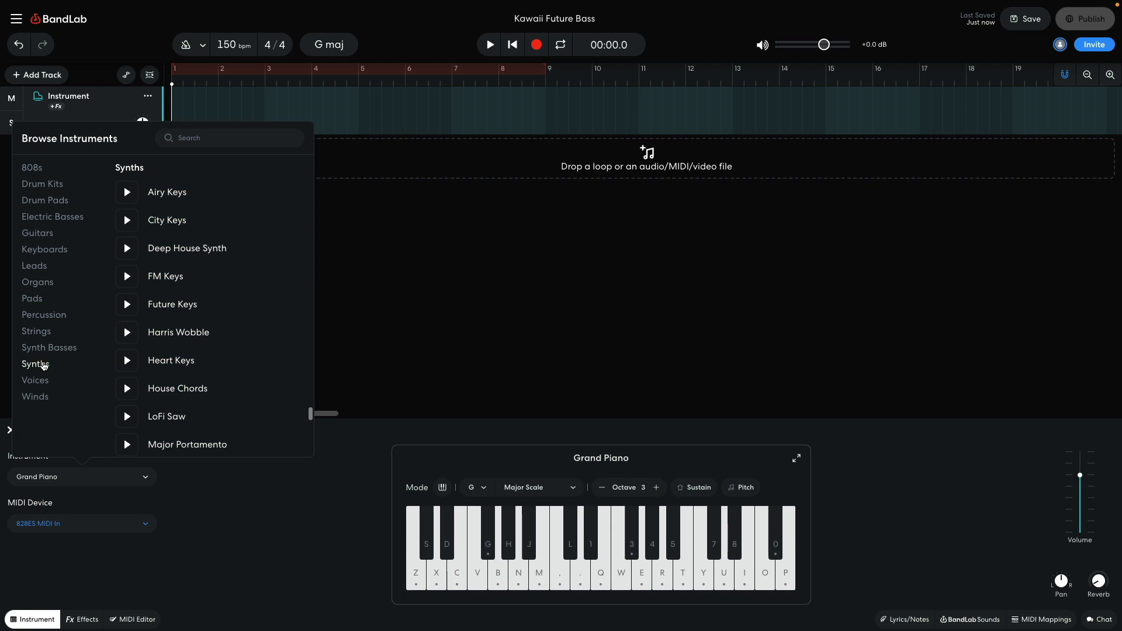
{"action": "left_click", "coordinate": [172, 304]}
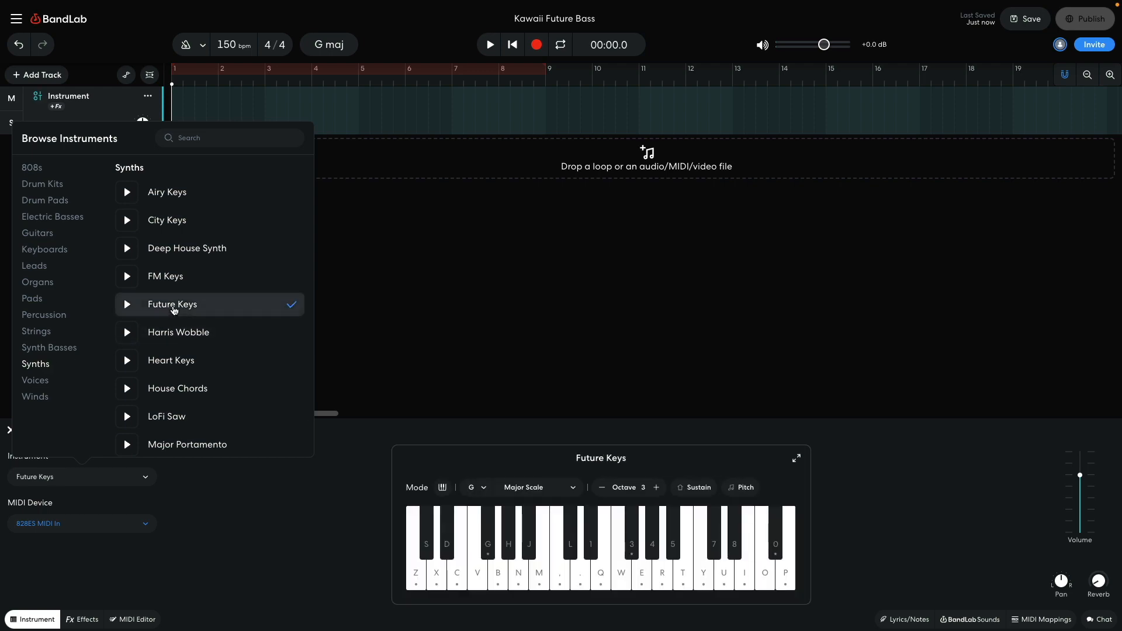
{"action": "left_click", "coordinate": [137, 619]}
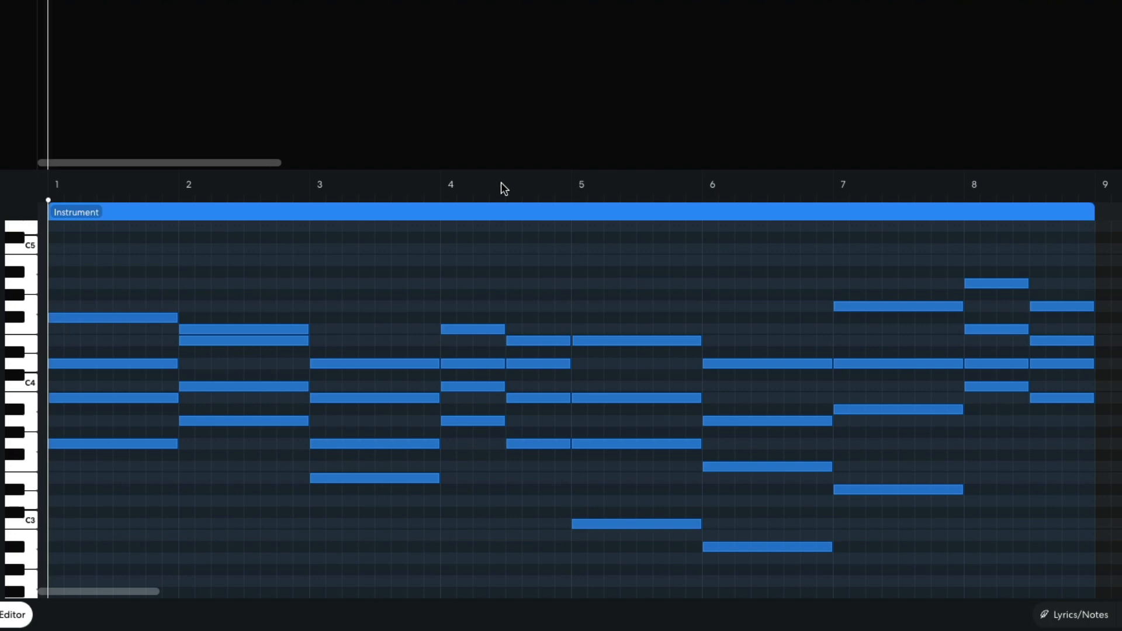
{"action": "mouse_move", "coordinate": [224, 291]}
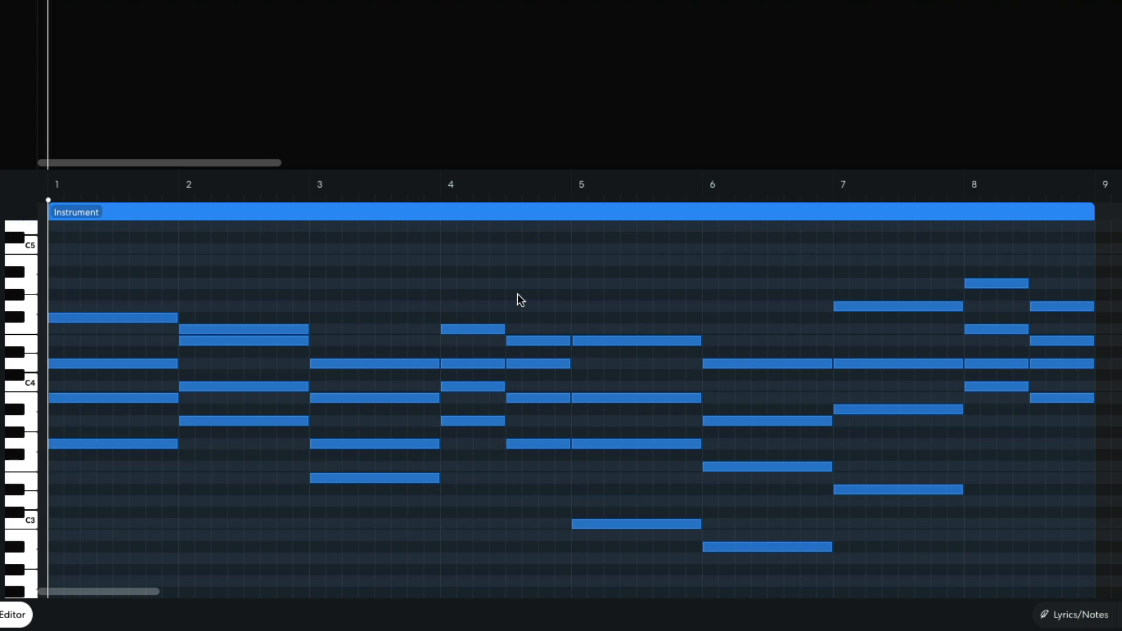
{"action": "mouse_move", "coordinate": [630, 322]}
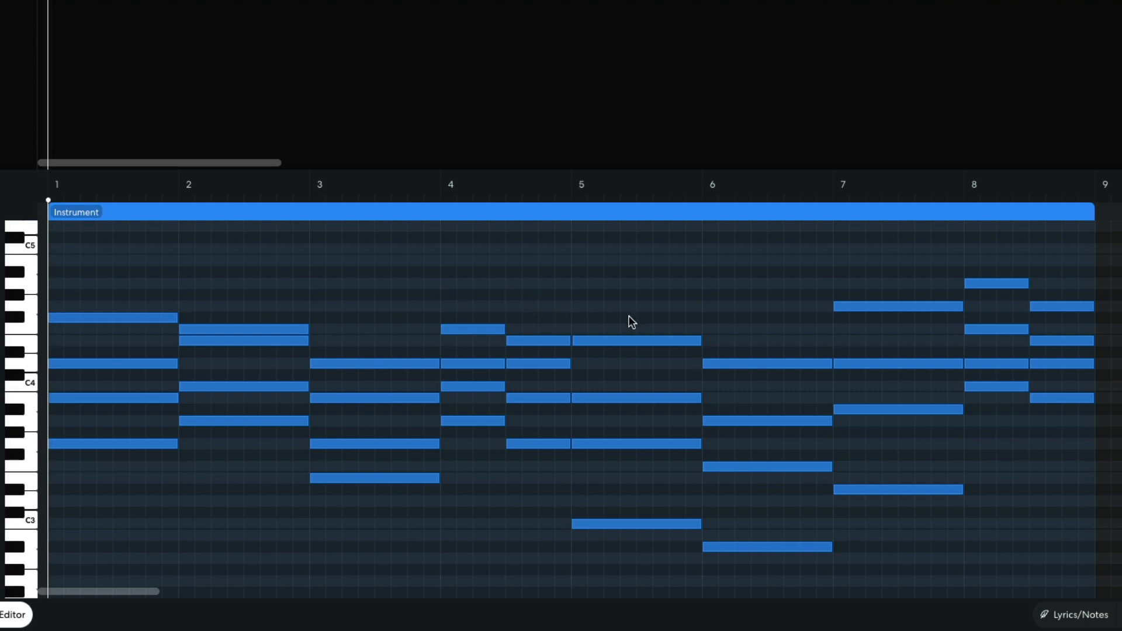
{"action": "mouse_move", "coordinate": [762, 345]}
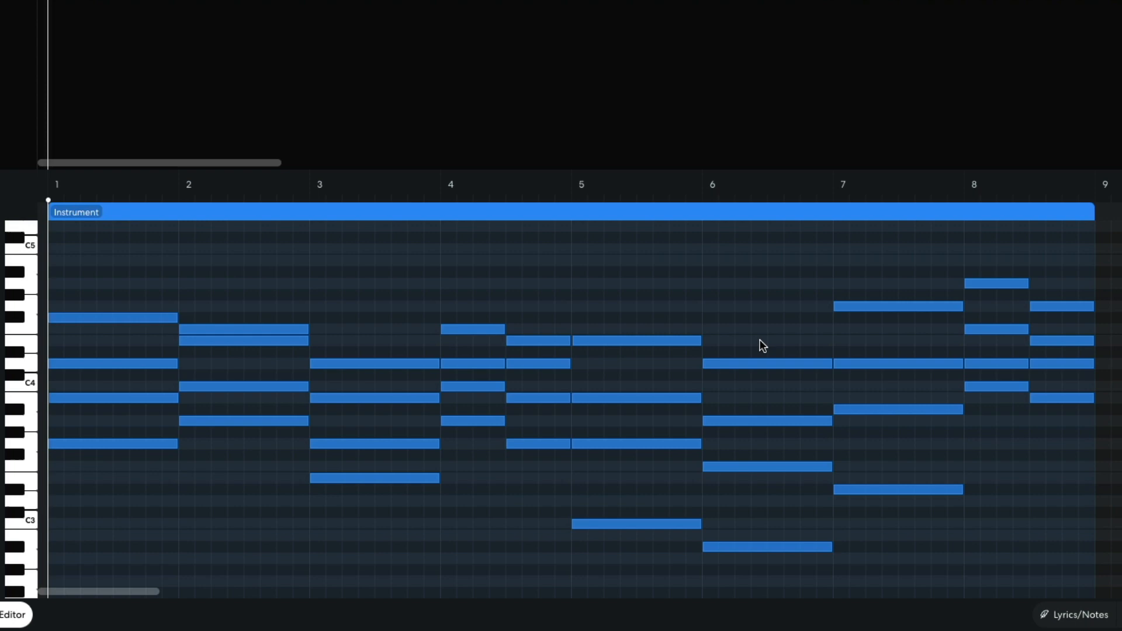
{"action": "mouse_move", "coordinate": [939, 251]}
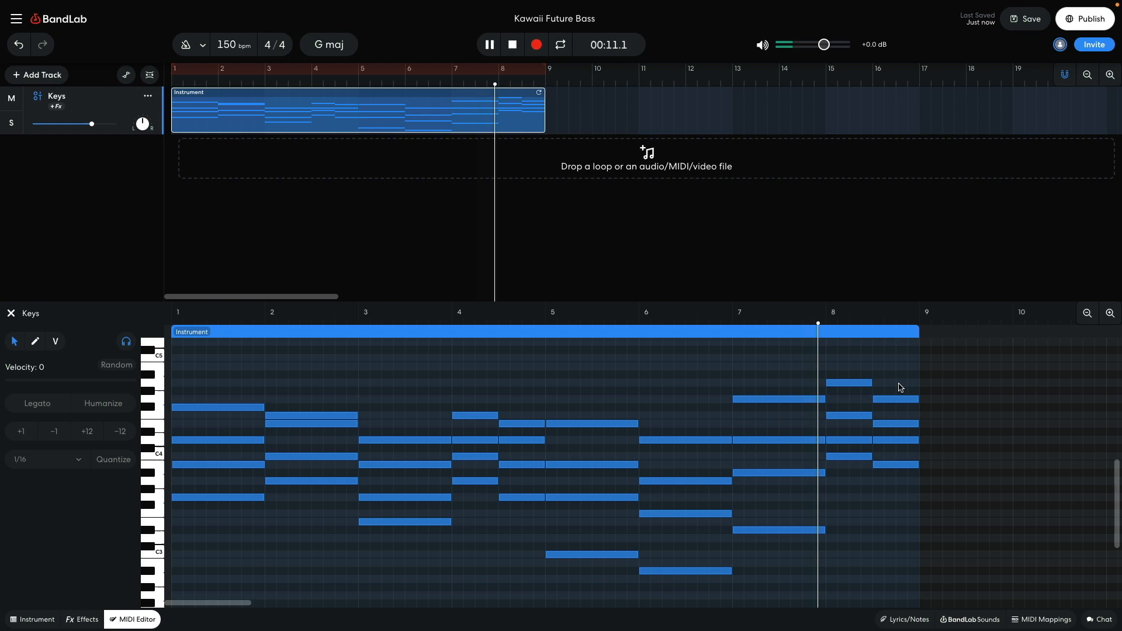
Stop chord playback, lower Keys volume to about -9.1 dB, and close the editor.
{"action": "left_click", "coordinate": [512, 44]}
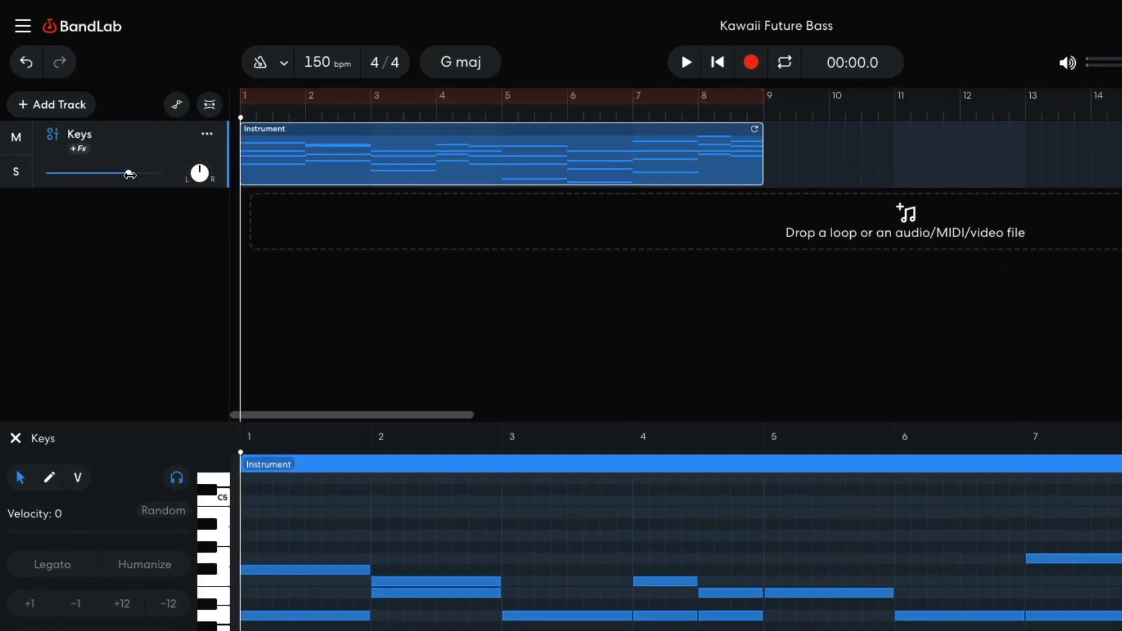
{"action": "left_click_drag", "start_coordinate": [131, 174], "coordinate": [95, 175]}
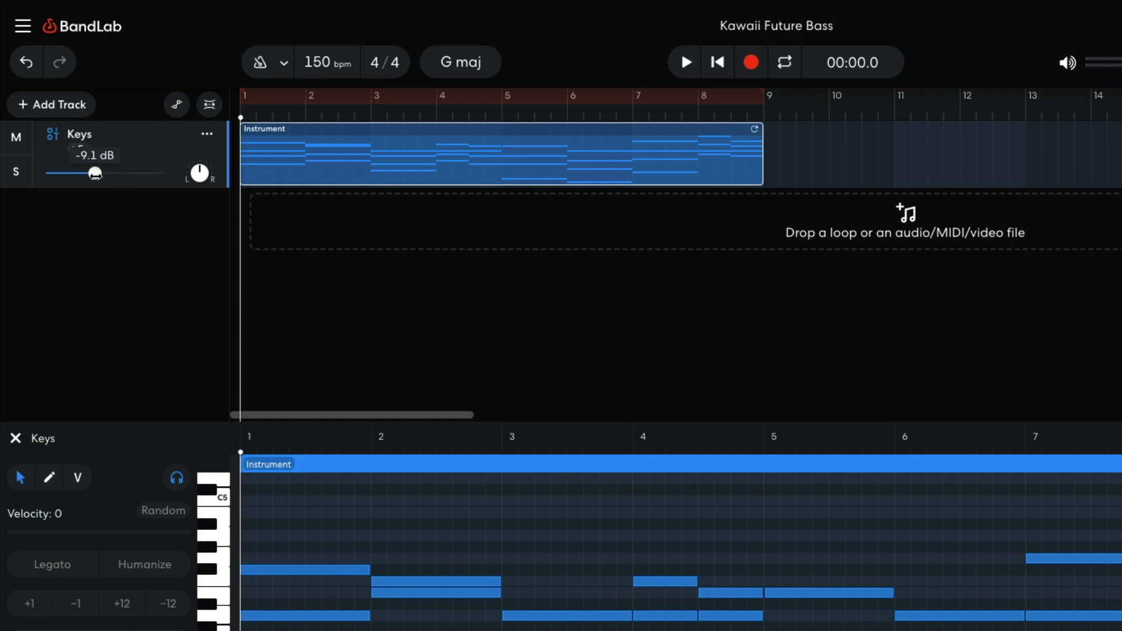
{"action": "left_click", "coordinate": [15, 439]}
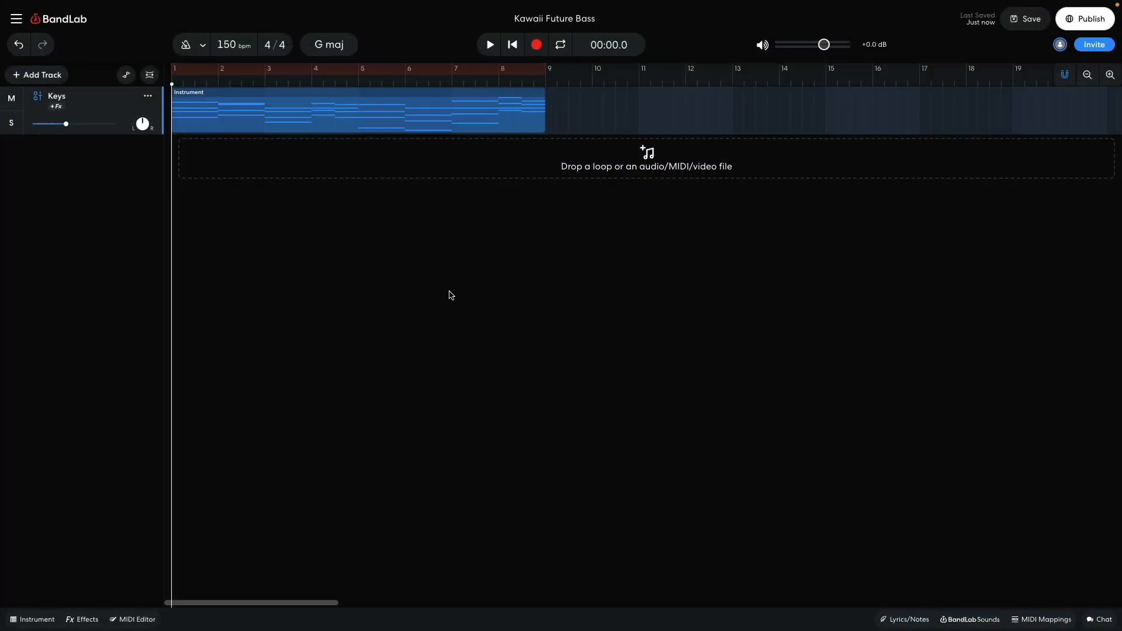
Add a second instrument track with a Drum Pads kit and slightly lowered volume.
{"action": "left_click", "coordinate": [35, 74]}
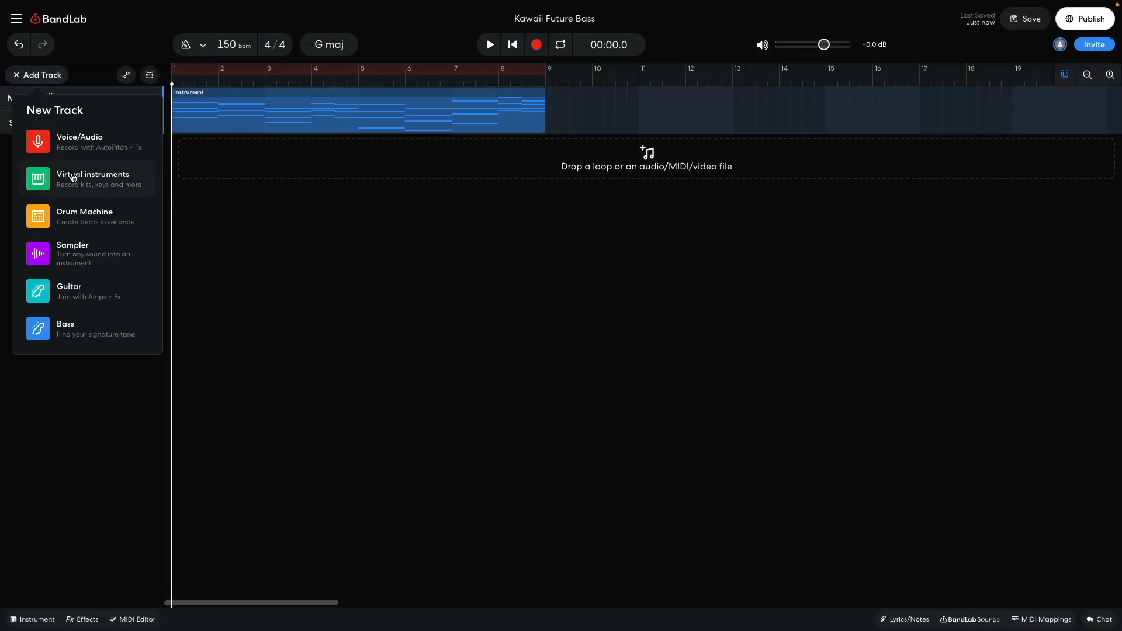
{"action": "left_click", "coordinate": [92, 178]}
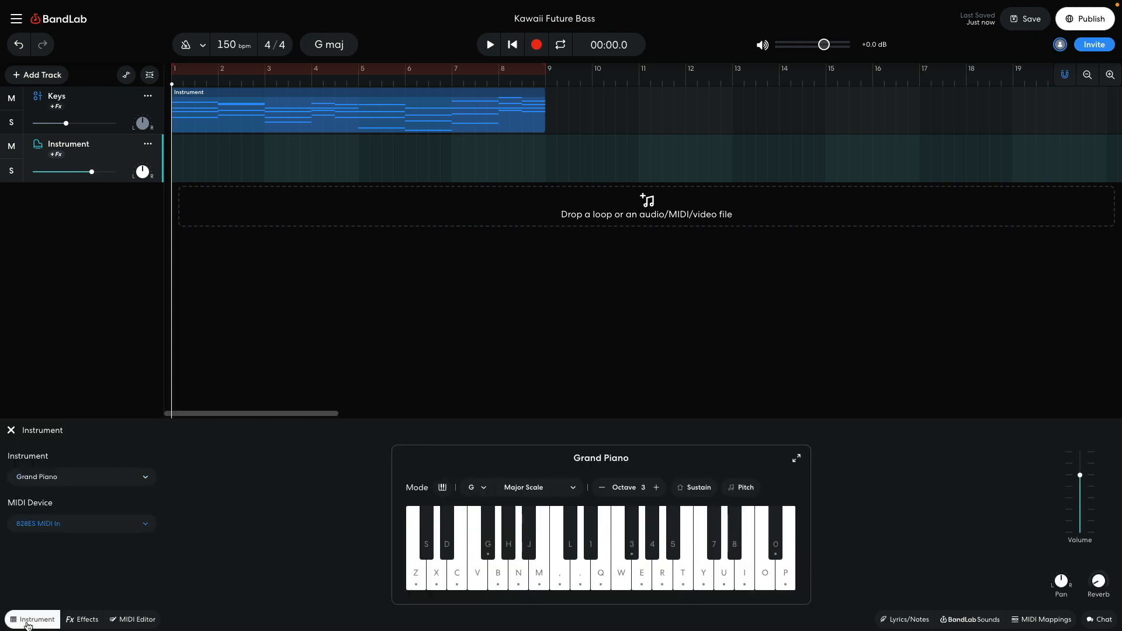
{"action": "left_click", "coordinate": [80, 476]}
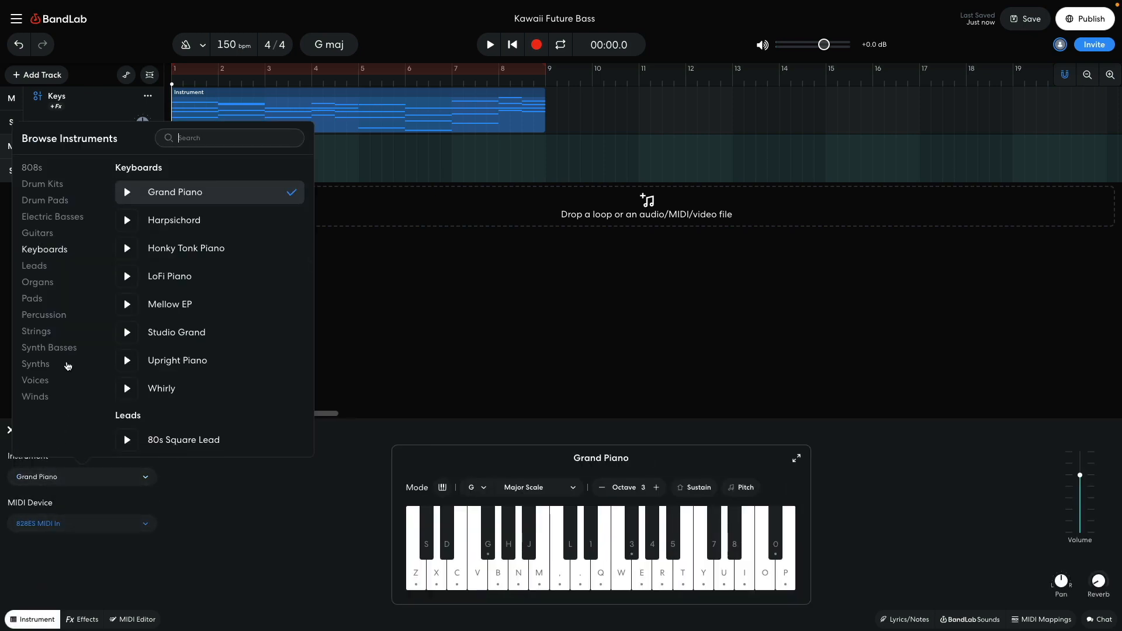
{"action": "left_click", "coordinate": [44, 200]}
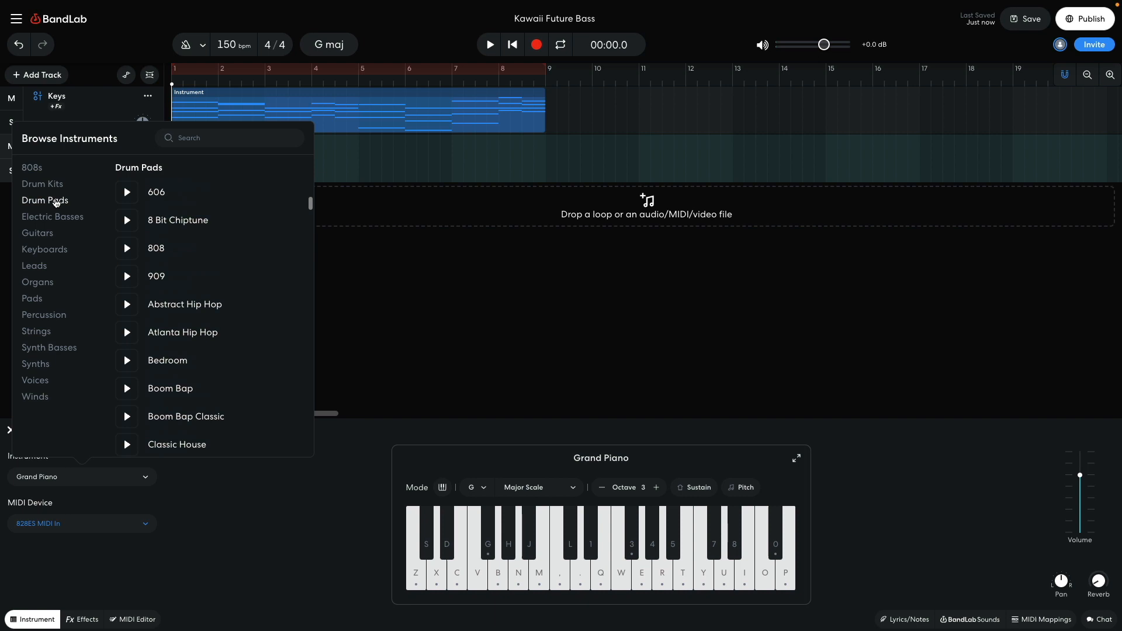
{"action": "scroll", "scroll_direction": "down", "scroll_amount": 3}
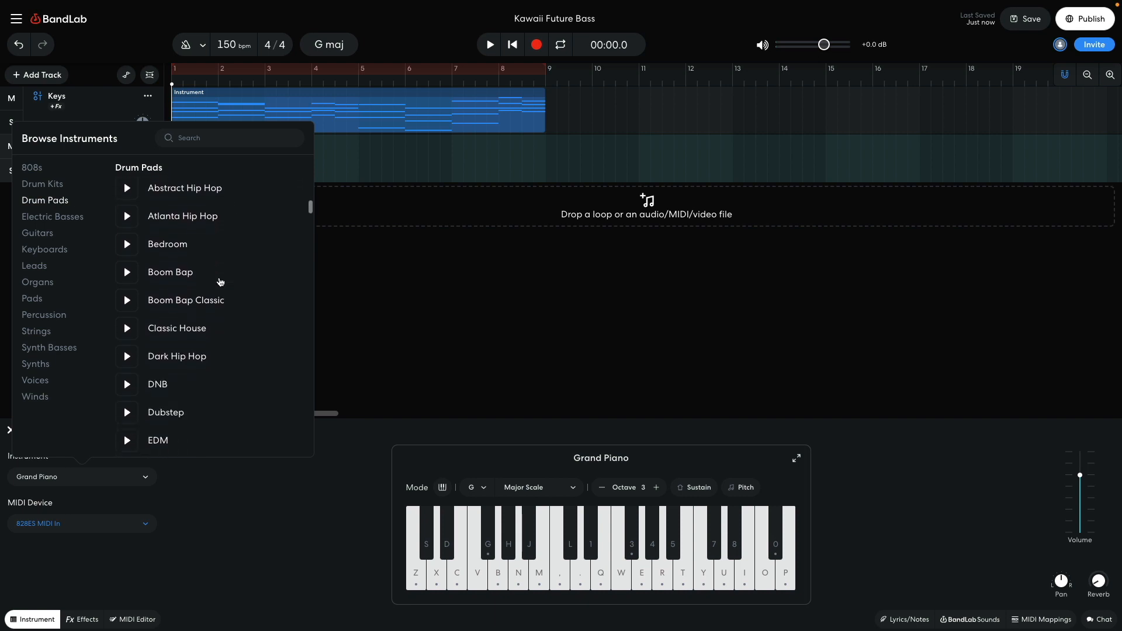
{"action": "left_click", "coordinate": [165, 412]}
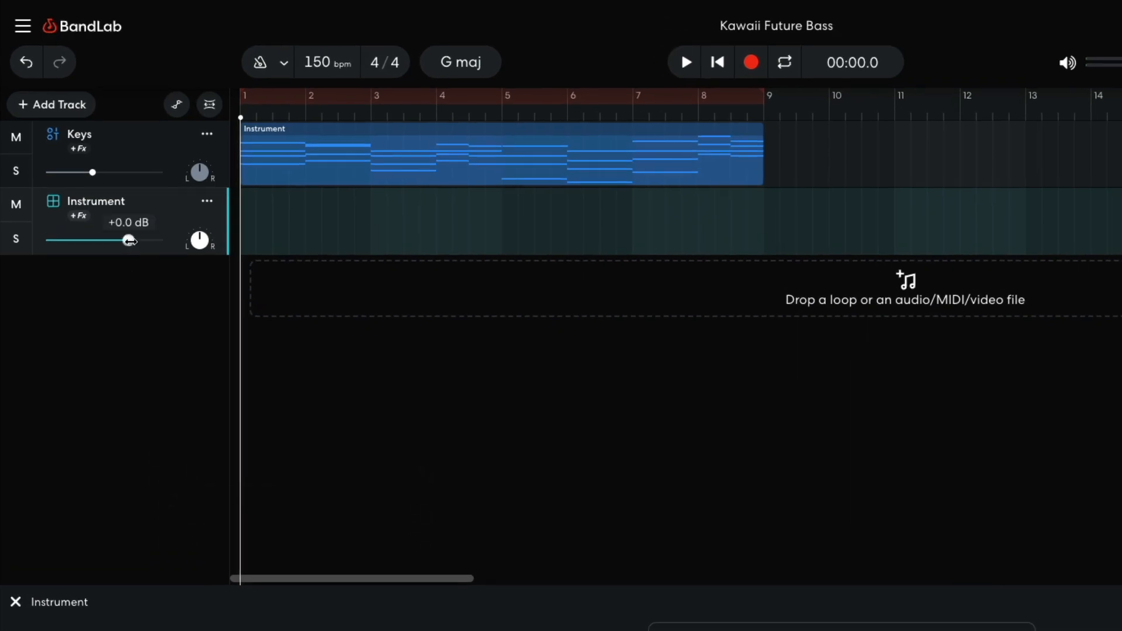
{"action": "left_click_drag", "start_coordinate": [127, 239], "coordinate": [117, 239]}
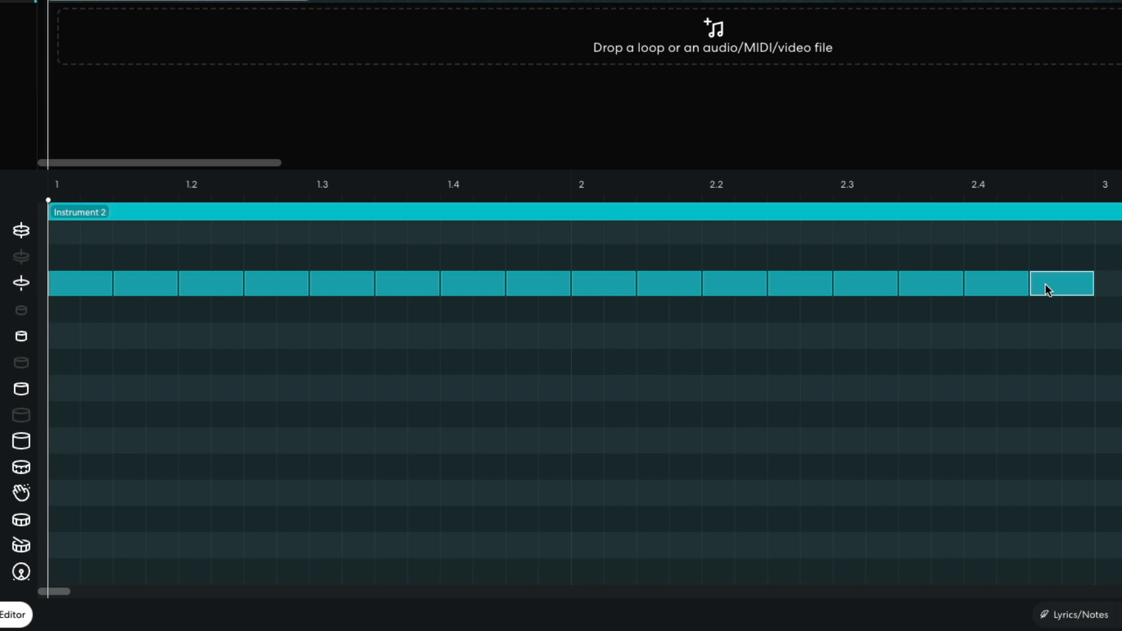
{"action": "mouse_move", "coordinate": [319, 504]}
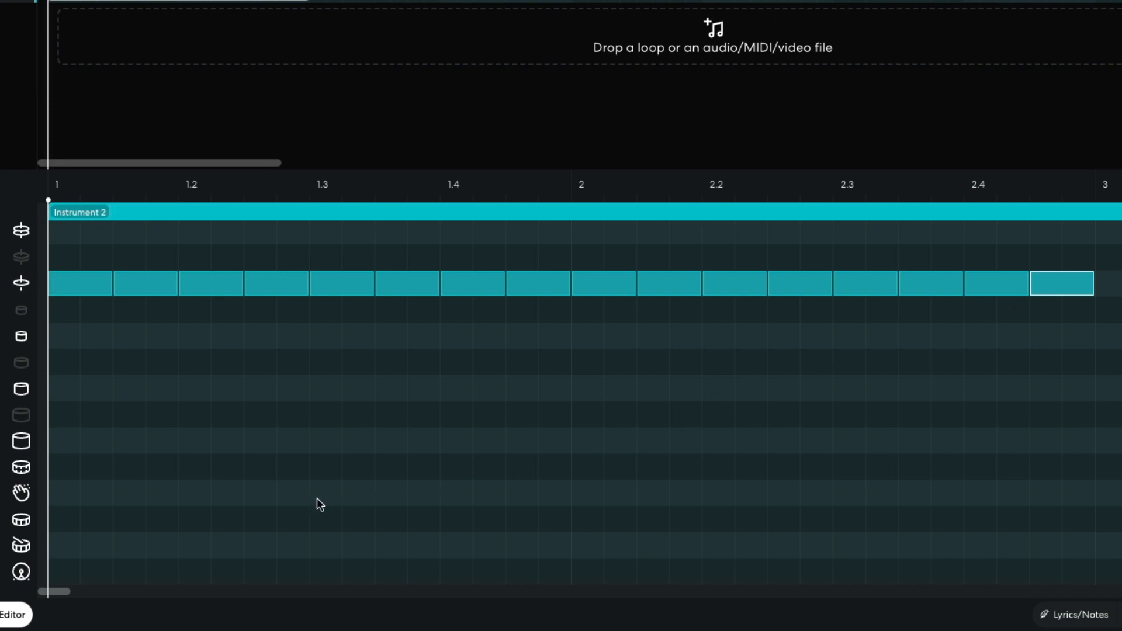
Add claps on beat 3 of bars 1–2 and kicks in bars 1–2, then stop playback.
{"action": "left_click", "coordinate": [342, 492]}
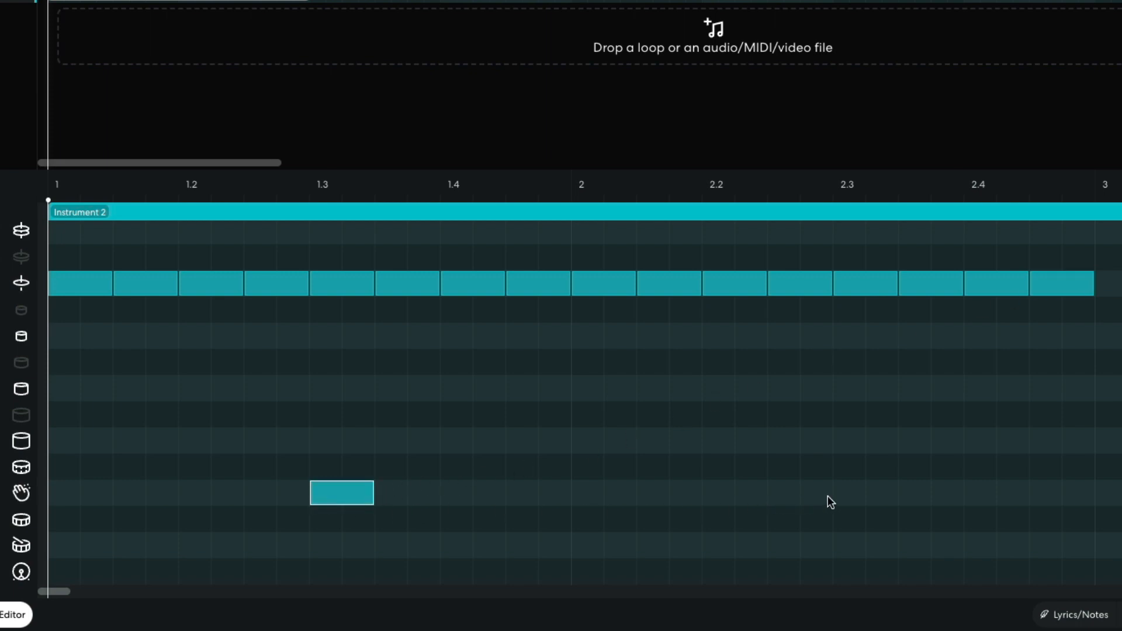
{"action": "left_click", "coordinate": [865, 493]}
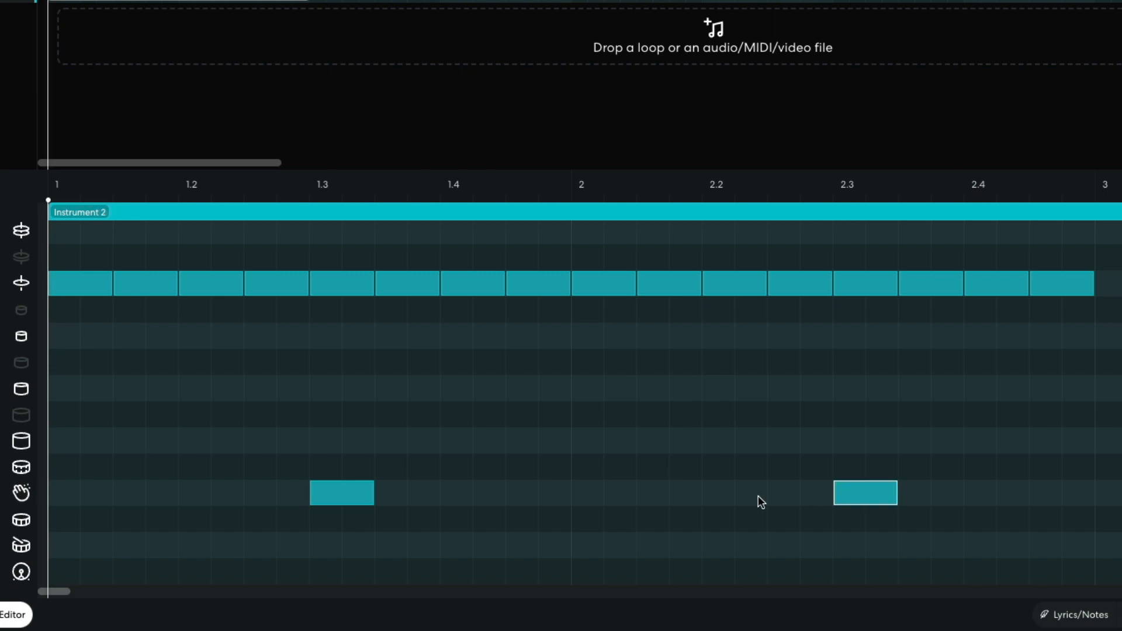
{"action": "left_click", "coordinate": [669, 492]}
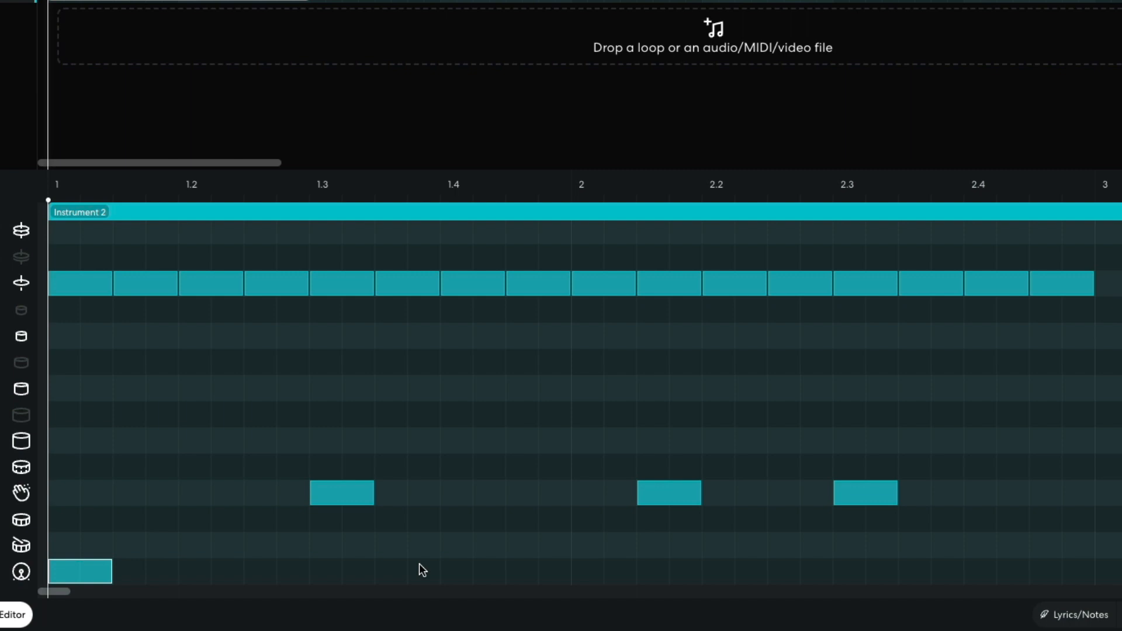
{"action": "left_click", "coordinate": [538, 571]}
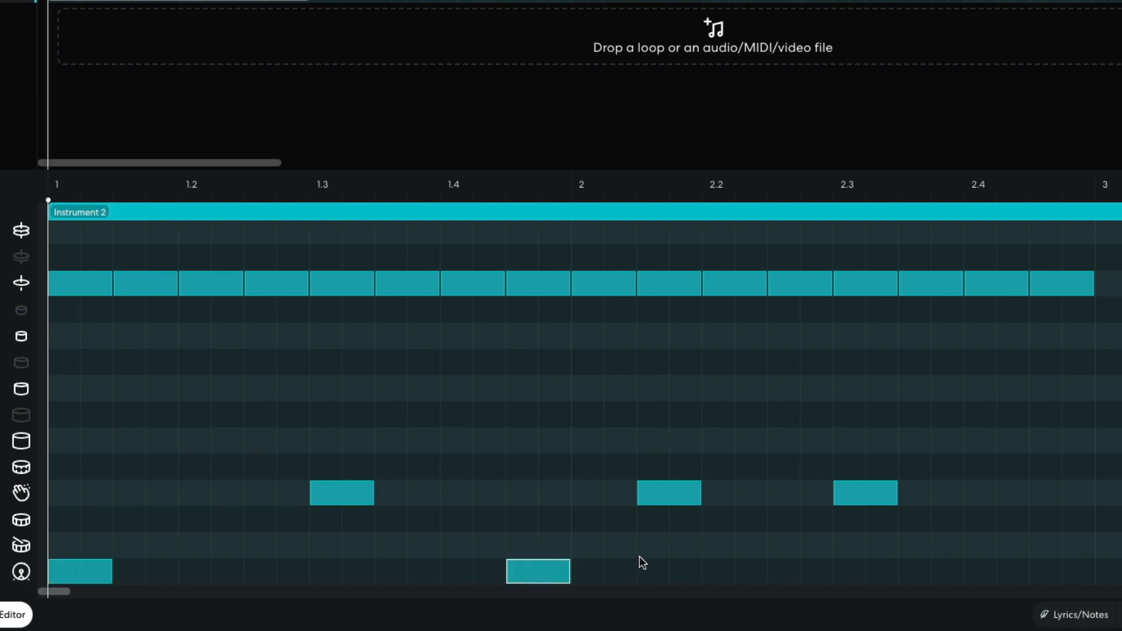
{"action": "left_click", "coordinate": [733, 571]}
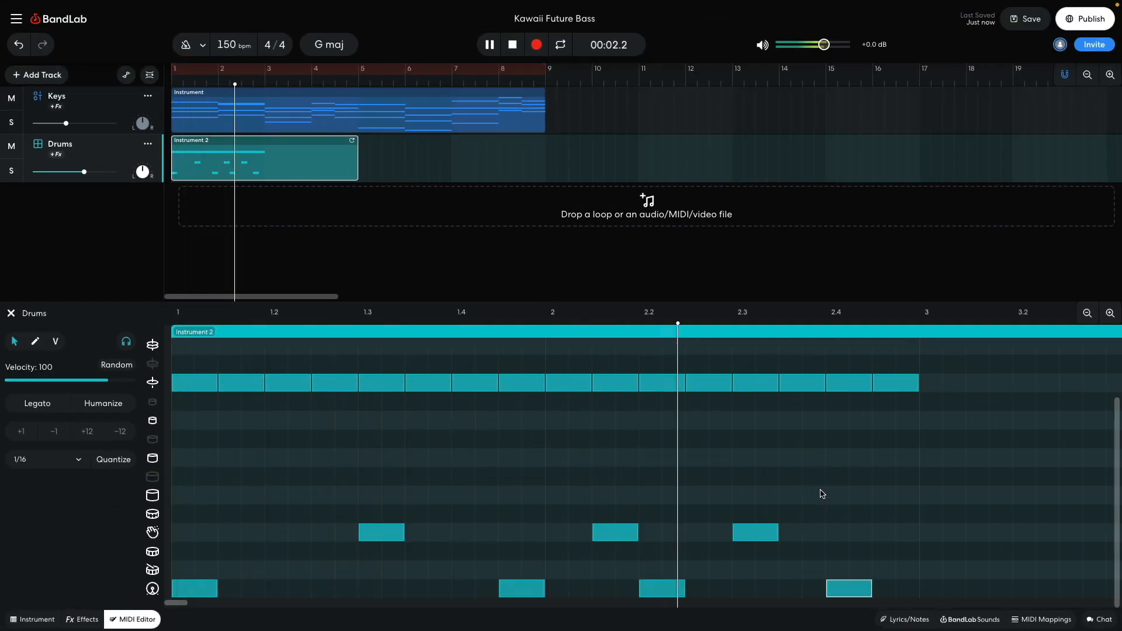
{"action": "left_click", "coordinate": [489, 44]}
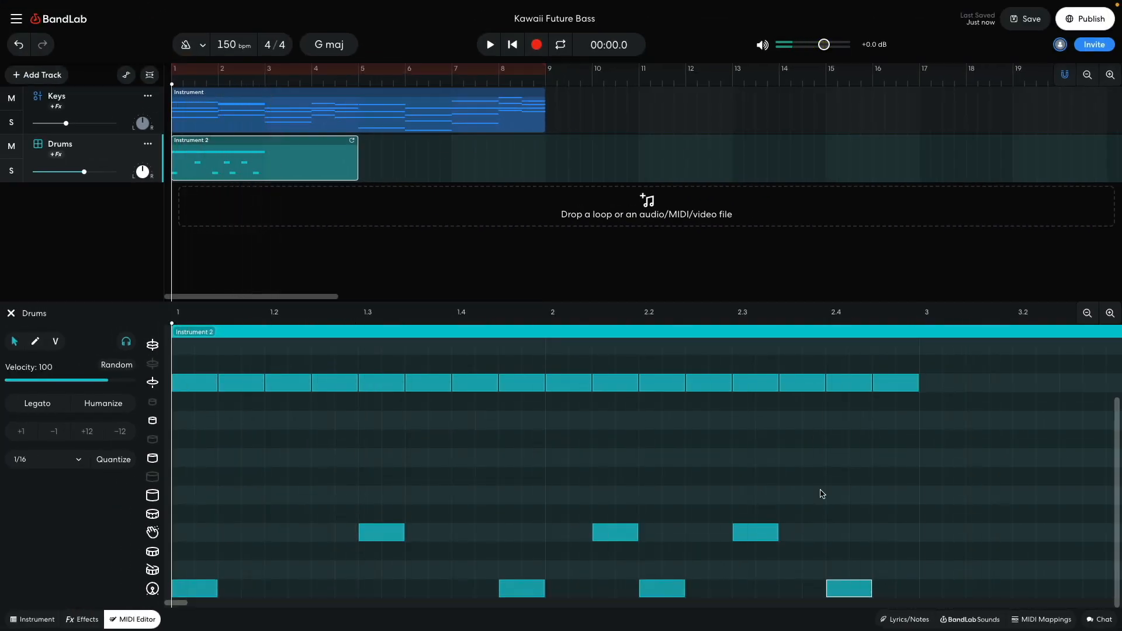
Use the project menu, add another hi-hat hit, and audition the drum pattern.
{"action": "left_click", "coordinate": [16, 19]}
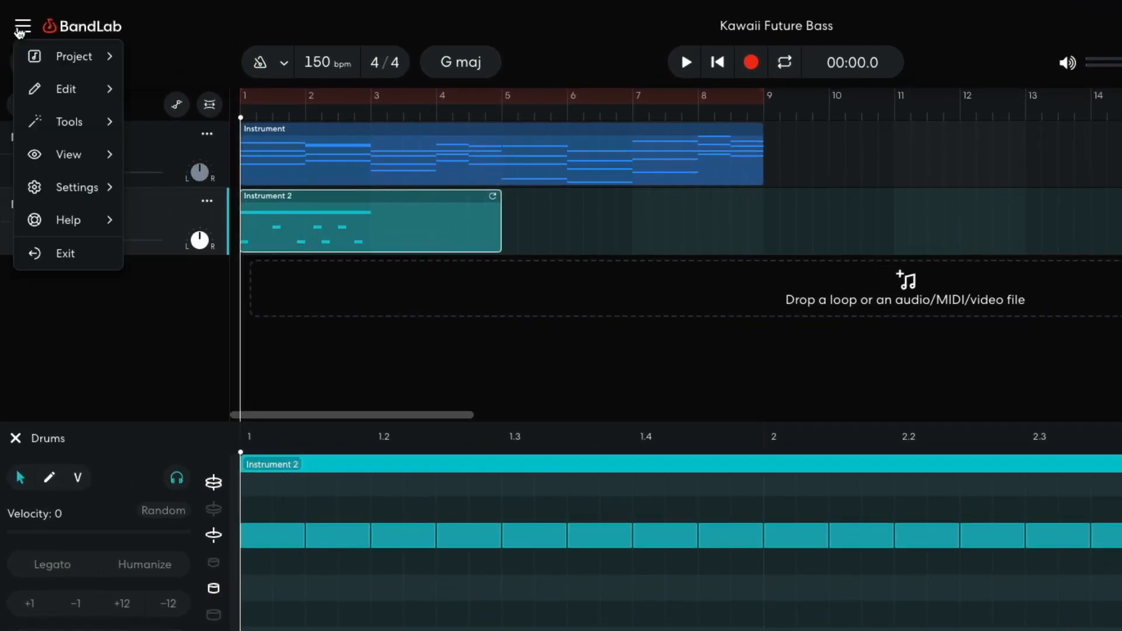
{"action": "left_click", "coordinate": [67, 154]}
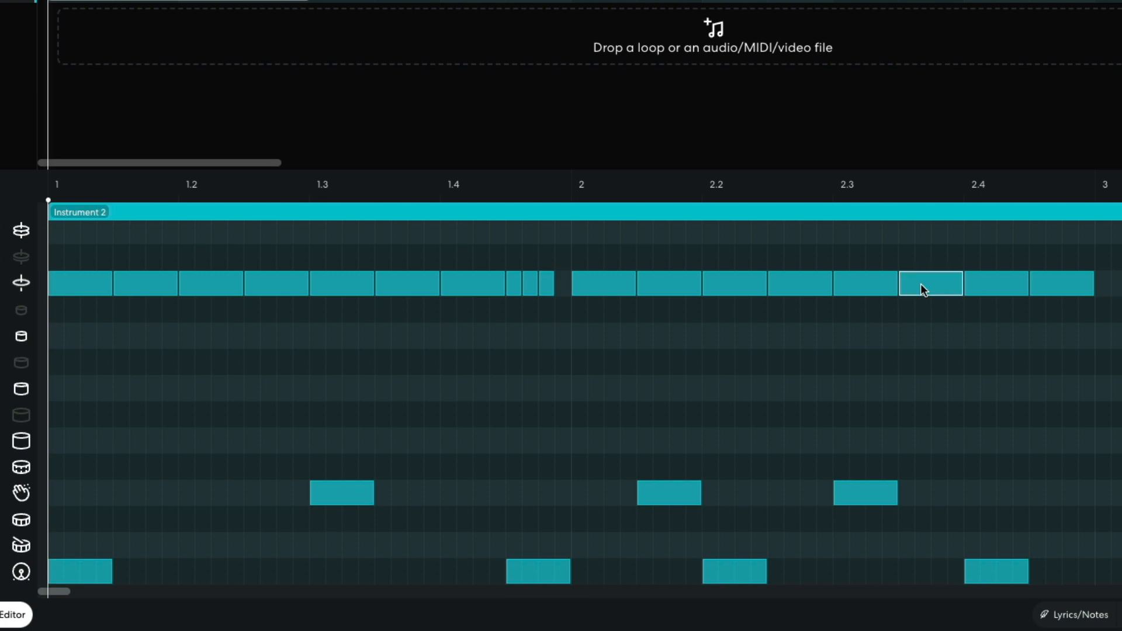
{"action": "left_click", "coordinate": [930, 283]}
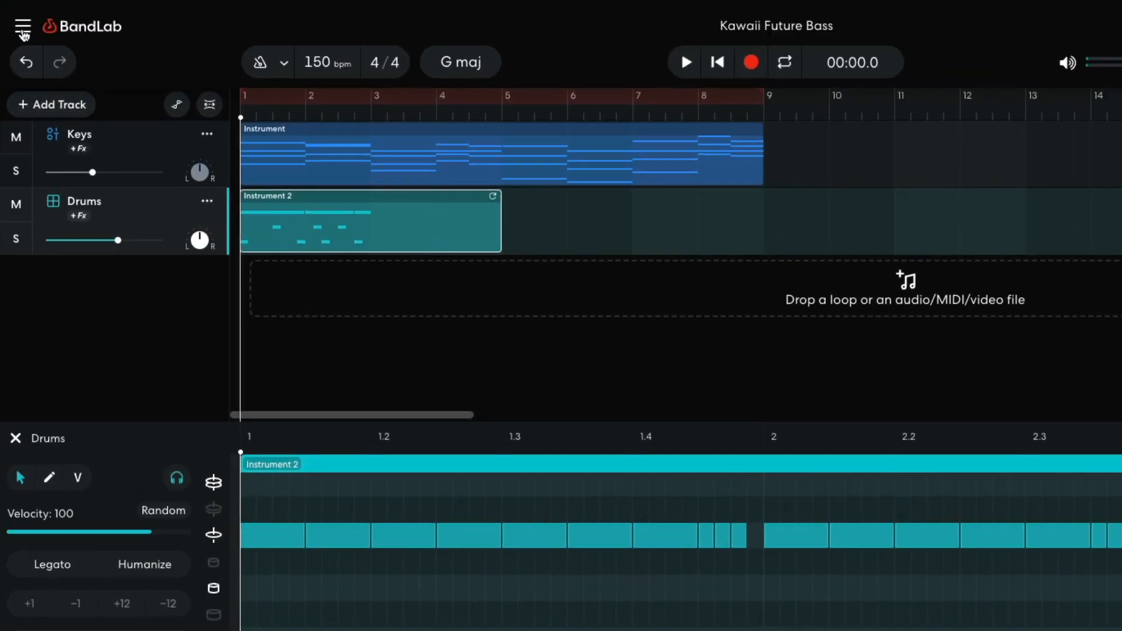
{"action": "left_click", "coordinate": [22, 26]}
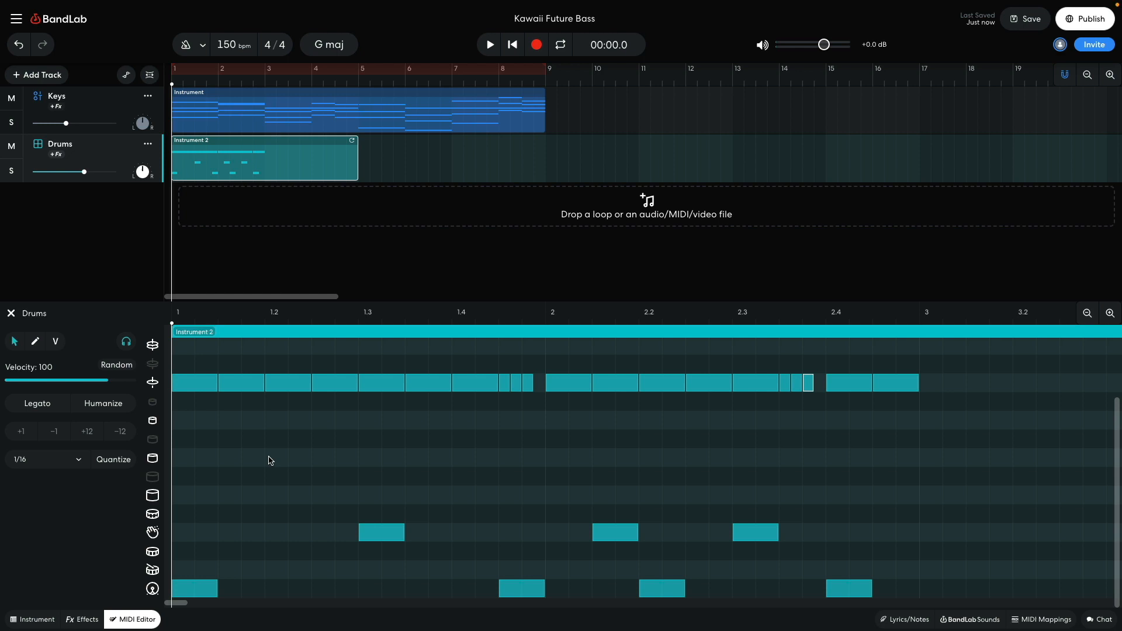
{"action": "left_click", "coordinate": [489, 44]}
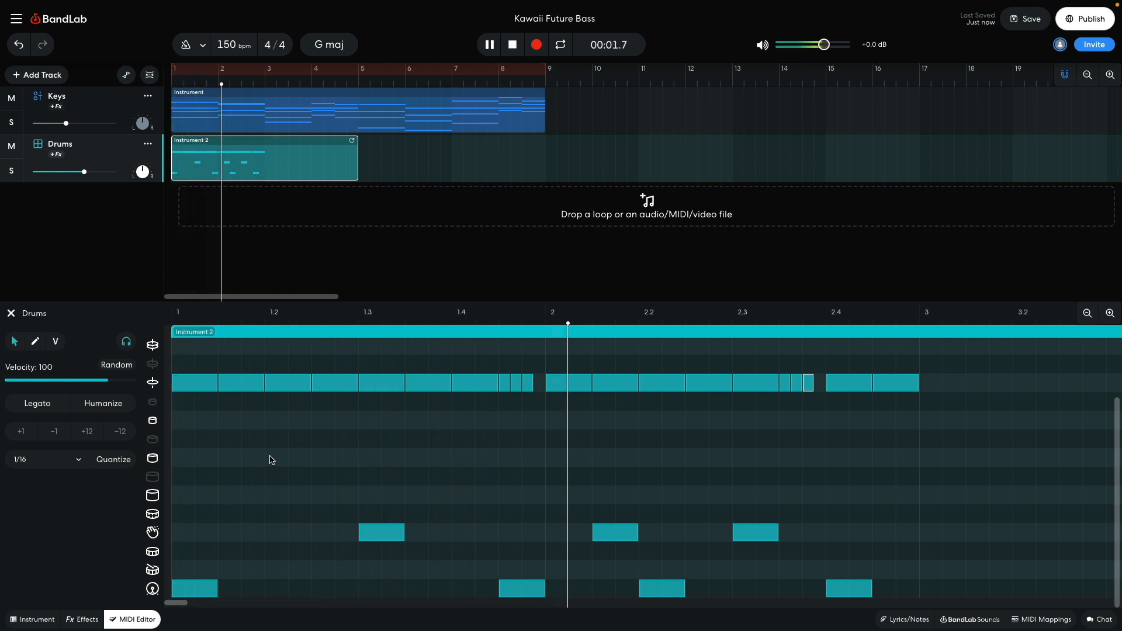
{"action": "left_click", "coordinate": [512, 45]}
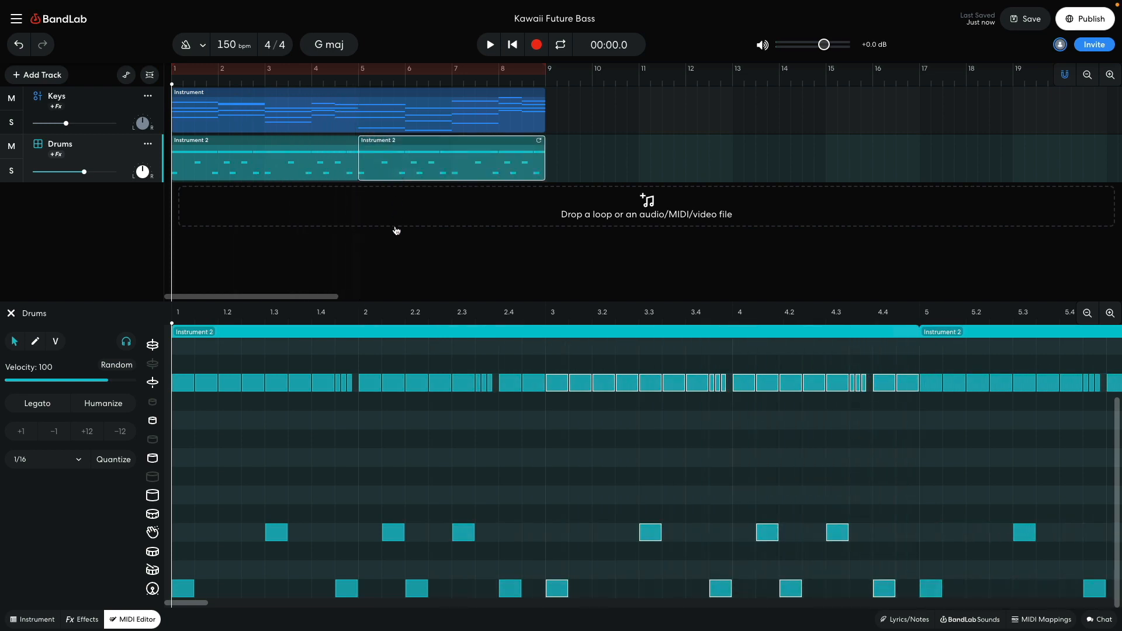
Play the bars 1–9 drum beat with the Keys, stop, then add a third instrument track.
{"action": "left_click", "coordinate": [489, 45]}
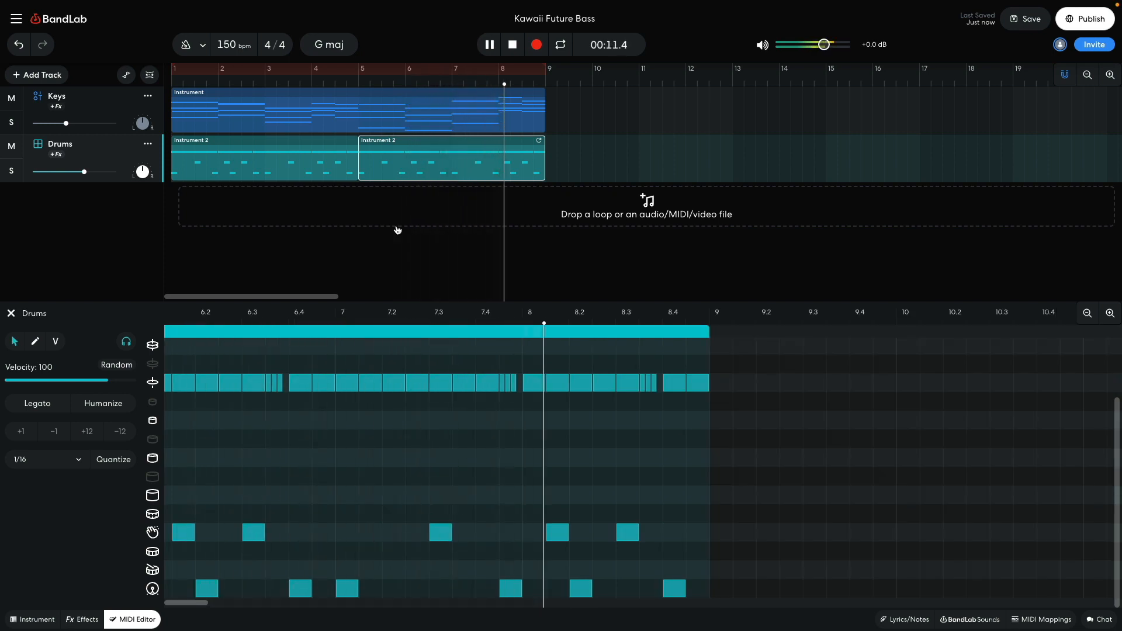
{"action": "left_click", "coordinate": [512, 44]}
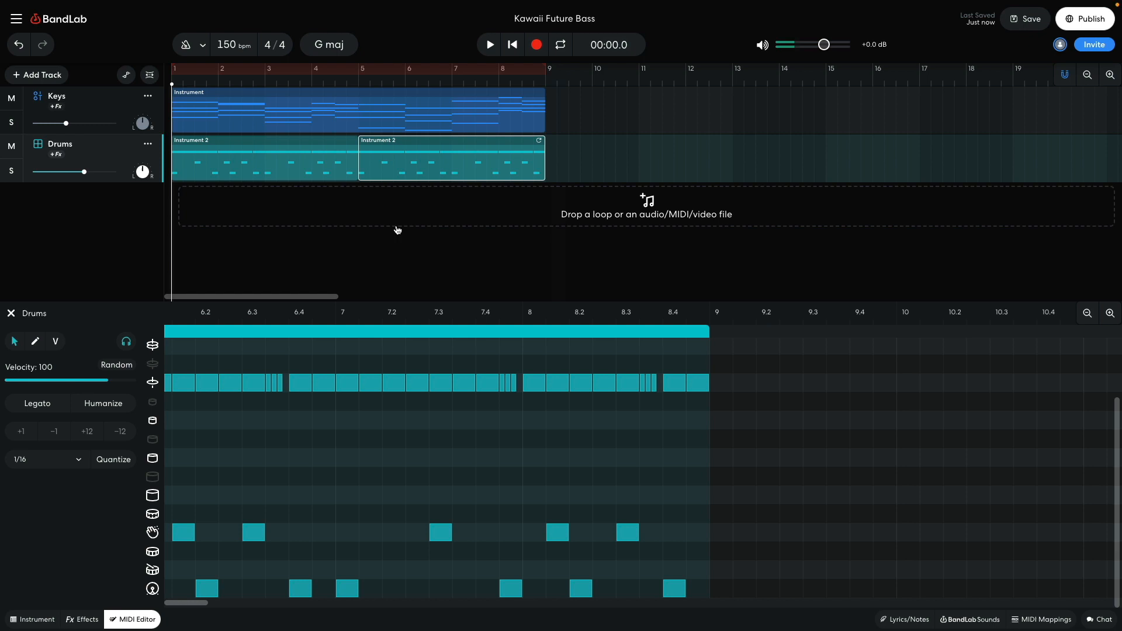
{"action": "left_click", "coordinate": [36, 74]}
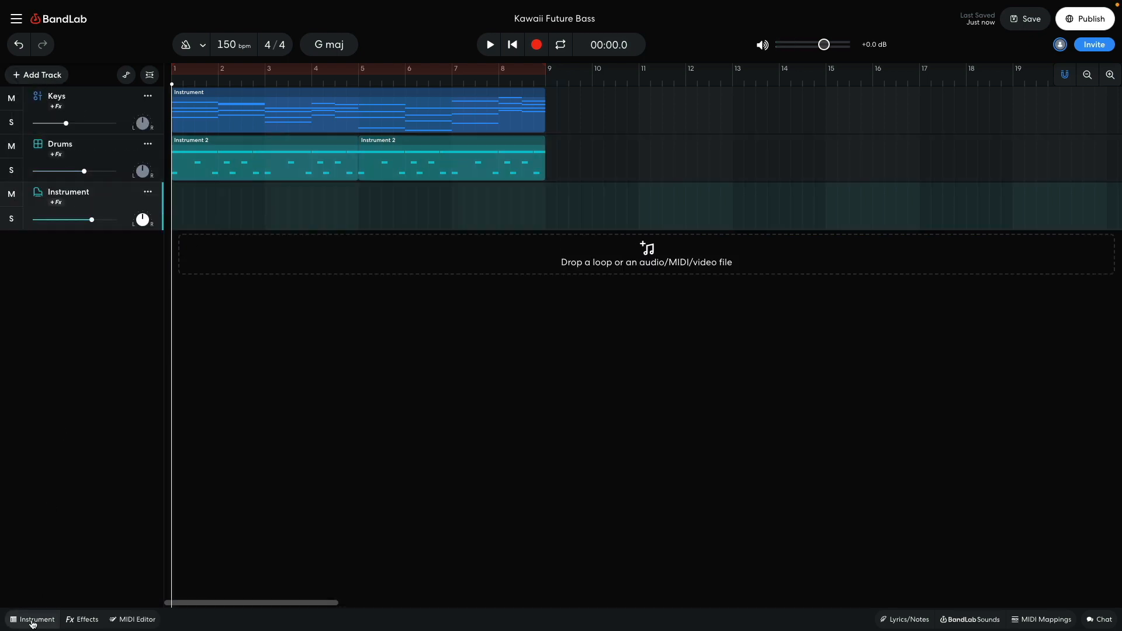
Load a Synth Basses sound on the third track and stop the bassline playback.
{"action": "left_click", "coordinate": [38, 619]}
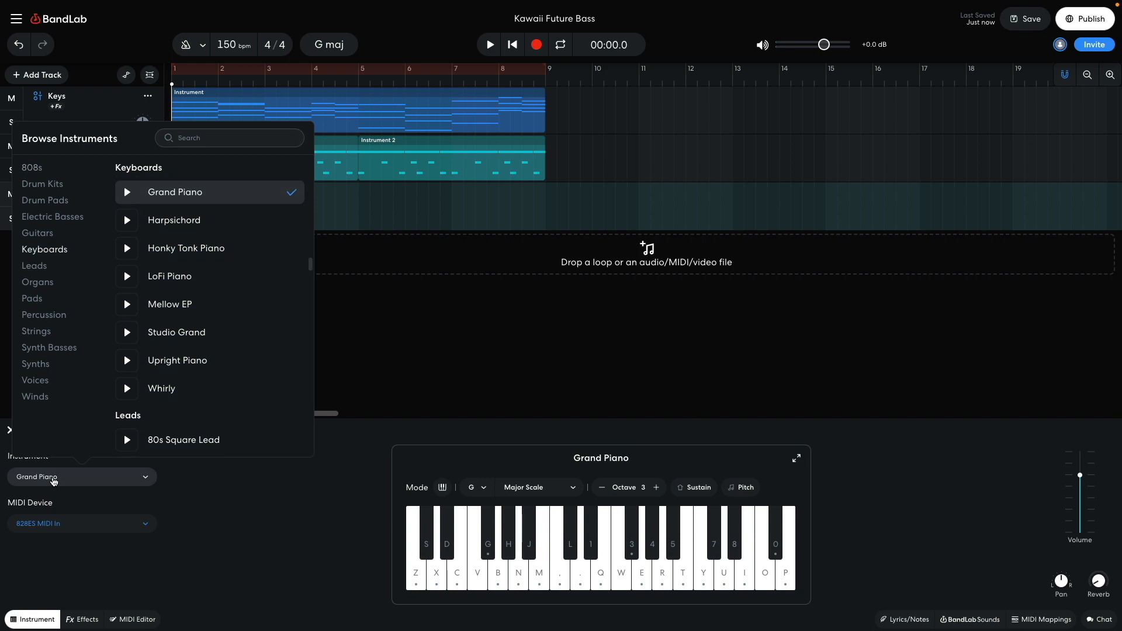
{"action": "left_click", "coordinate": [49, 348]}
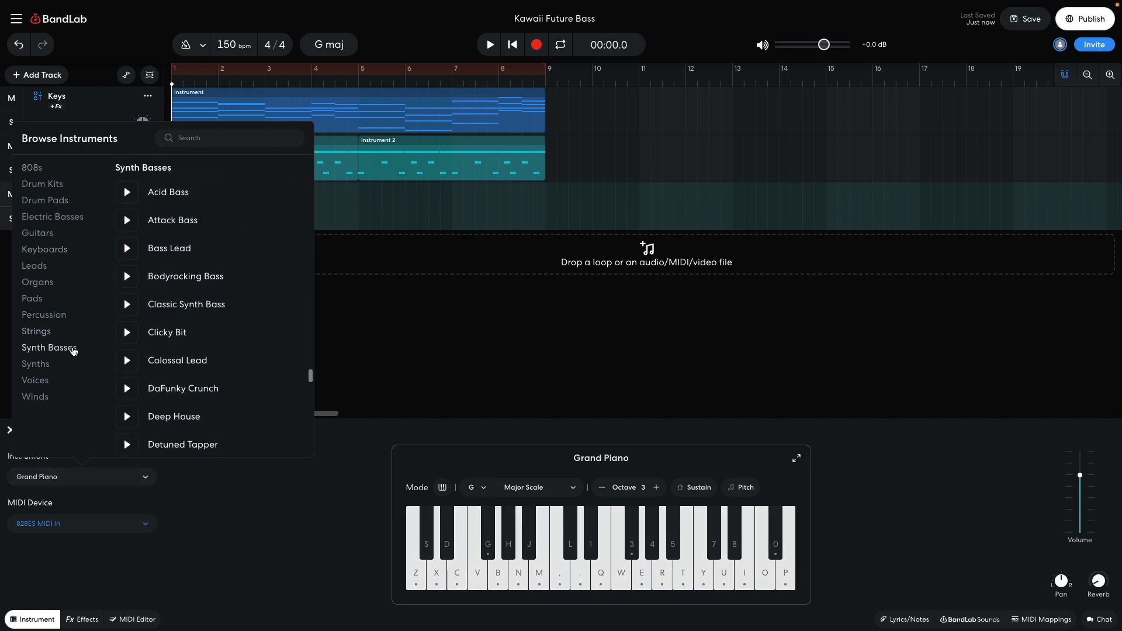
{"action": "left_click", "coordinate": [171, 220]}
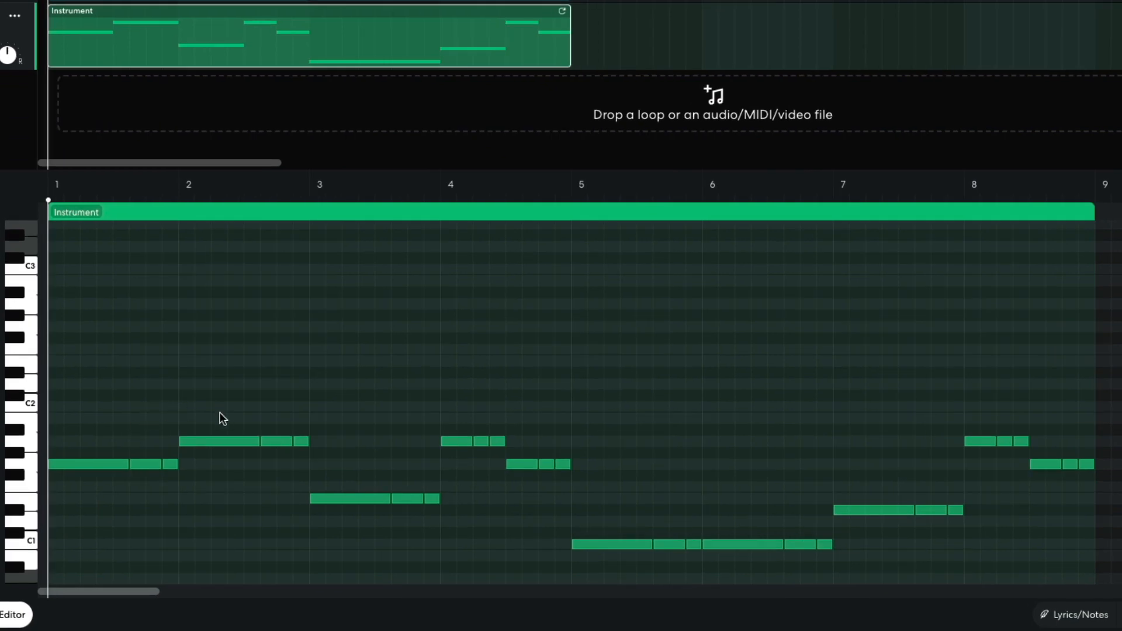
{"action": "mouse_move", "coordinate": [402, 423]}
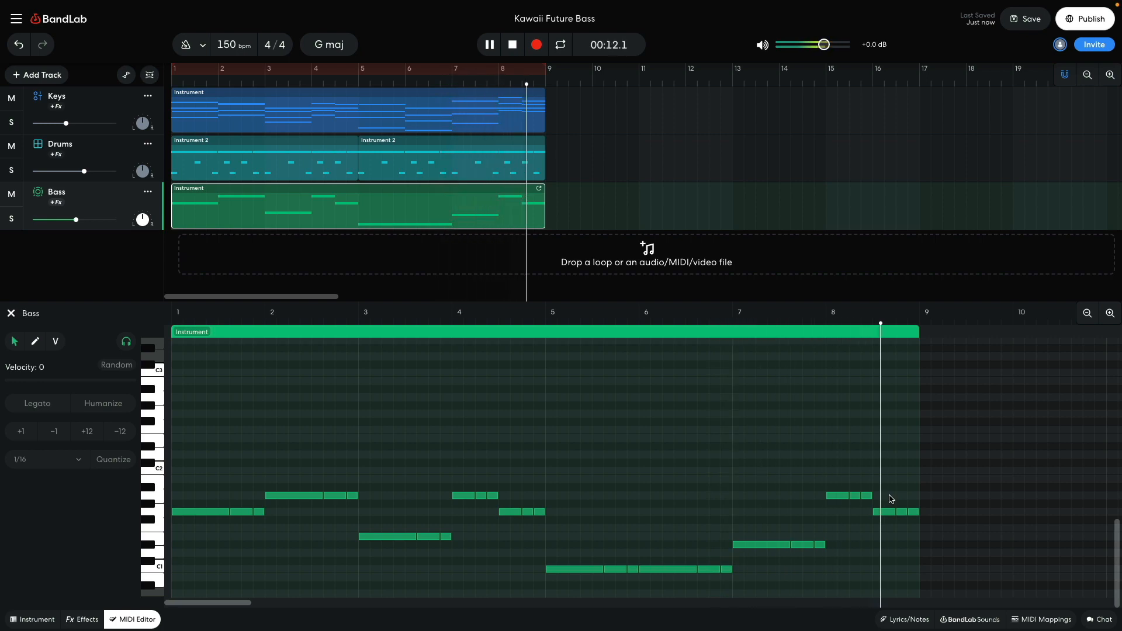
{"action": "left_click", "coordinate": [510, 45]}
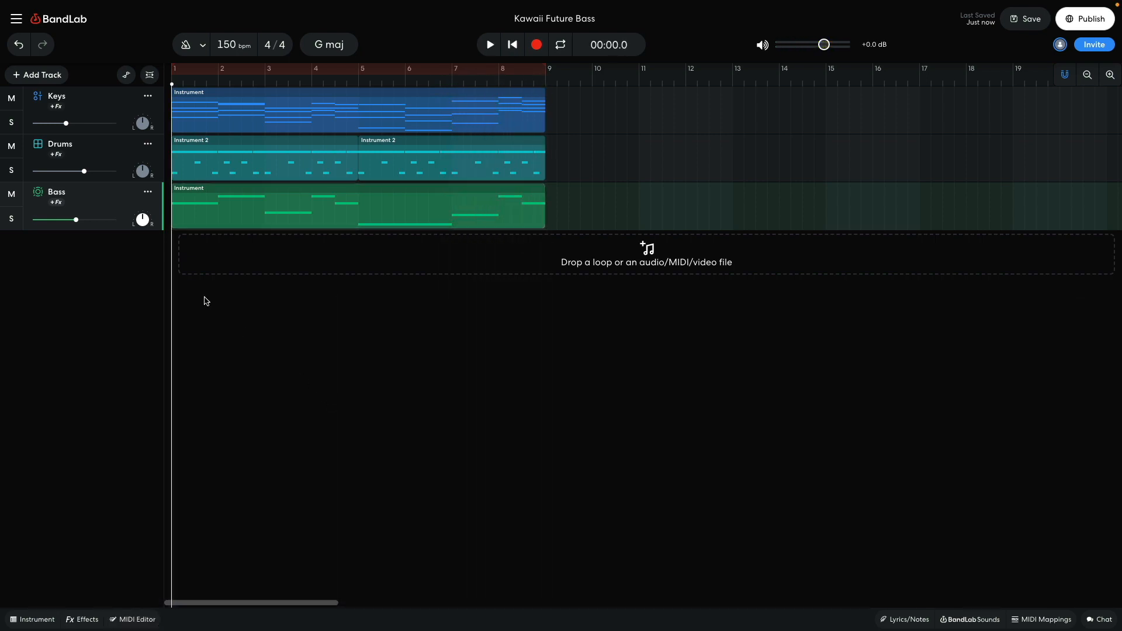
Add a fourth instrument track with a Synths sound and audition the Rhythm pattern.
{"action": "left_click", "coordinate": [35, 74]}
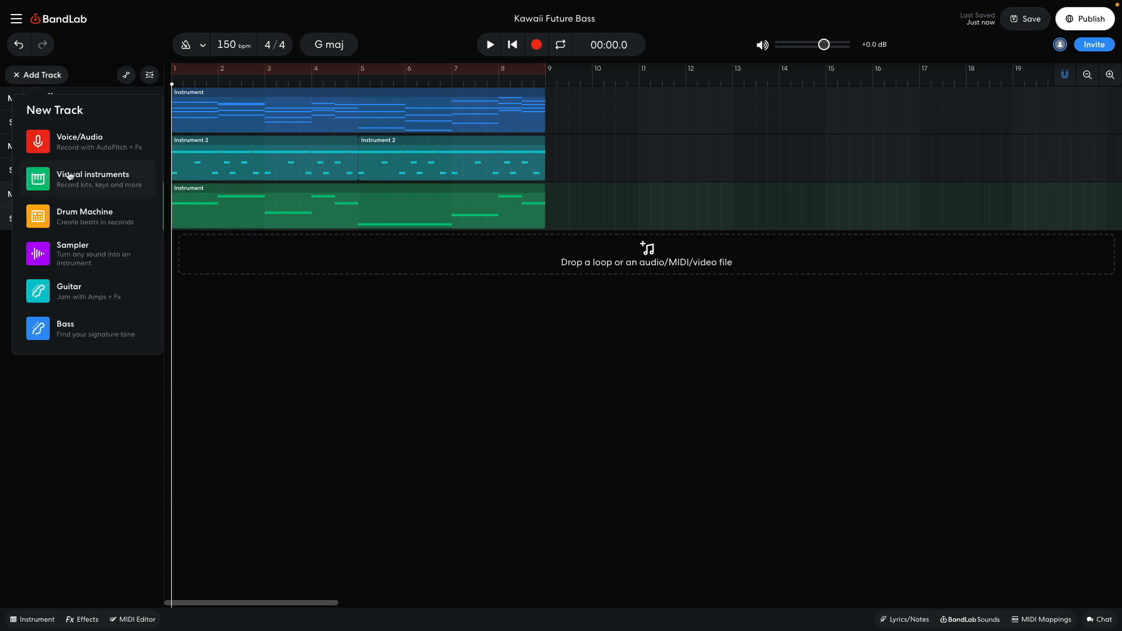
{"action": "left_click", "coordinate": [91, 178]}
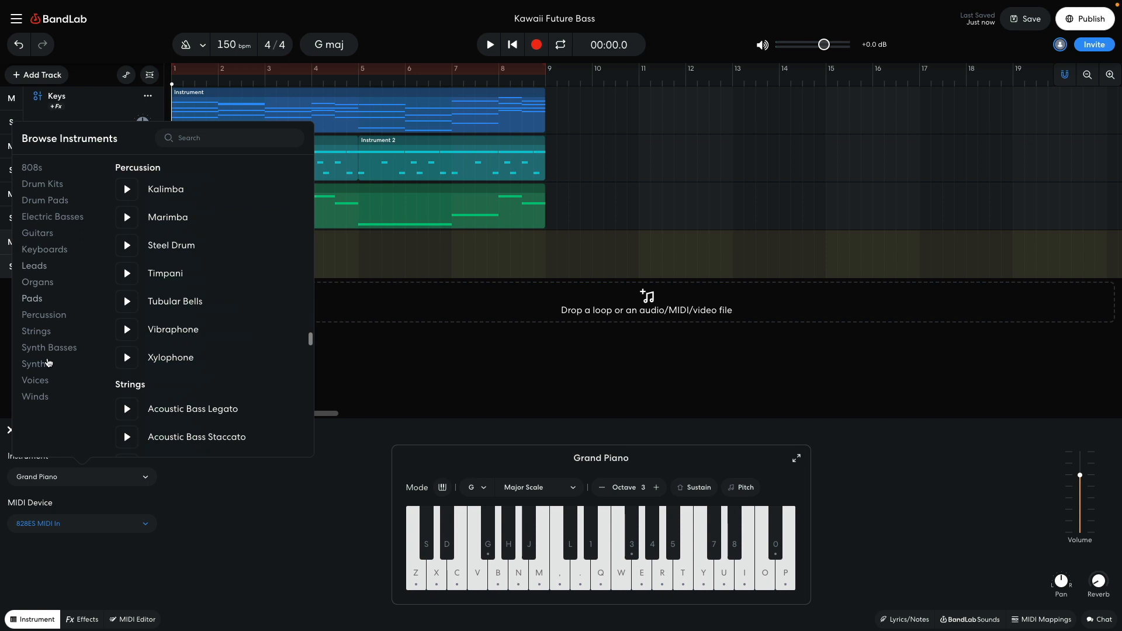
{"action": "left_click", "coordinate": [35, 364]}
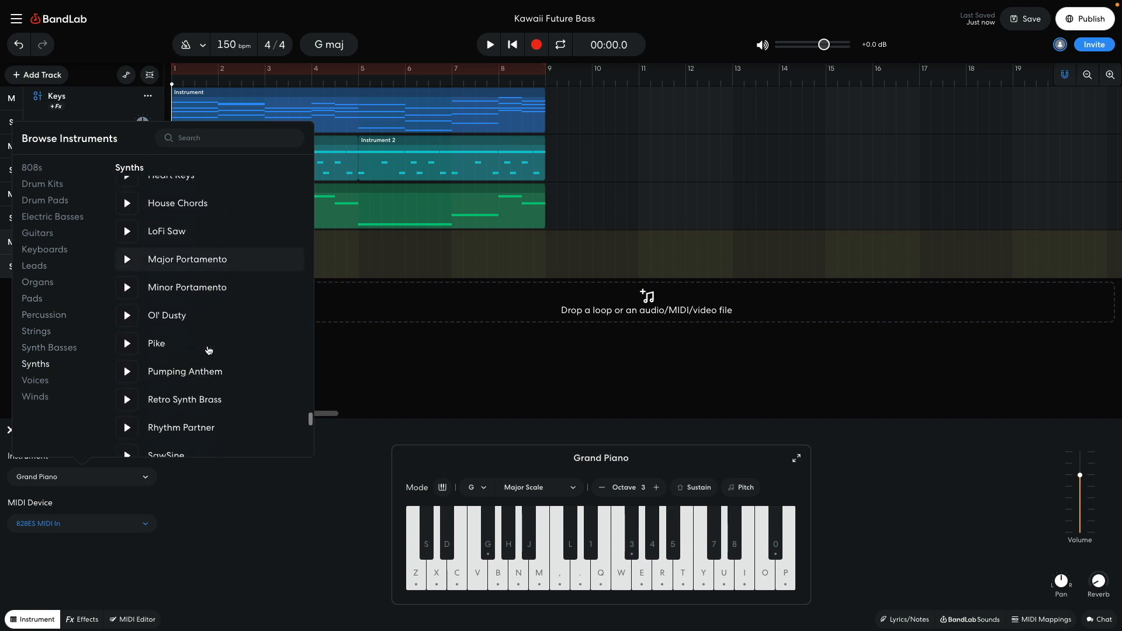
{"action": "scroll", "scroll_direction": "down", "scroll_amount": 3}
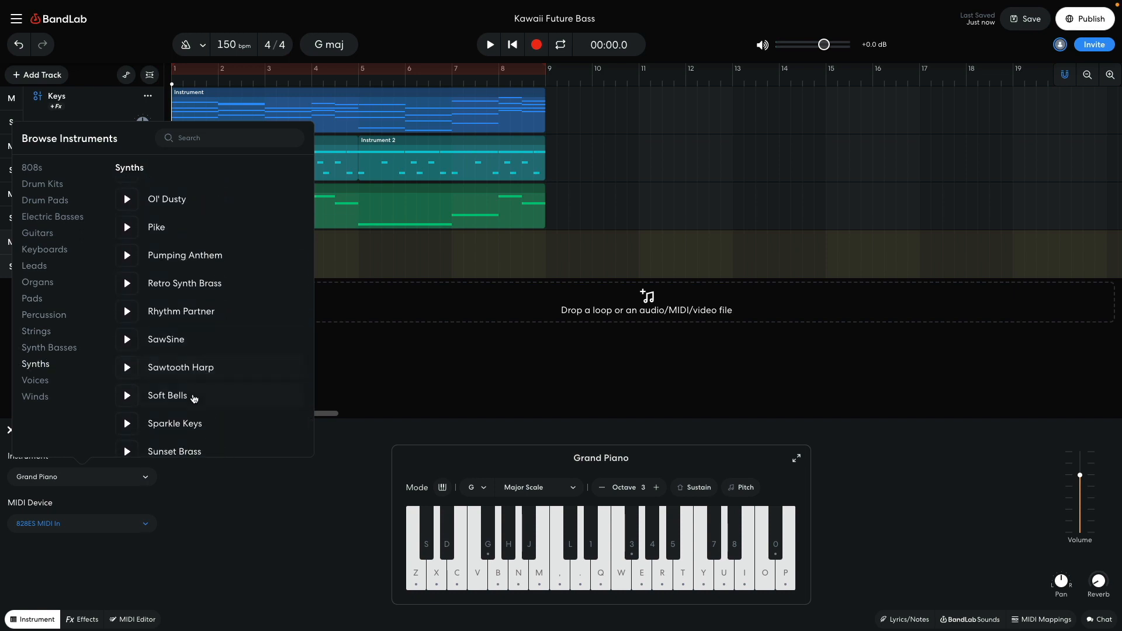
{"action": "left_click", "coordinate": [174, 423]}
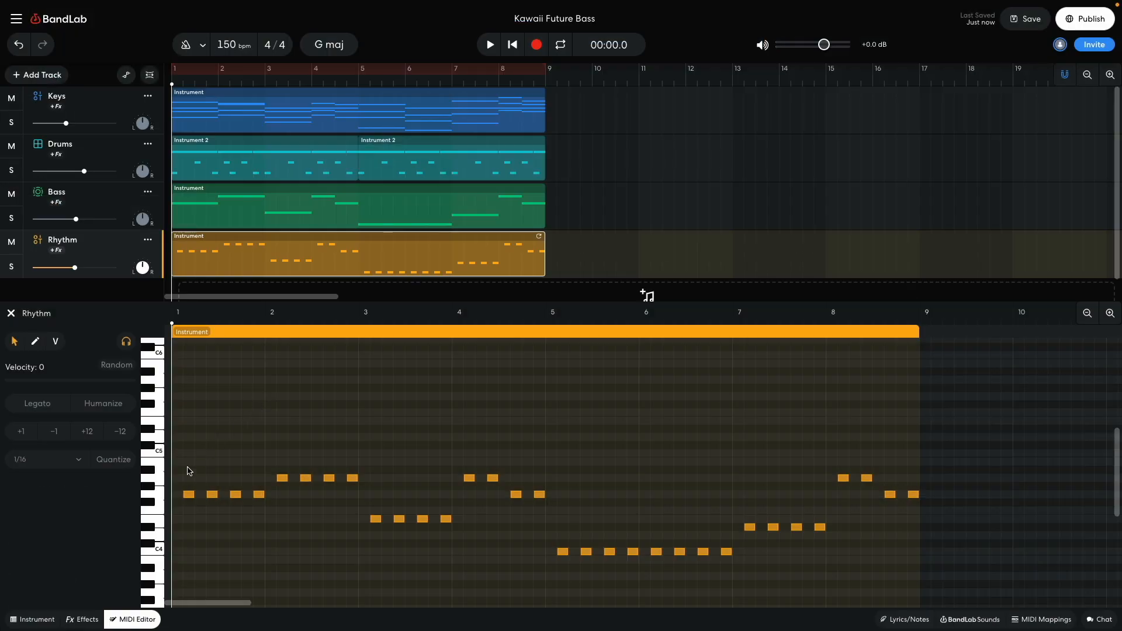
{"action": "mouse_move", "coordinate": [188, 483]}
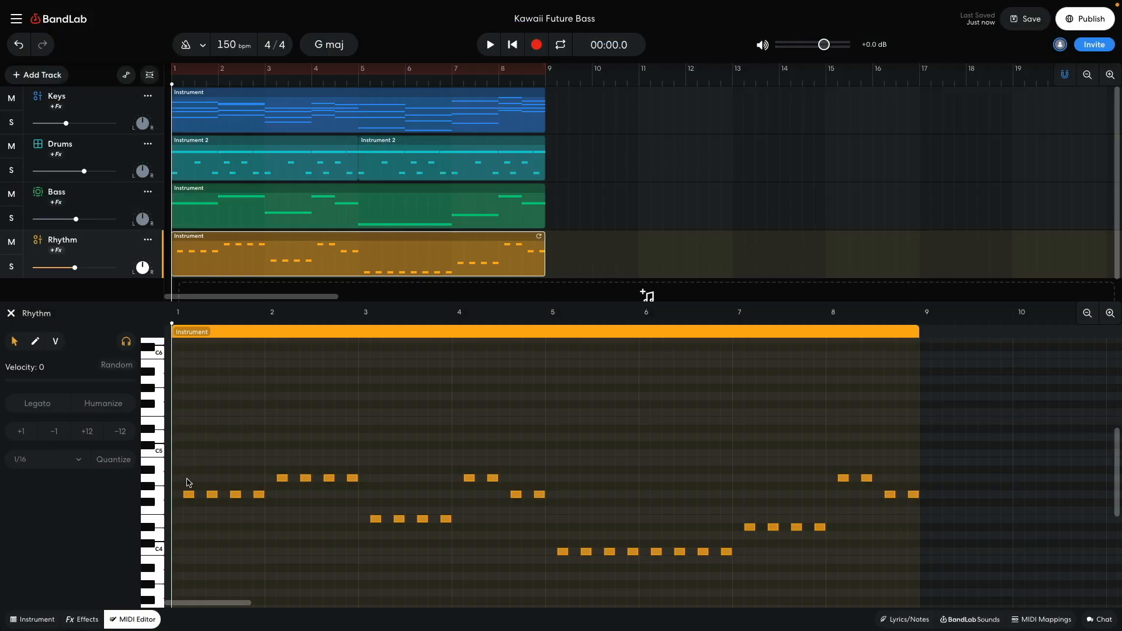
{"action": "left_click", "coordinate": [489, 45]}
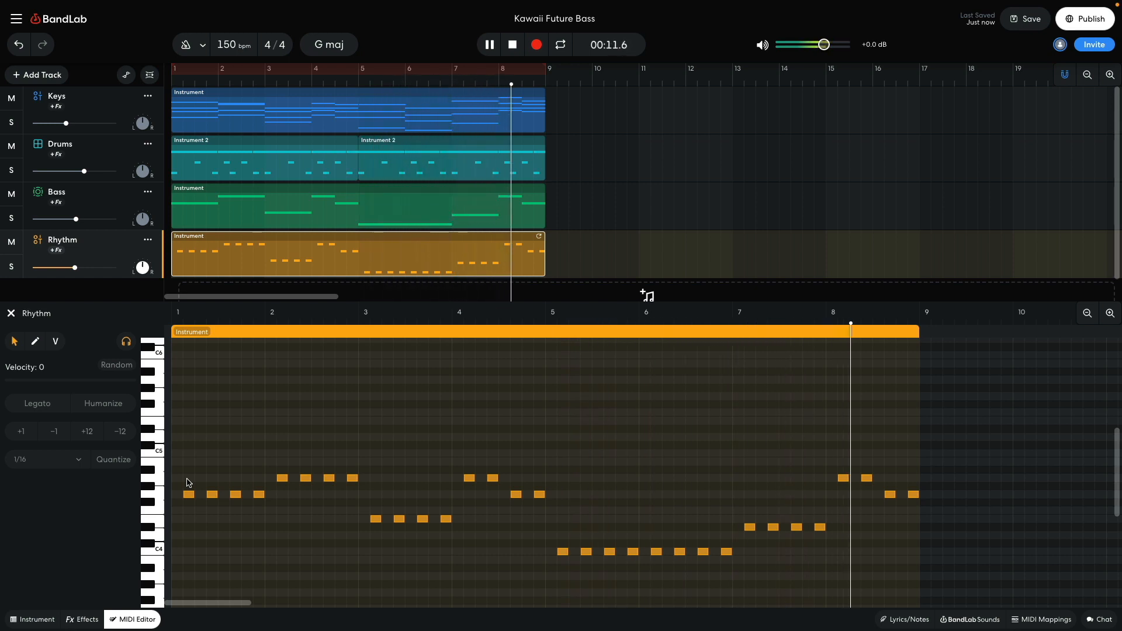
{"action": "left_click", "coordinate": [510, 45]}
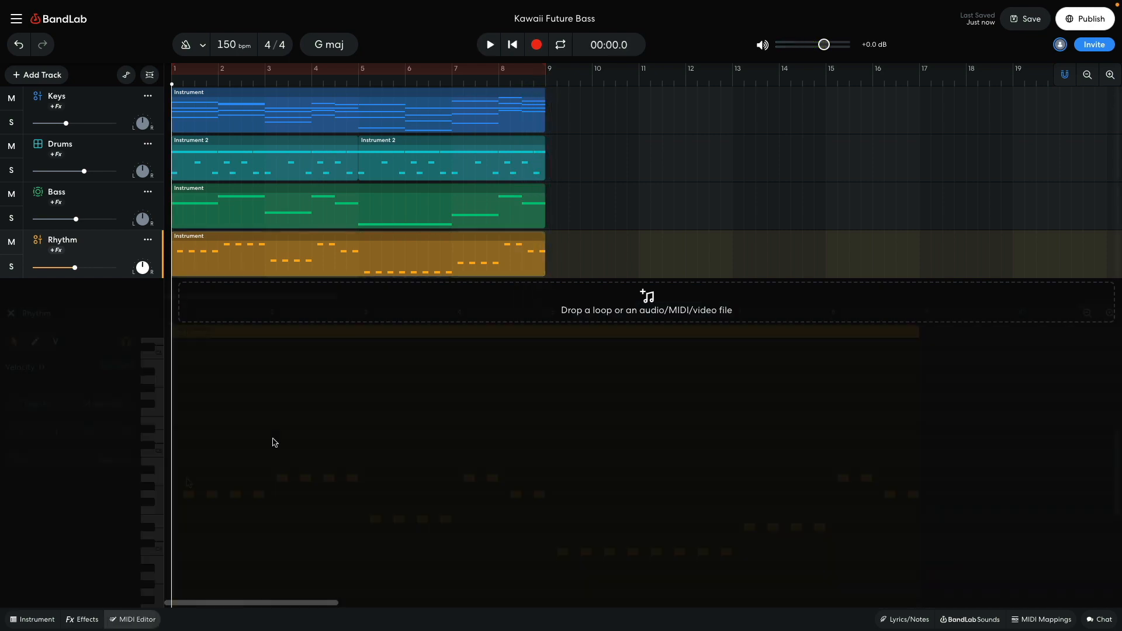
Add a Bitcrusher (8 bits, 70% mix) to the Rhythm track and stop playback.
{"action": "left_click", "coordinate": [87, 619]}
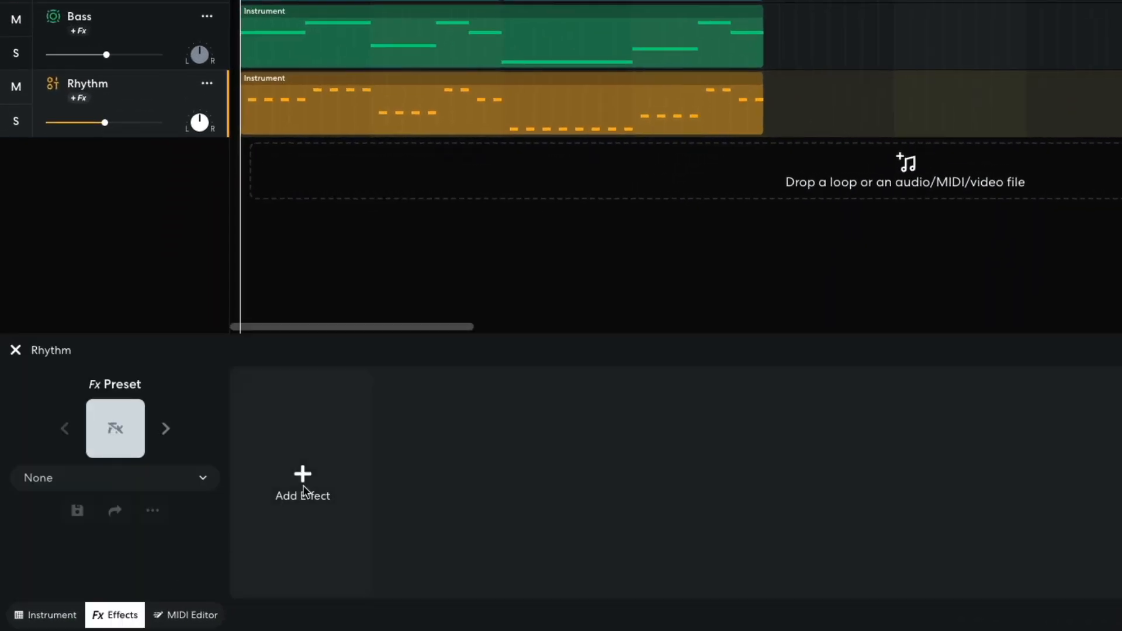
{"action": "left_click", "coordinate": [302, 484]}
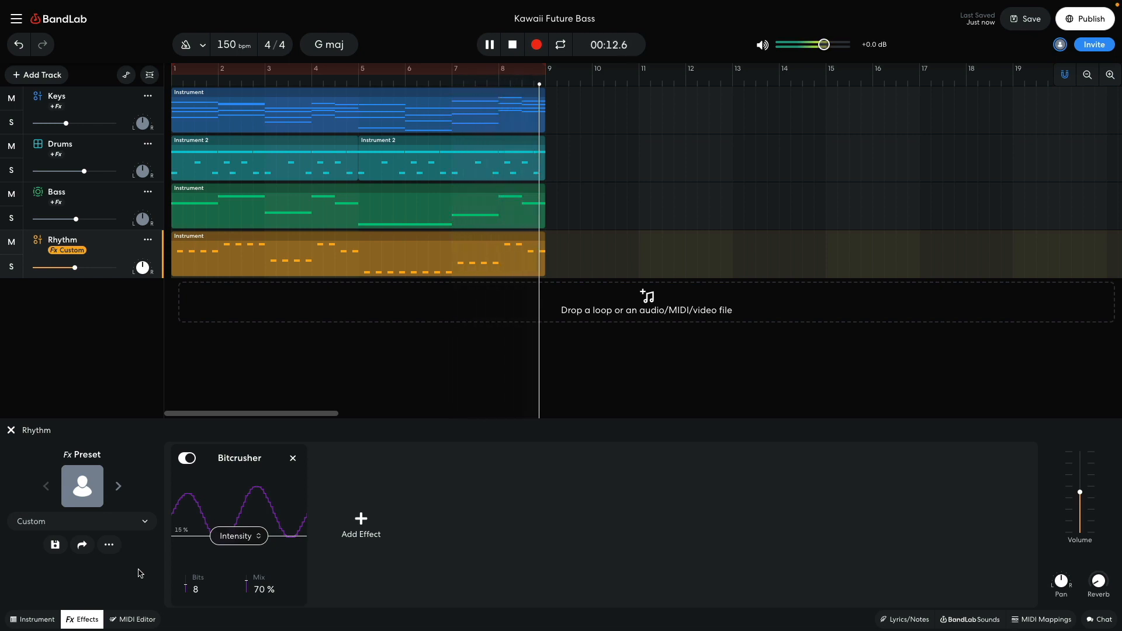
{"action": "left_click", "coordinate": [511, 44]}
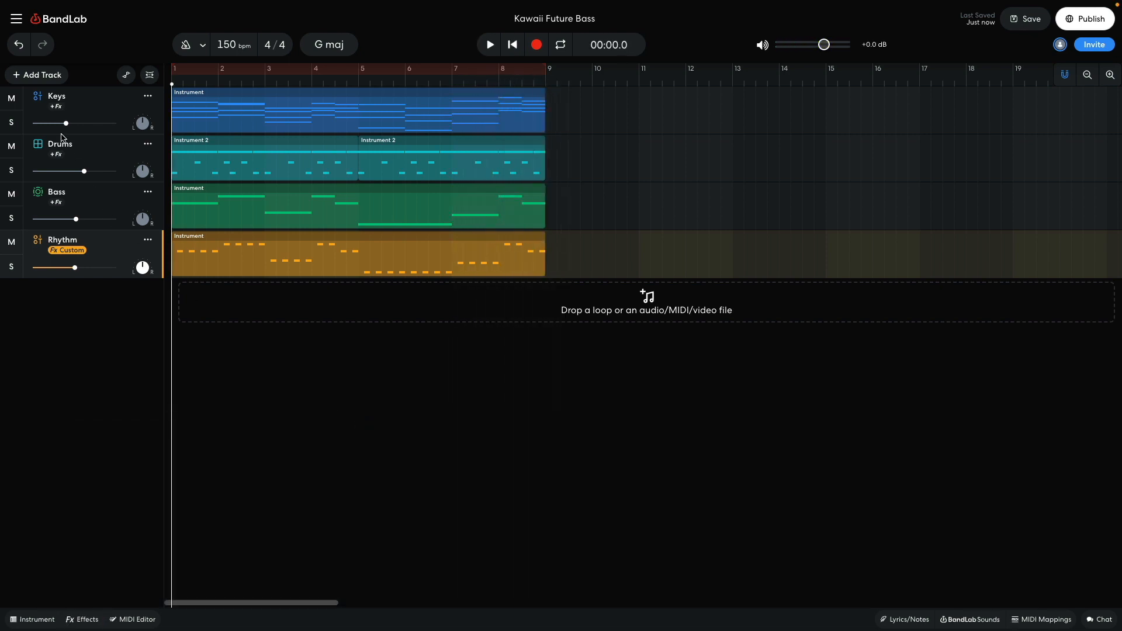
Add a fifth instrument track with the Retro Synth Brass sound and play the arrangement.
{"action": "left_click", "coordinate": [36, 75]}
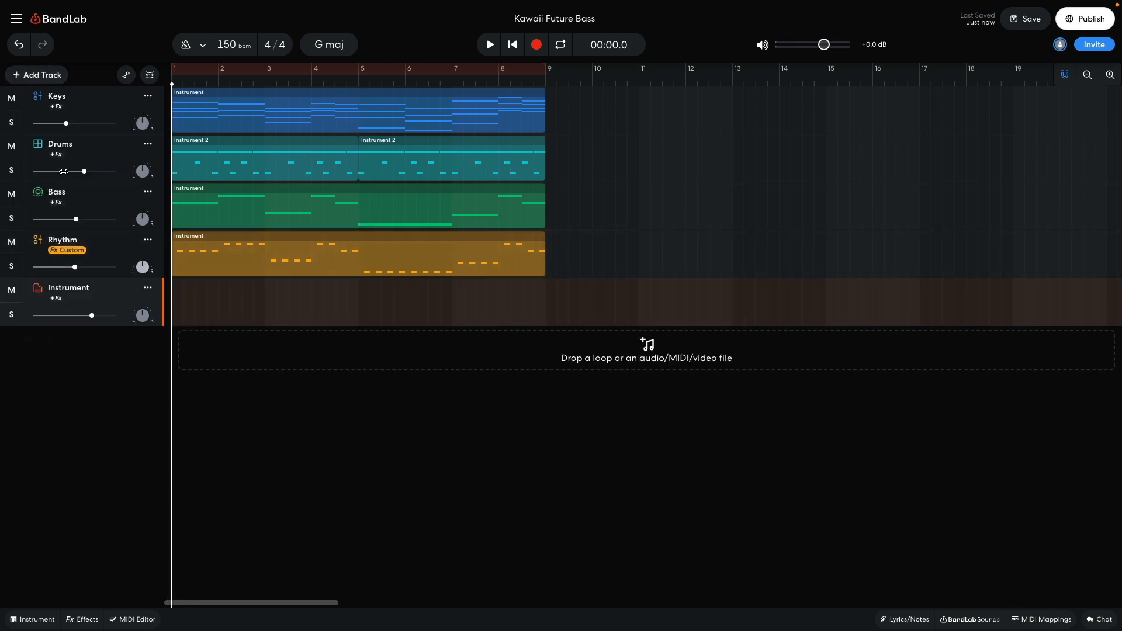
{"action": "left_click", "coordinate": [36, 619]}
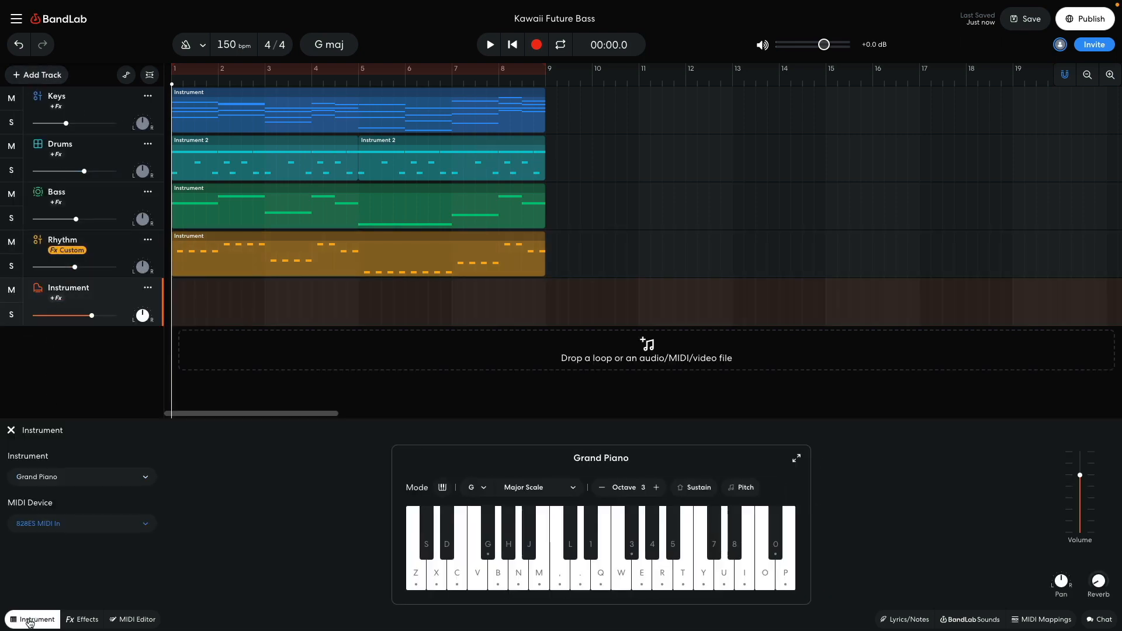
{"action": "left_click", "coordinate": [81, 477]}
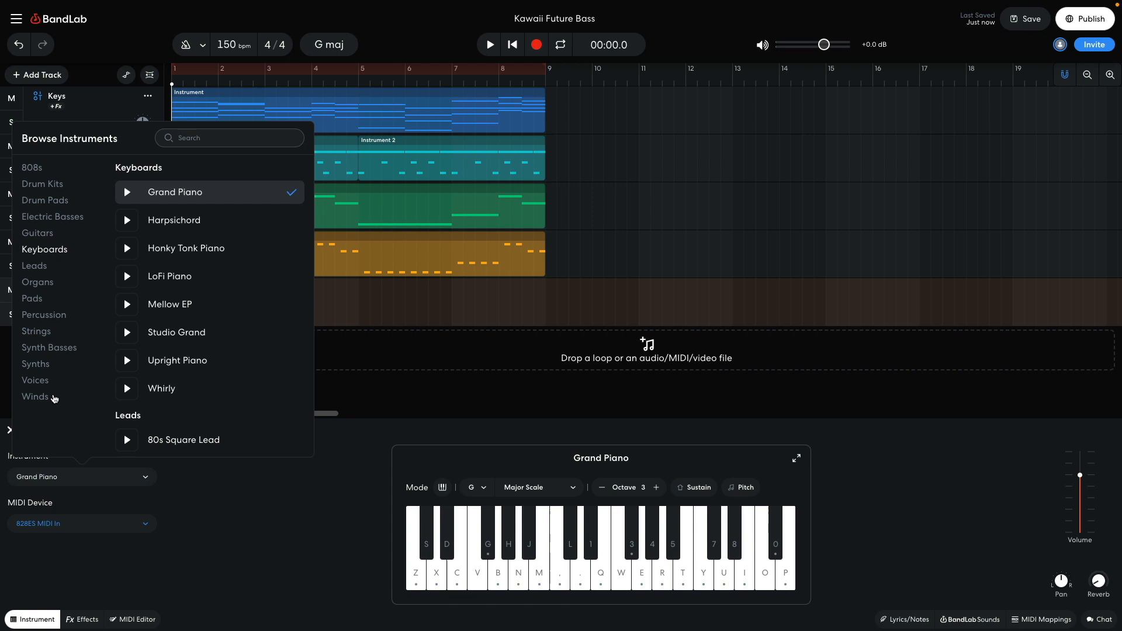
{"action": "left_click", "coordinate": [36, 363]}
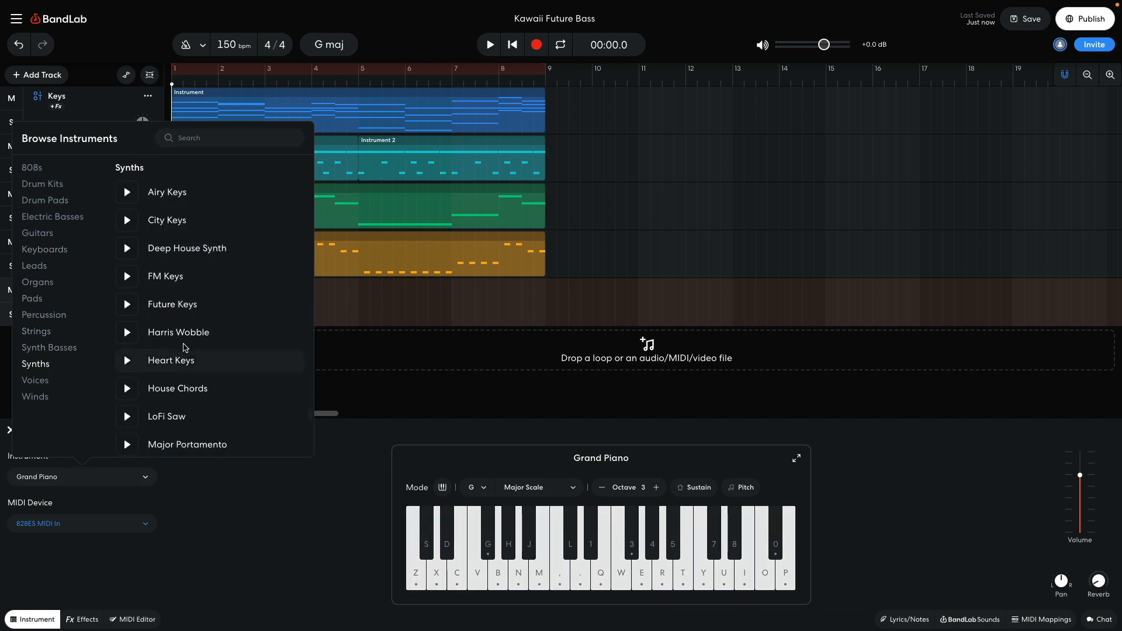
{"action": "scroll", "scroll_direction": "down", "scroll_amount": 3}
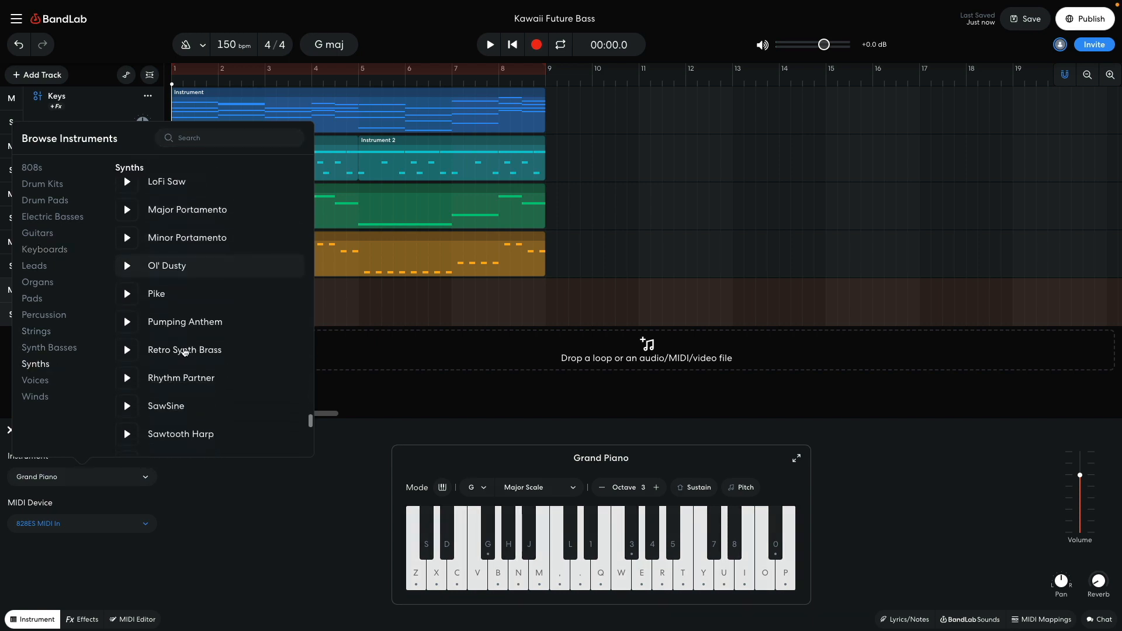
{"action": "left_click", "coordinate": [184, 350]}
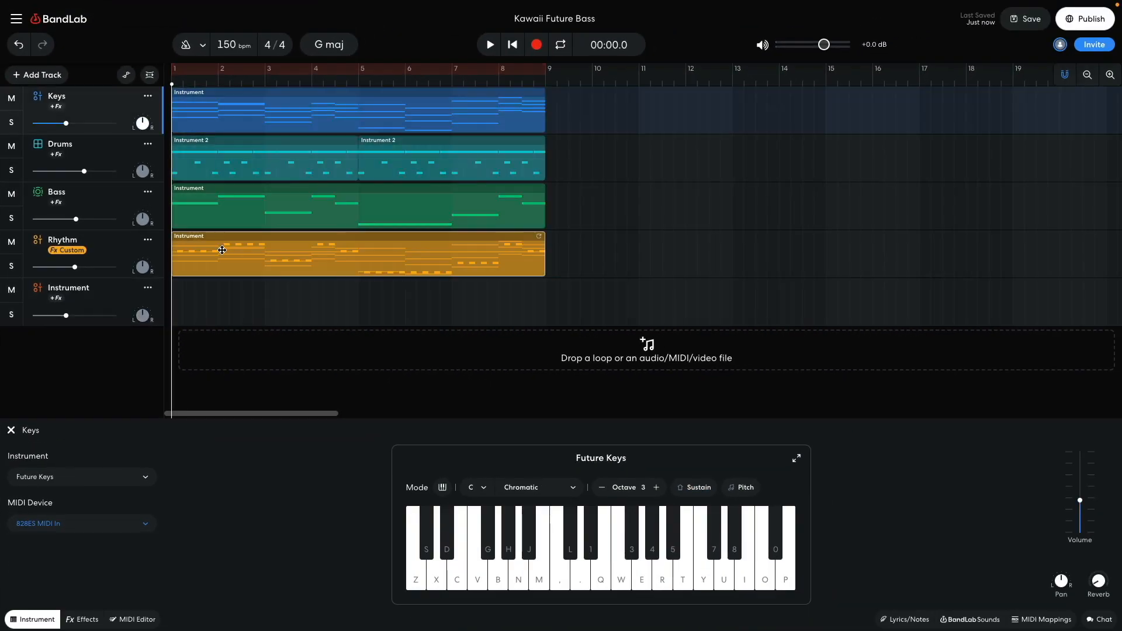
{"action": "left_click", "coordinate": [489, 44]}
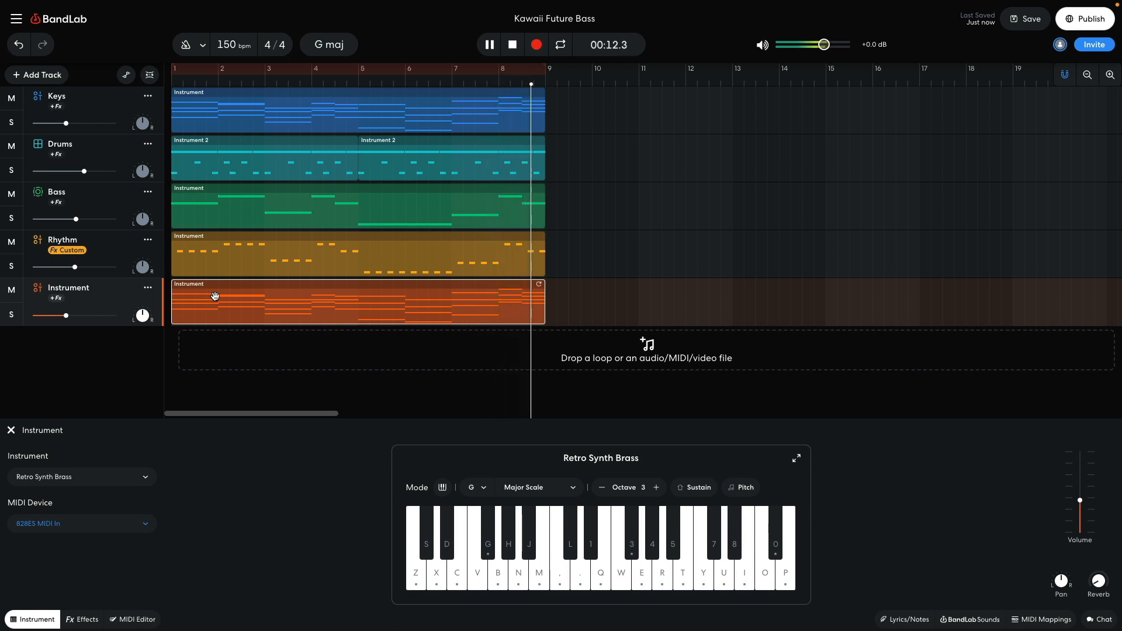
{"action": "left_click", "coordinate": [511, 44]}
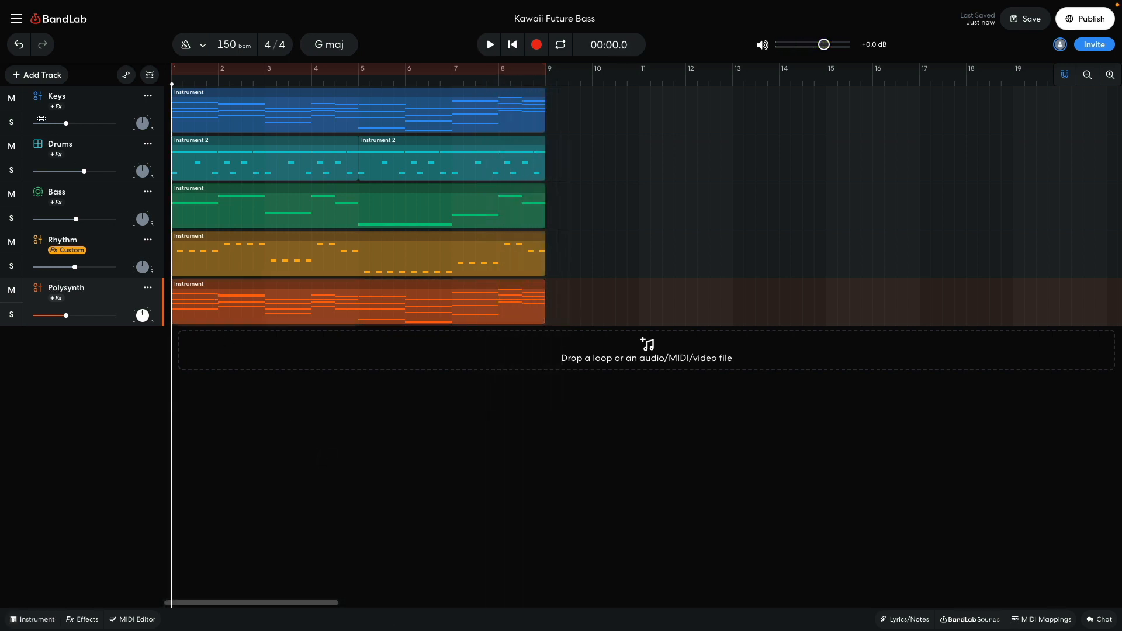
Add a sixth instrument track and give it a sound from the Synths presets.
{"action": "left_click", "coordinate": [35, 75]}
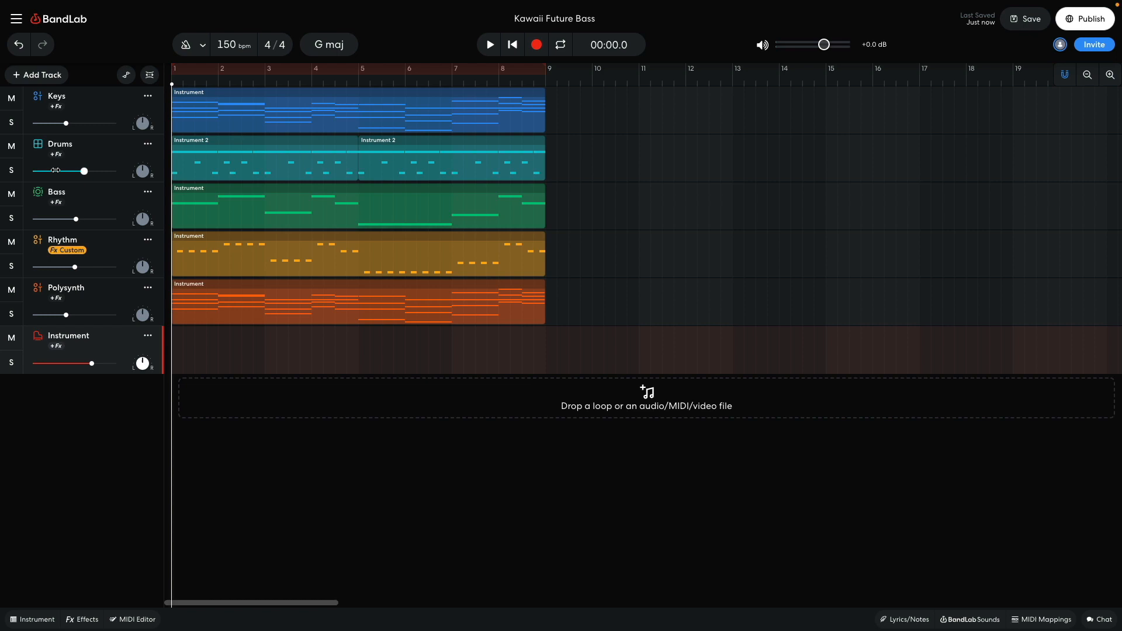
{"action": "left_click", "coordinate": [31, 619]}
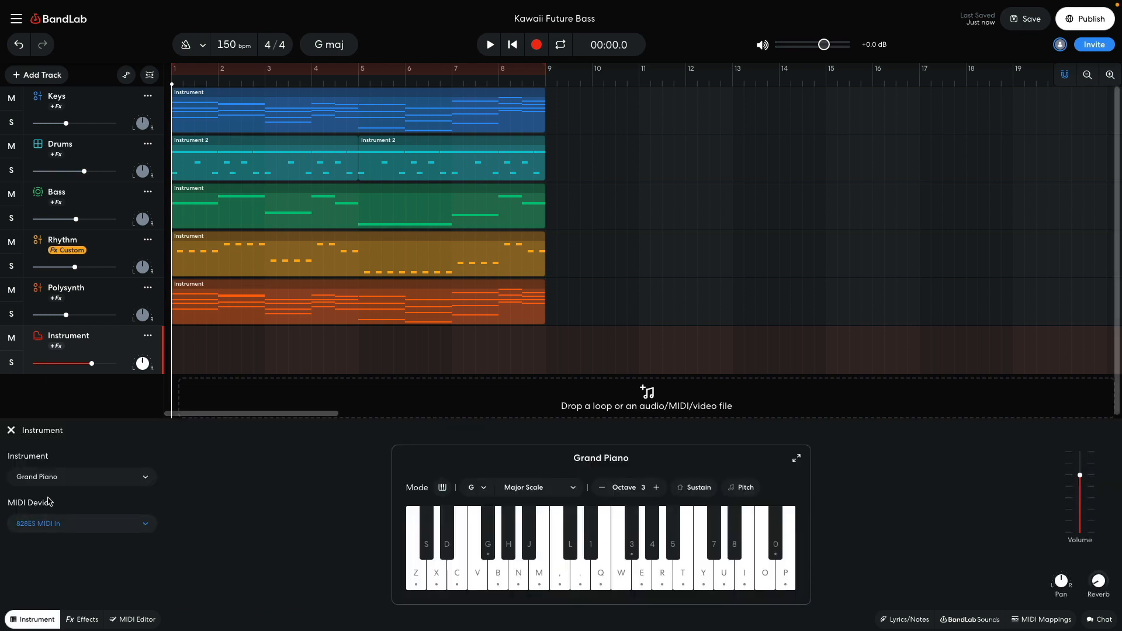
{"action": "left_click", "coordinate": [81, 477]}
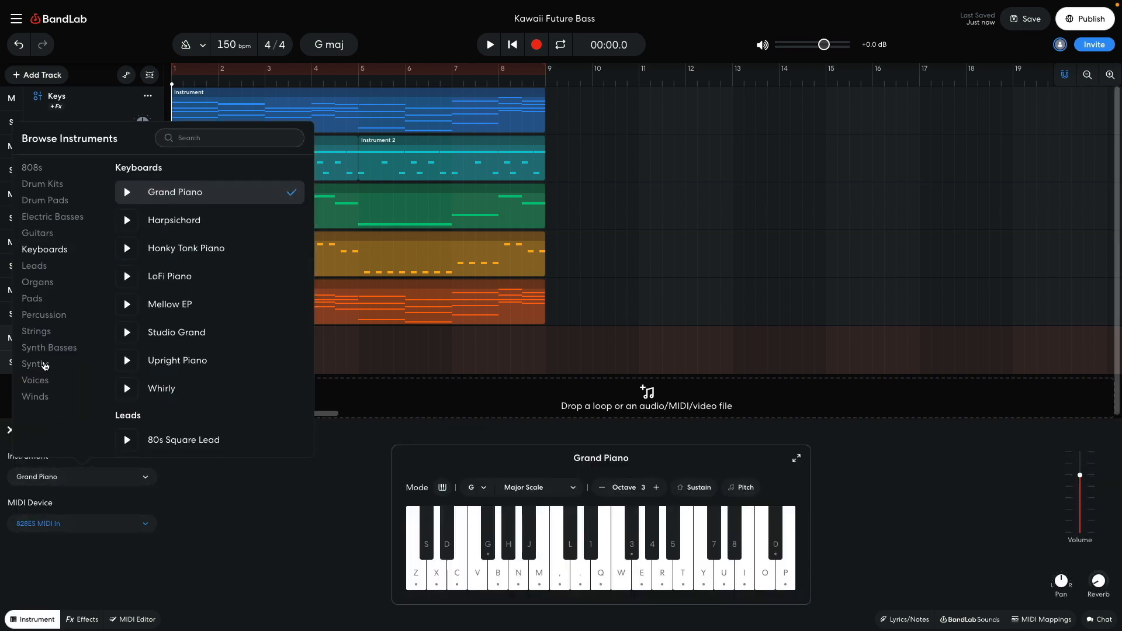
{"action": "left_click", "coordinate": [35, 363]}
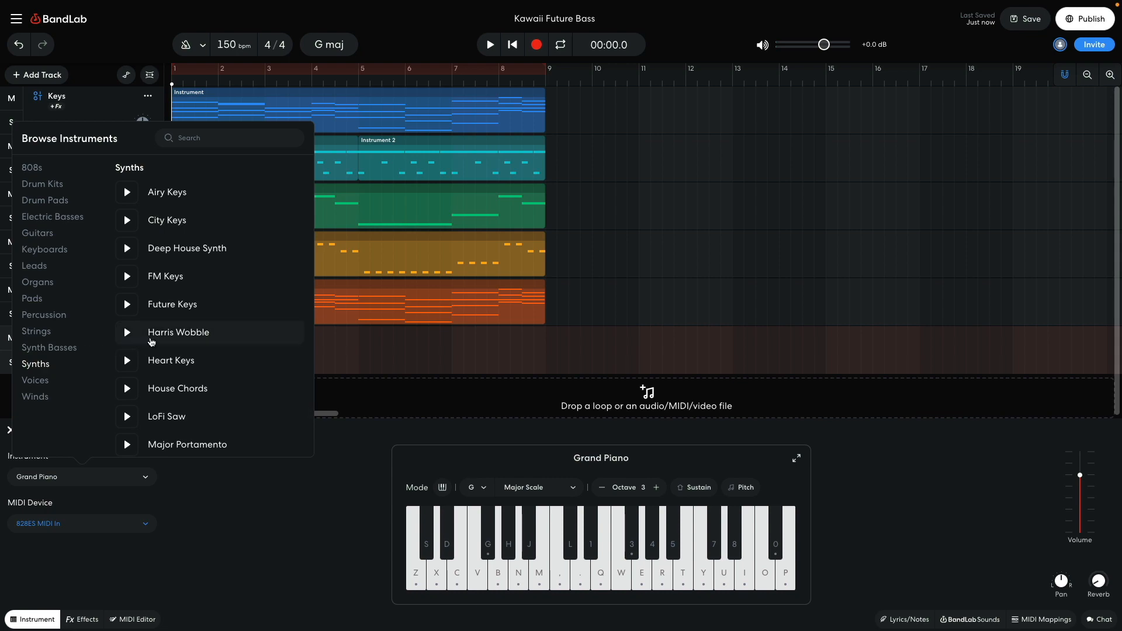
{"action": "left_click", "coordinate": [178, 332]}
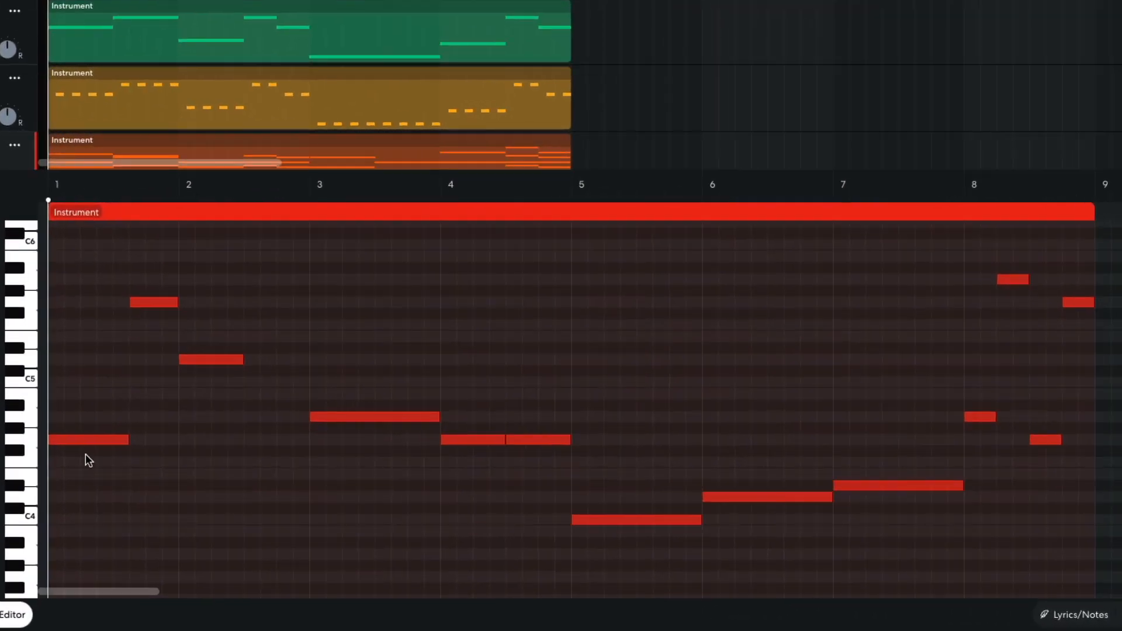
{"action": "mouse_move", "coordinate": [156, 388]}
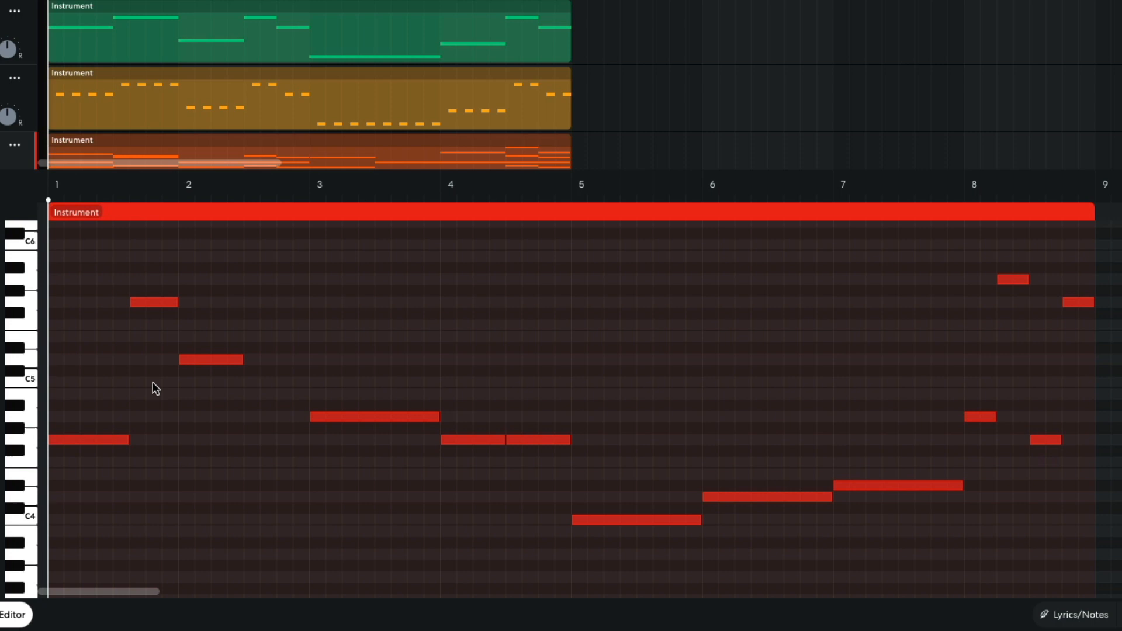
{"action": "mouse_move", "coordinate": [351, 437]}
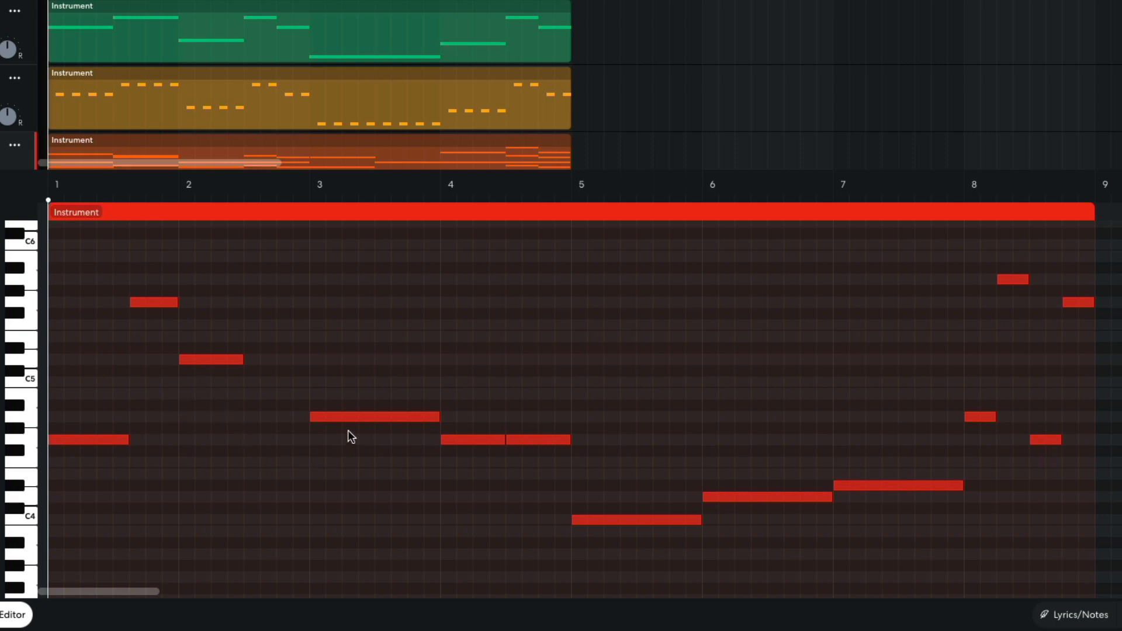
{"action": "mouse_move", "coordinate": [470, 482]}
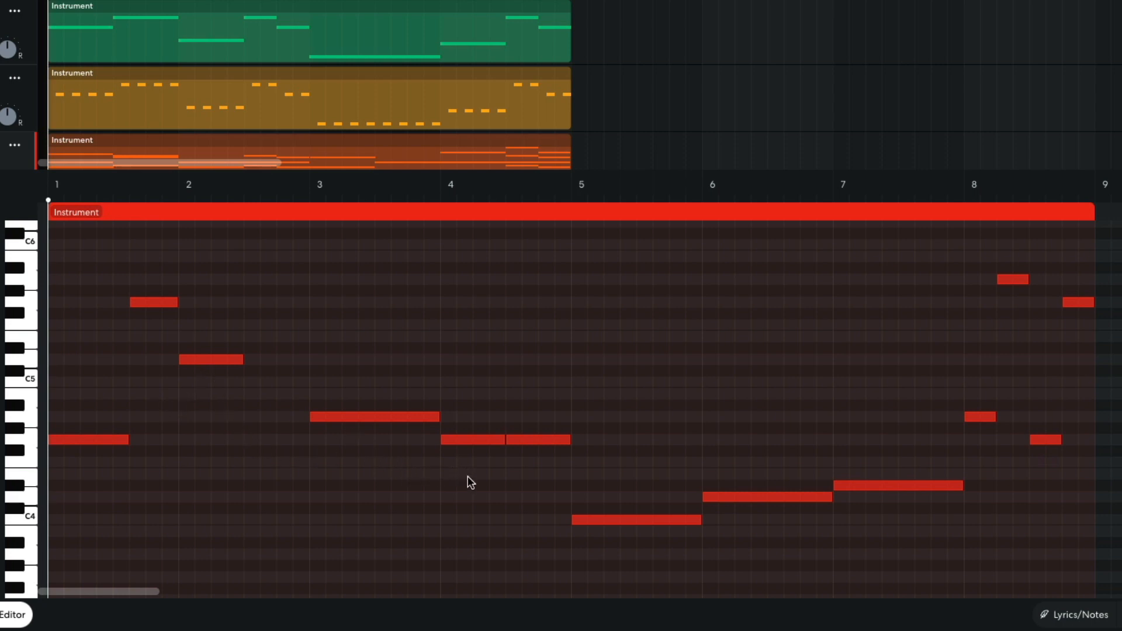
{"action": "mouse_move", "coordinate": [724, 544]}
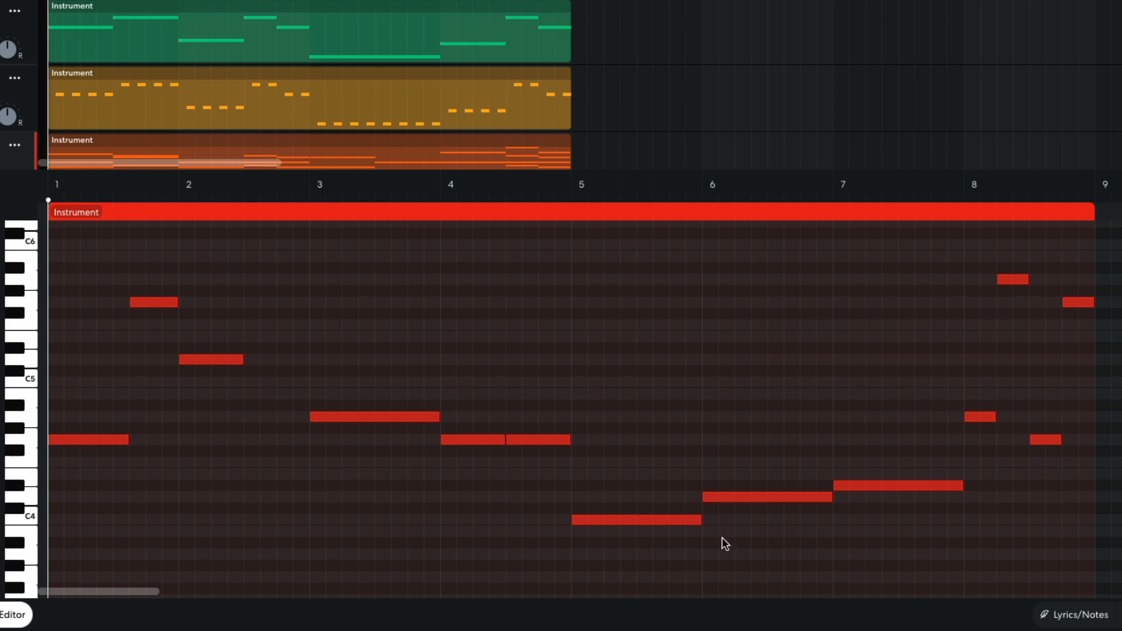
{"action": "mouse_move", "coordinate": [911, 526]}
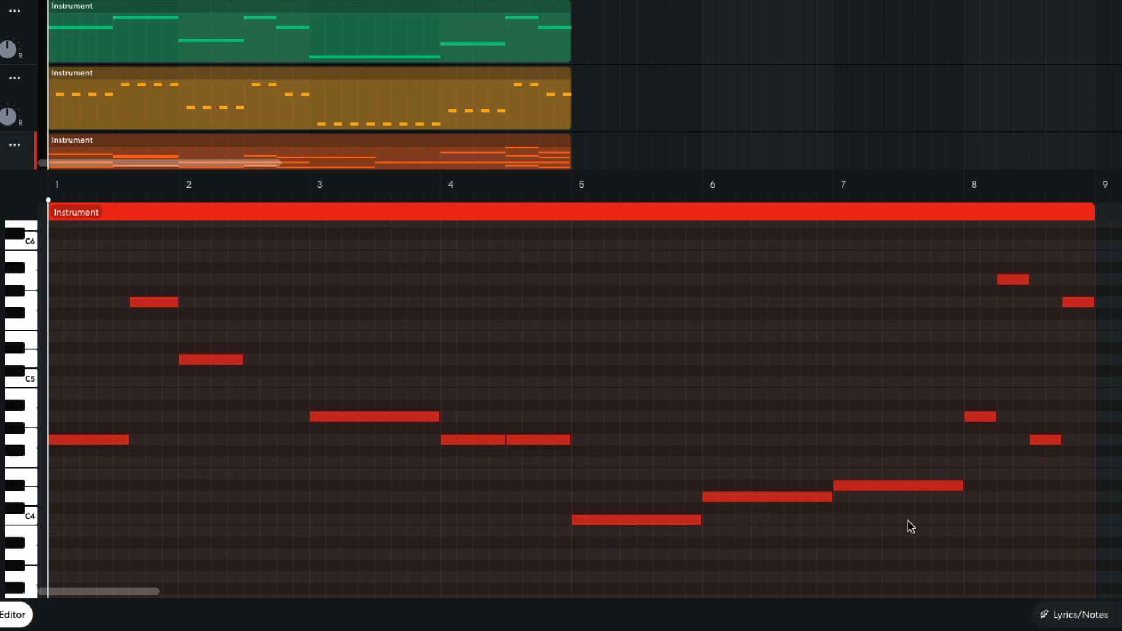
{"action": "mouse_move", "coordinate": [1017, 298]}
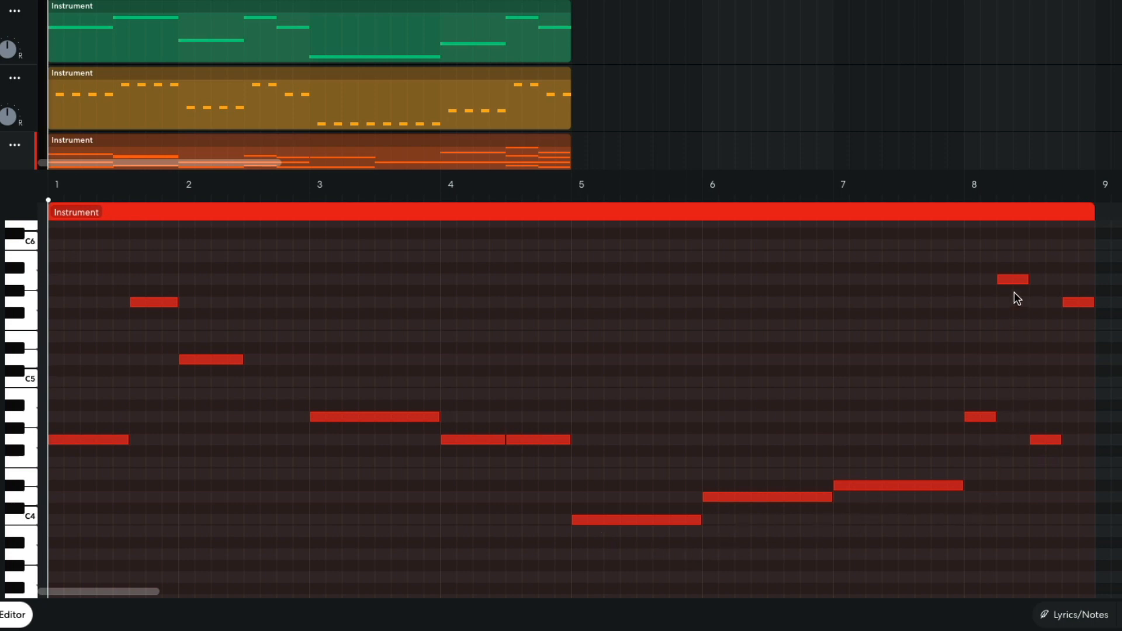
{"action": "mouse_move", "coordinate": [1079, 403]}
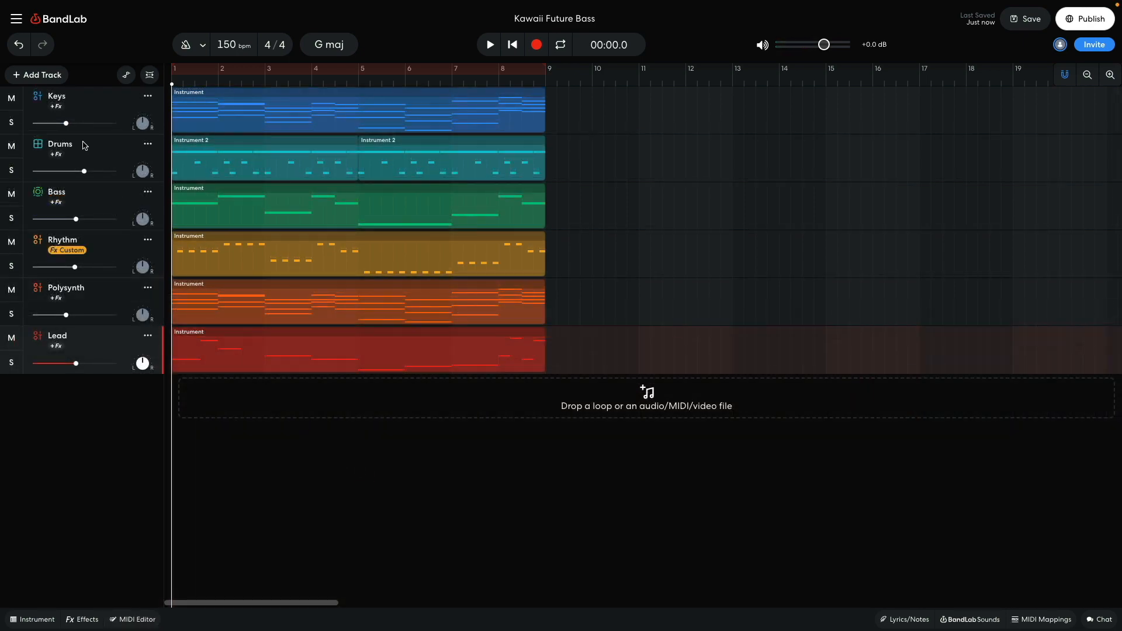
Add a seventh track with the Dub Supersaw lead sound and create a new MIDI clip.
{"action": "left_click", "coordinate": [36, 74]}
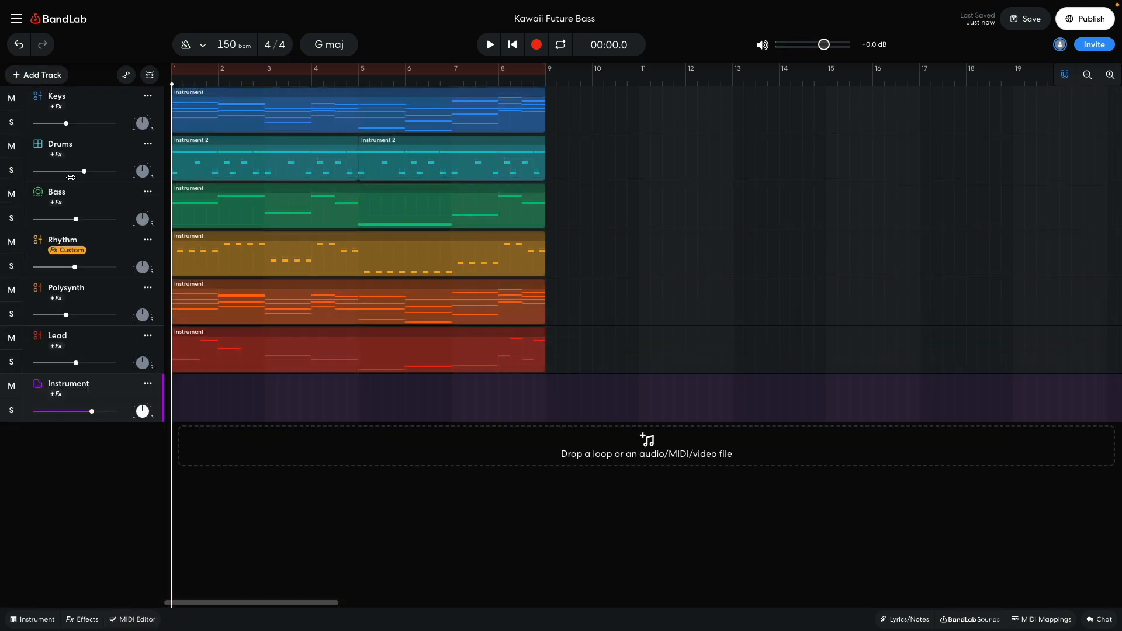
{"action": "left_click", "coordinate": [32, 619]}
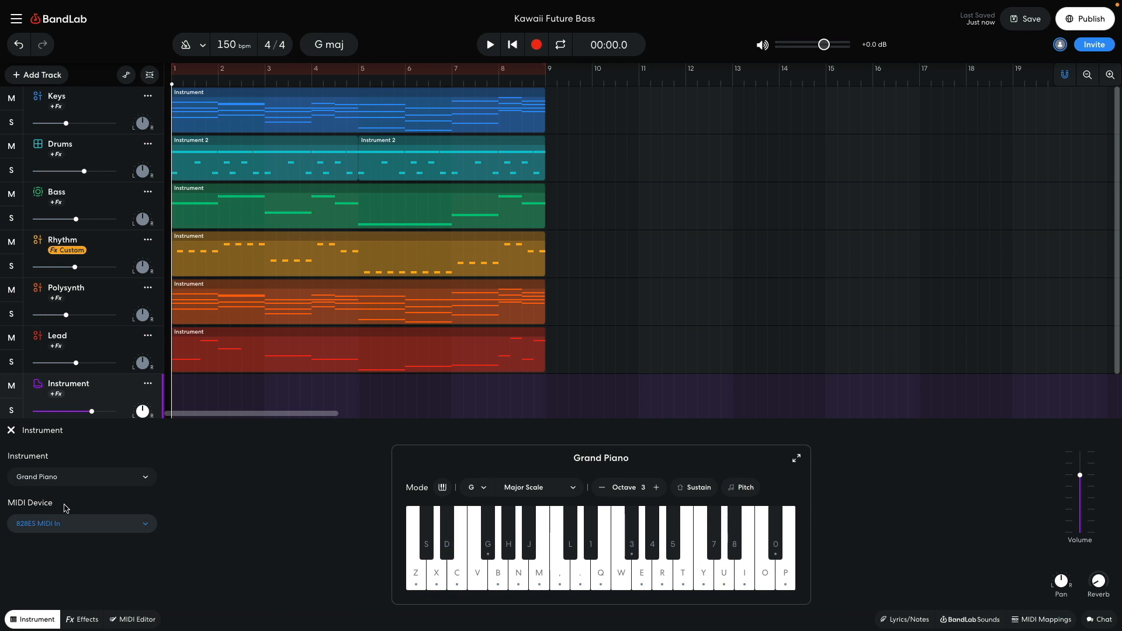
{"action": "left_click", "coordinate": [80, 477]}
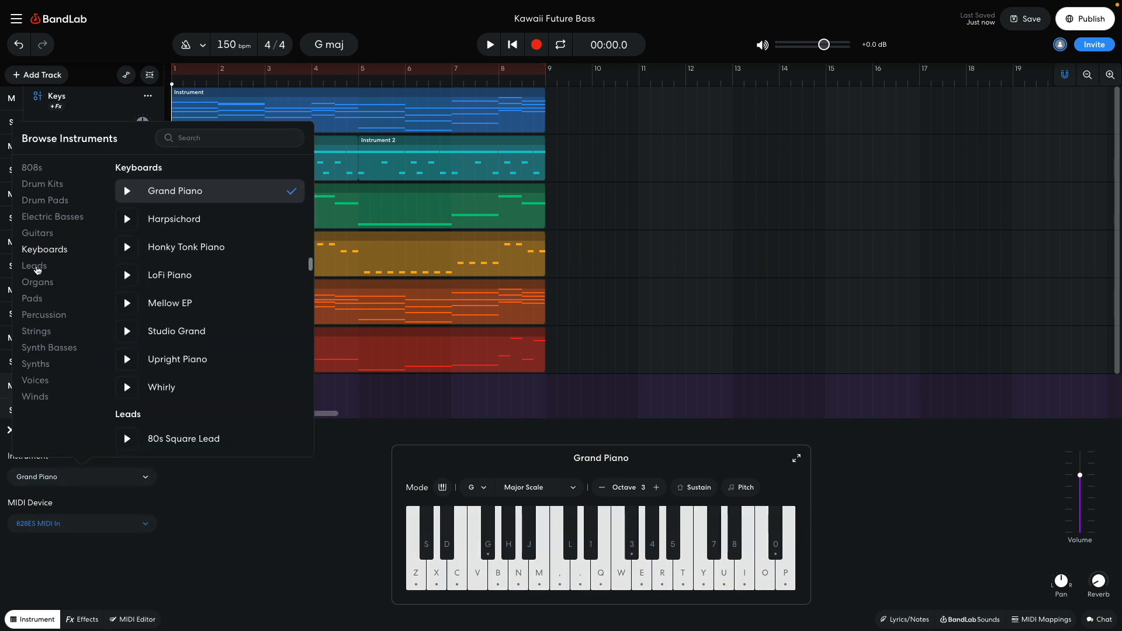
{"action": "left_click", "coordinate": [34, 265]}
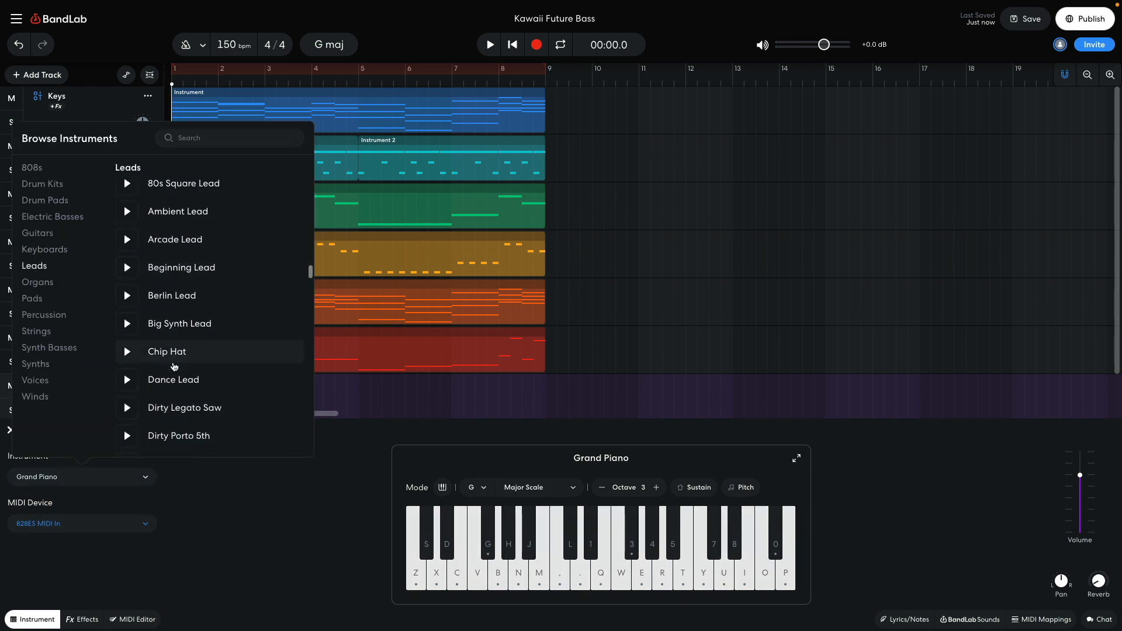
{"action": "scroll", "scroll_direction": "down", "scroll_amount": 3}
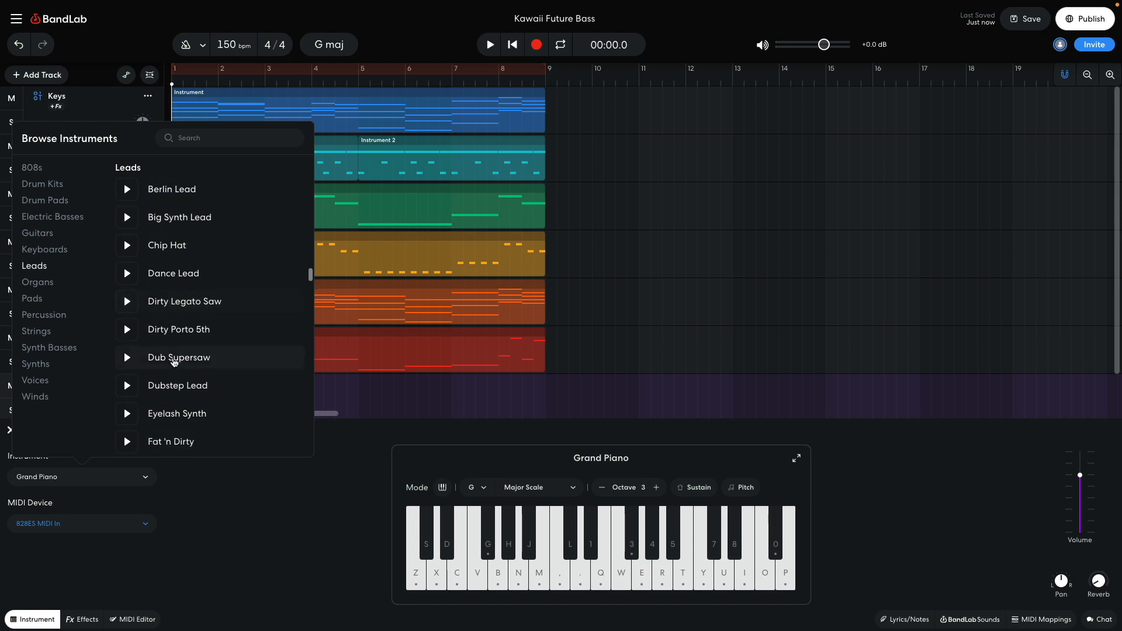
{"action": "left_click", "coordinate": [178, 358]}
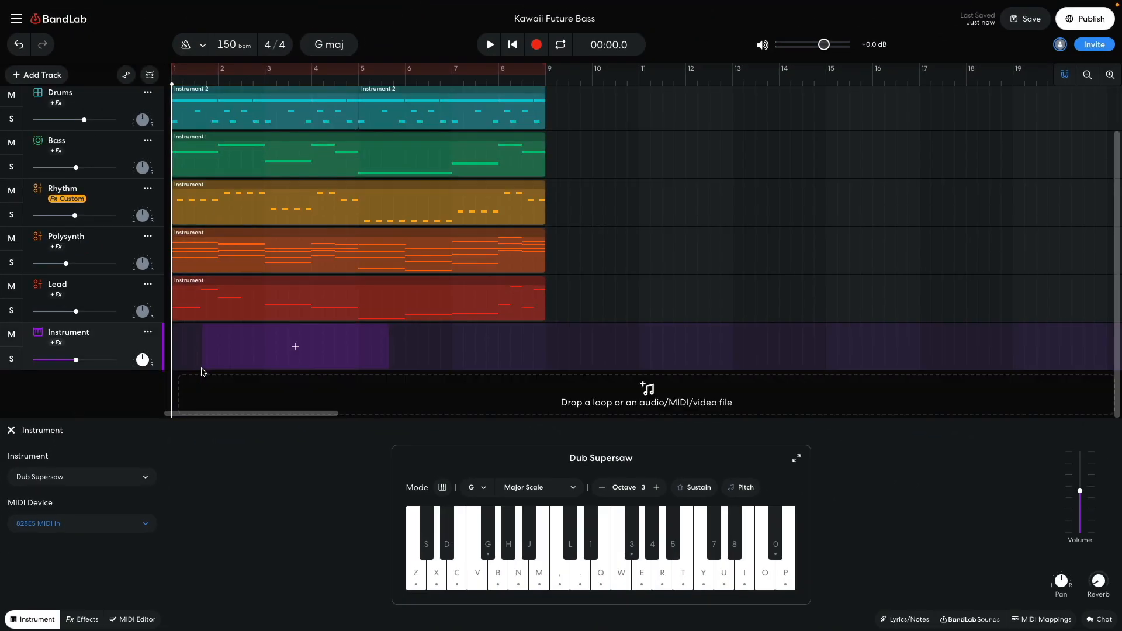
{"action": "left_click", "coordinate": [357, 298]}
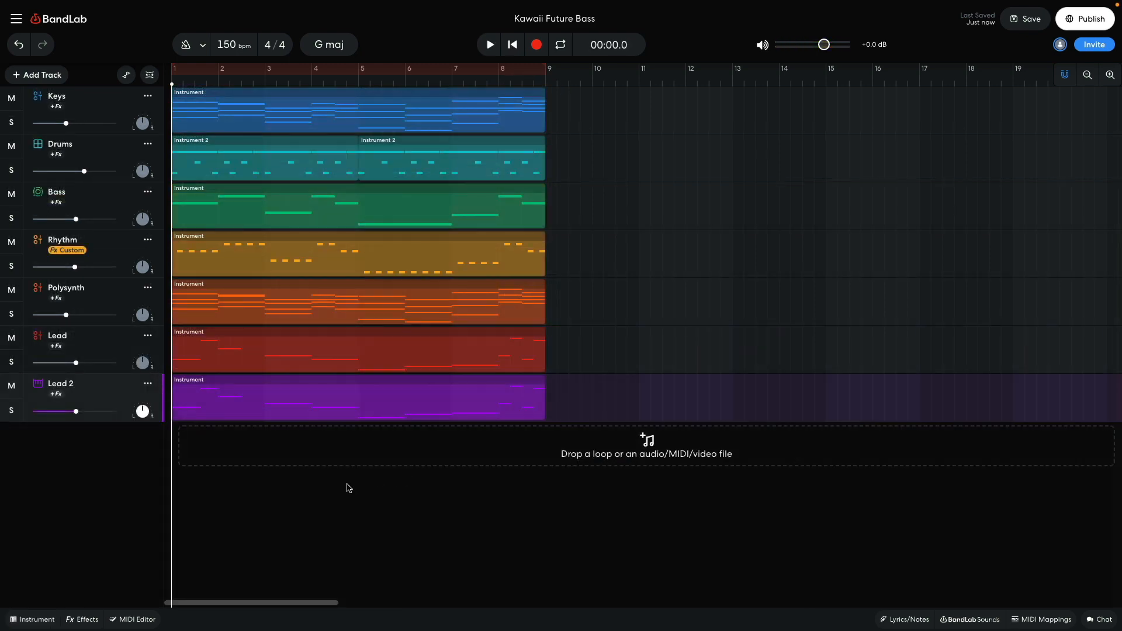
{"action": "left_click", "coordinate": [80, 619]}
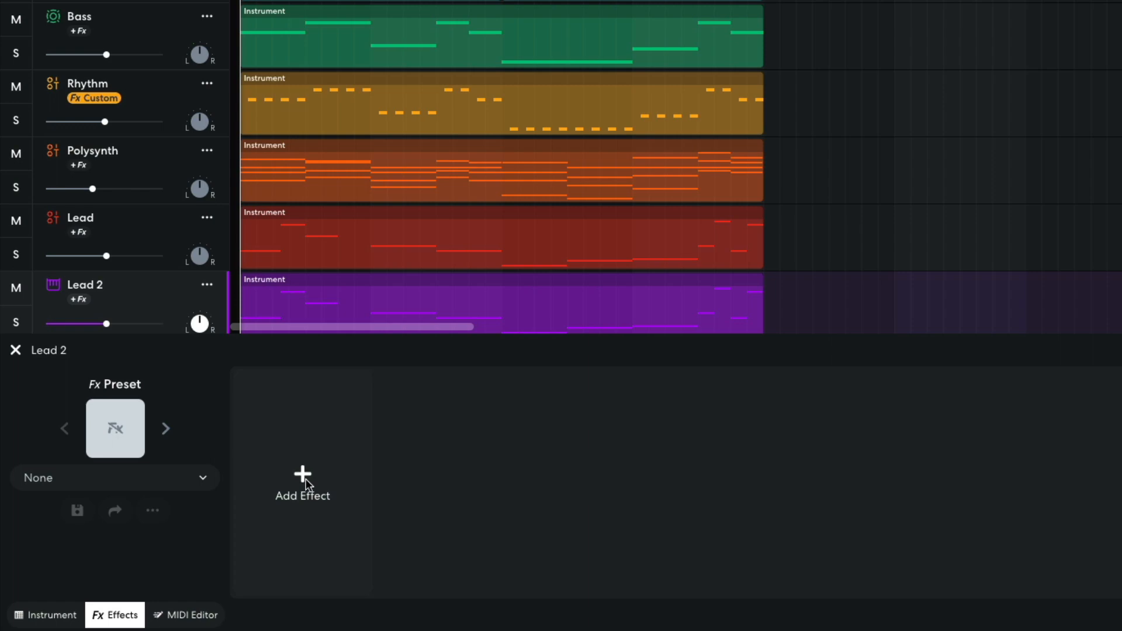
Add a Studio Reverb to Lead 2 and raise its Size to 42%.
{"action": "left_click", "coordinate": [303, 483]}
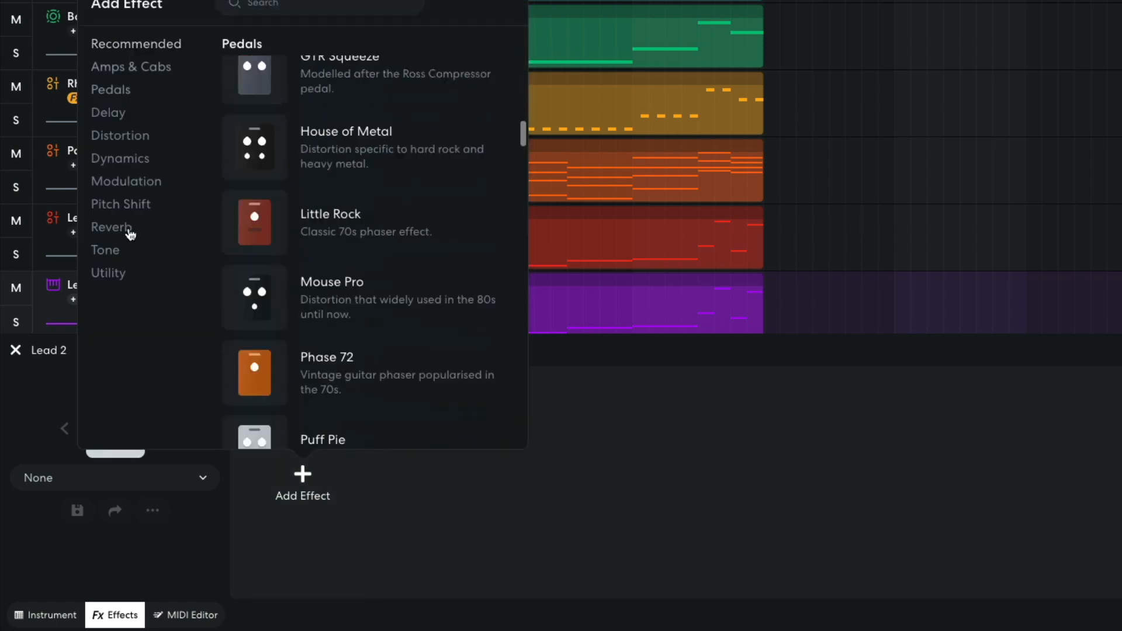
{"action": "left_click", "coordinate": [113, 227]}
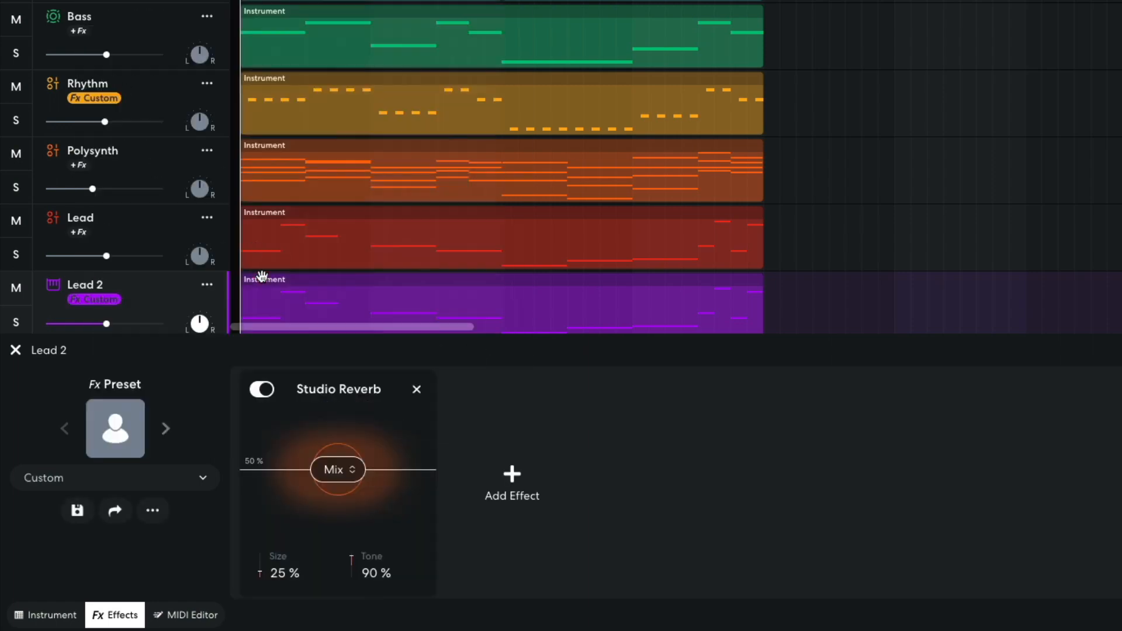
{"action": "double_click", "coordinate": [279, 573]}
{"action": "type", "text": "42"}
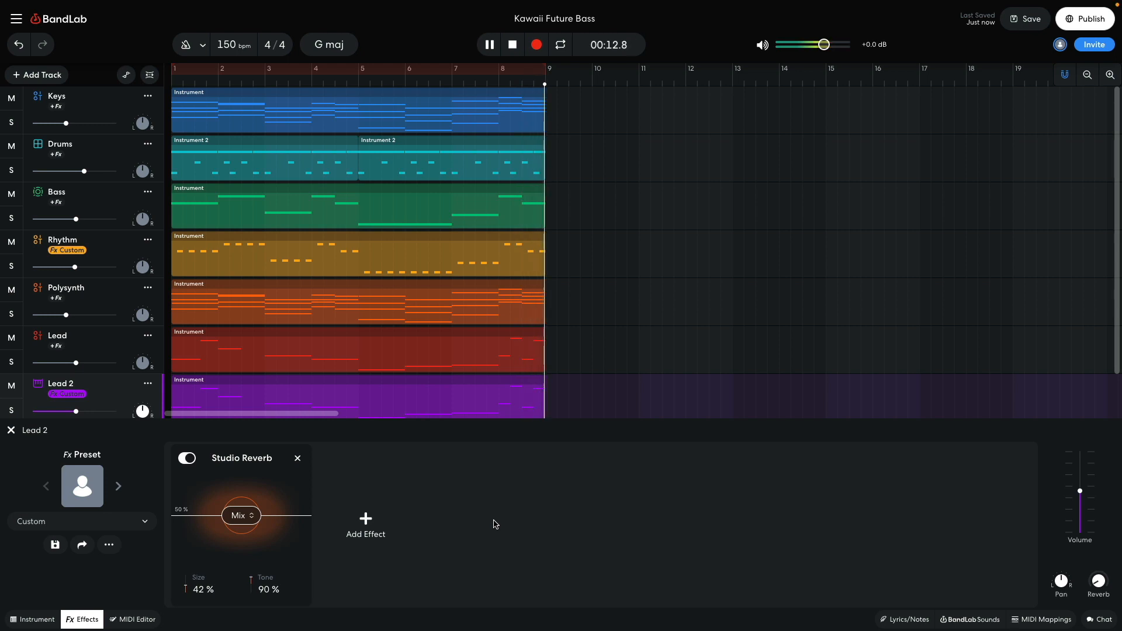
Add an eighth track with the G-Funk Sine lead sound at about -8.1 dB.
{"action": "left_click", "coordinate": [511, 44]}
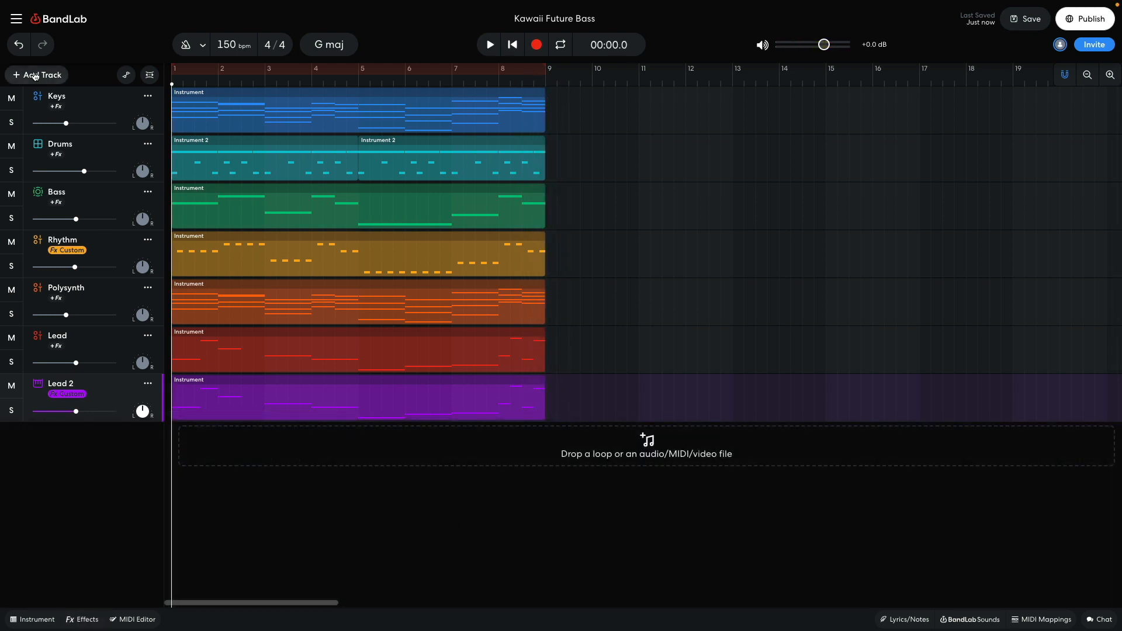
{"action": "left_click", "coordinate": [35, 74]}
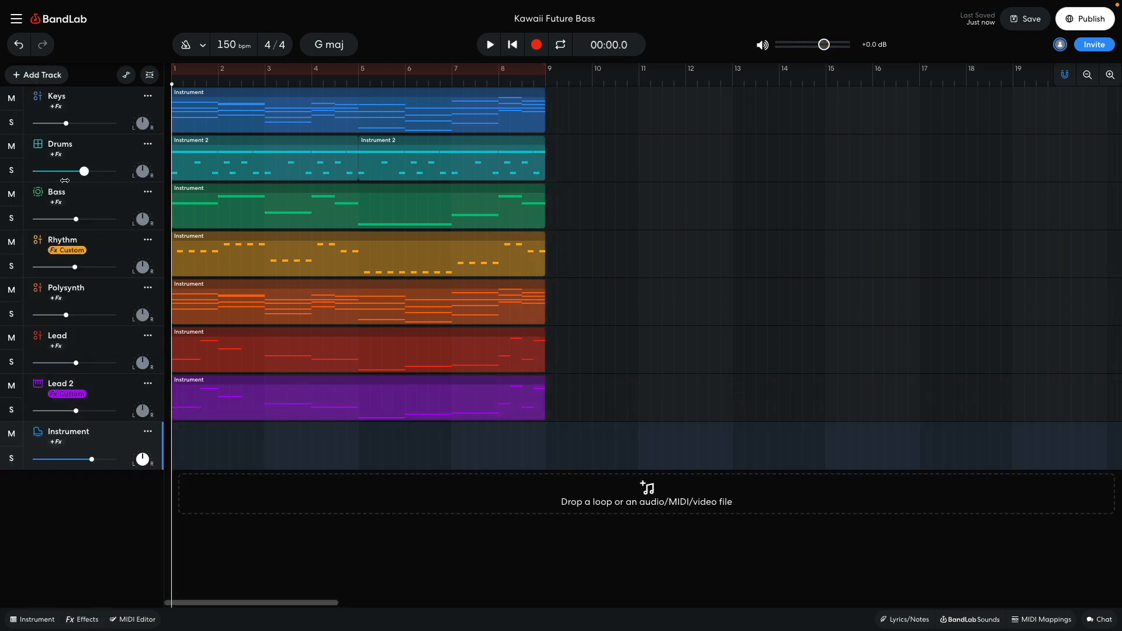
{"action": "left_click", "coordinate": [32, 619]}
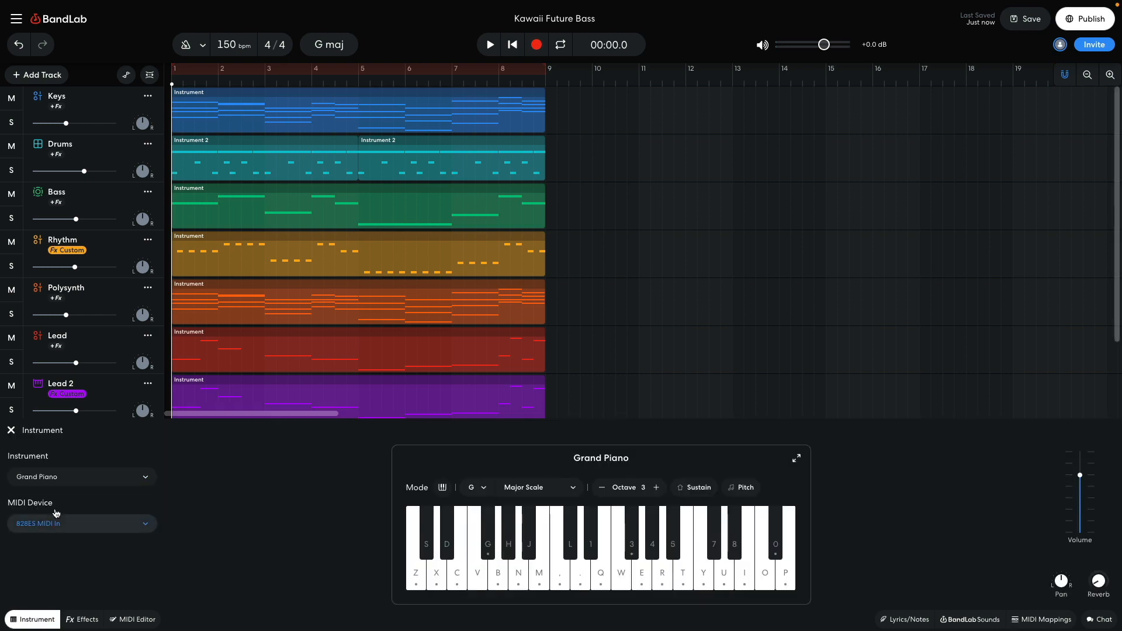
{"action": "left_click", "coordinate": [81, 476]}
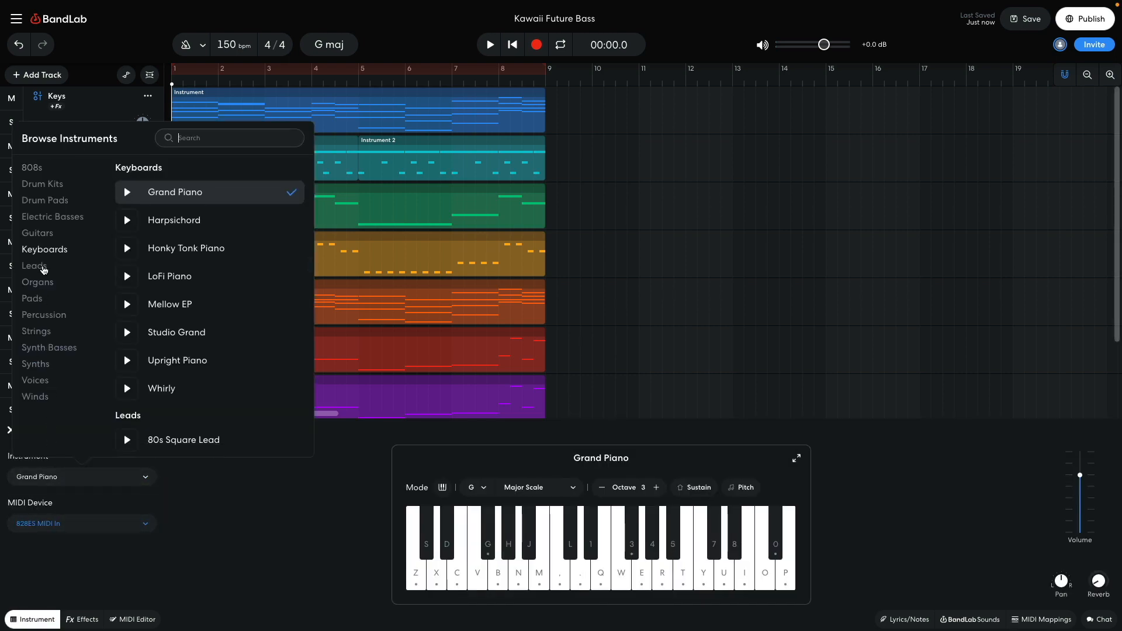
{"action": "left_click", "coordinate": [34, 266]}
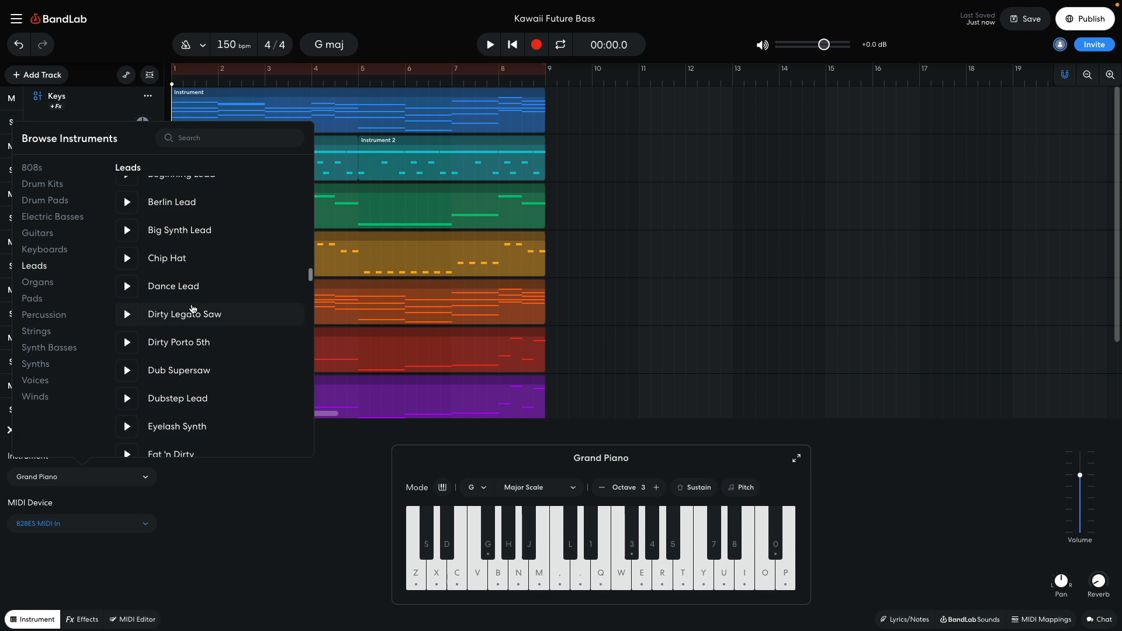
{"action": "scroll", "scroll_direction": "down", "scroll_amount": 3}
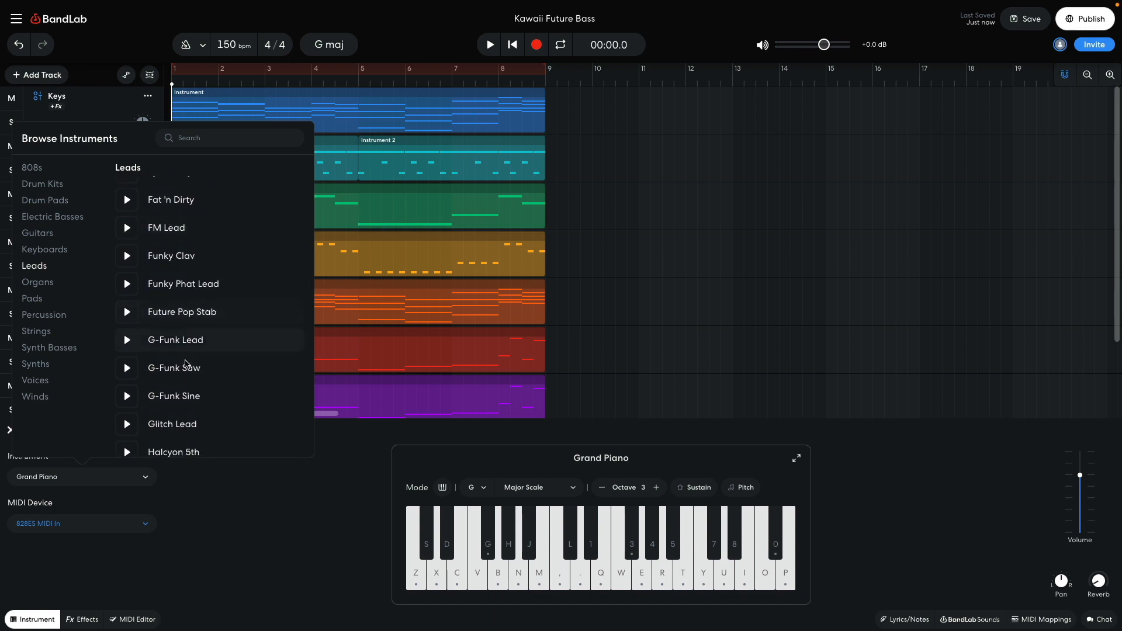
{"action": "left_click", "coordinate": [173, 395]}
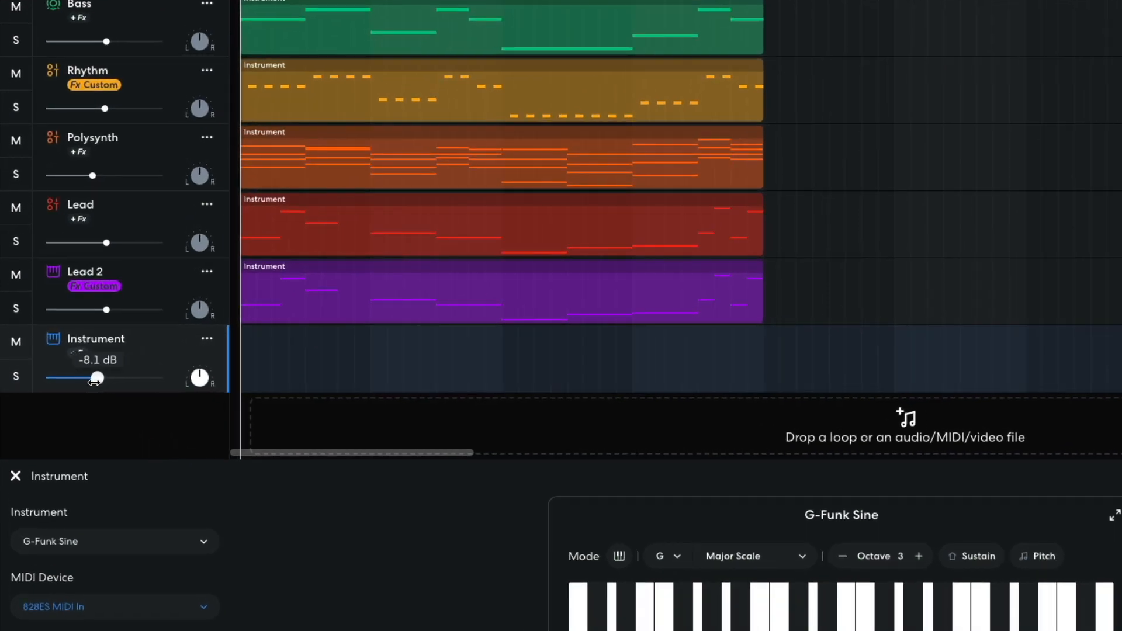
{"action": "left_click", "coordinate": [95, 618]}
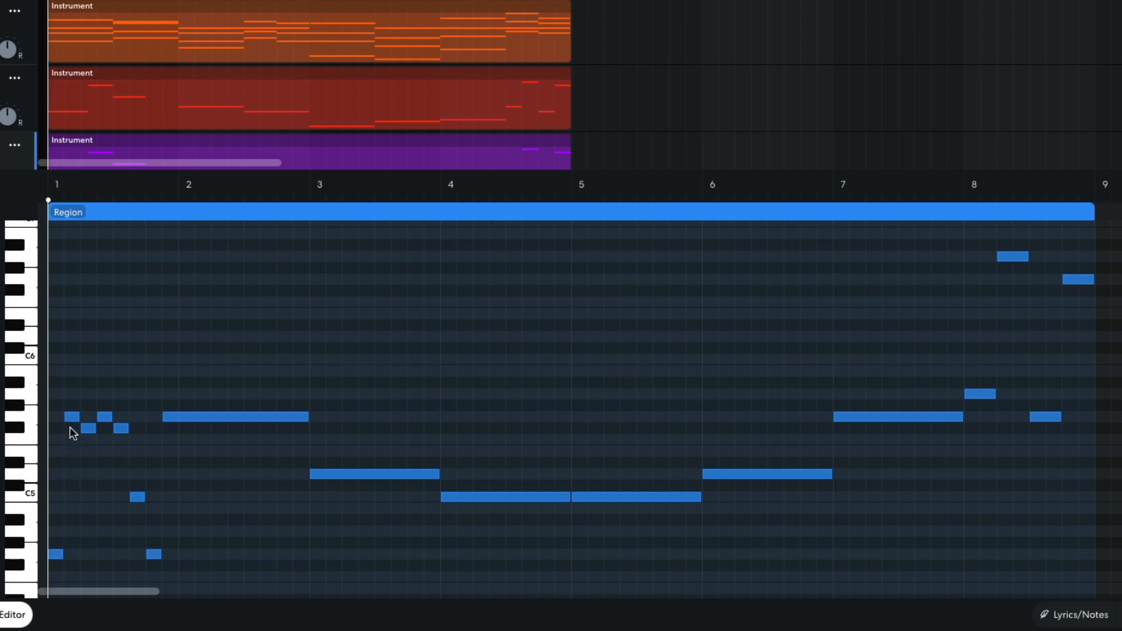
{"action": "mouse_move", "coordinate": [106, 432]}
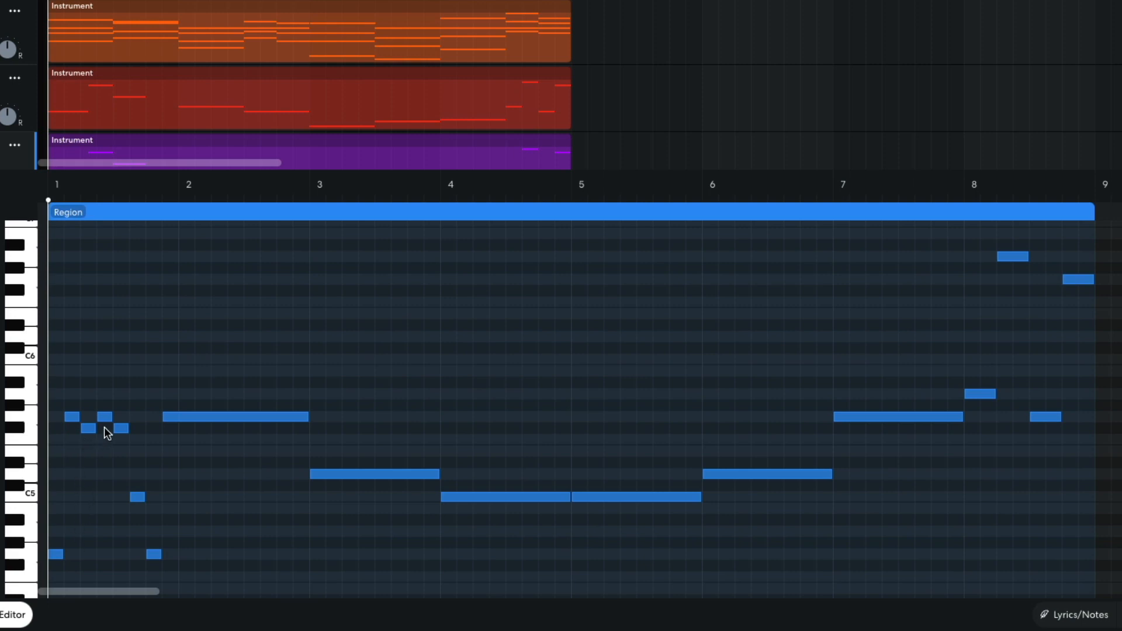
{"action": "mouse_move", "coordinate": [141, 487]}
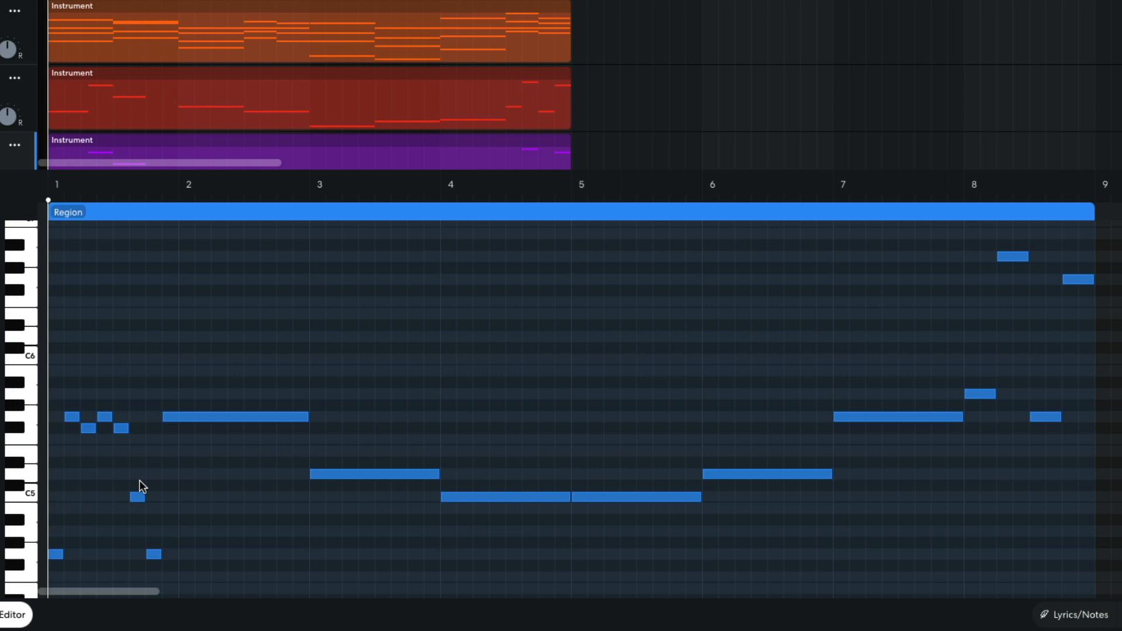
{"action": "mouse_move", "coordinate": [207, 475]}
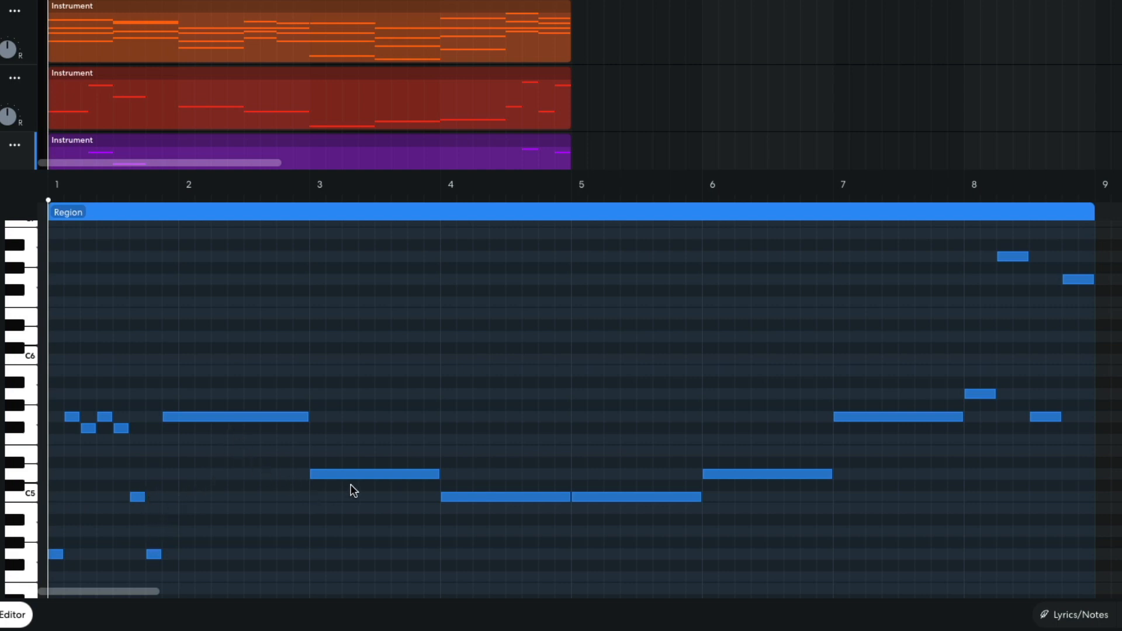
{"action": "mouse_move", "coordinate": [623, 528]}
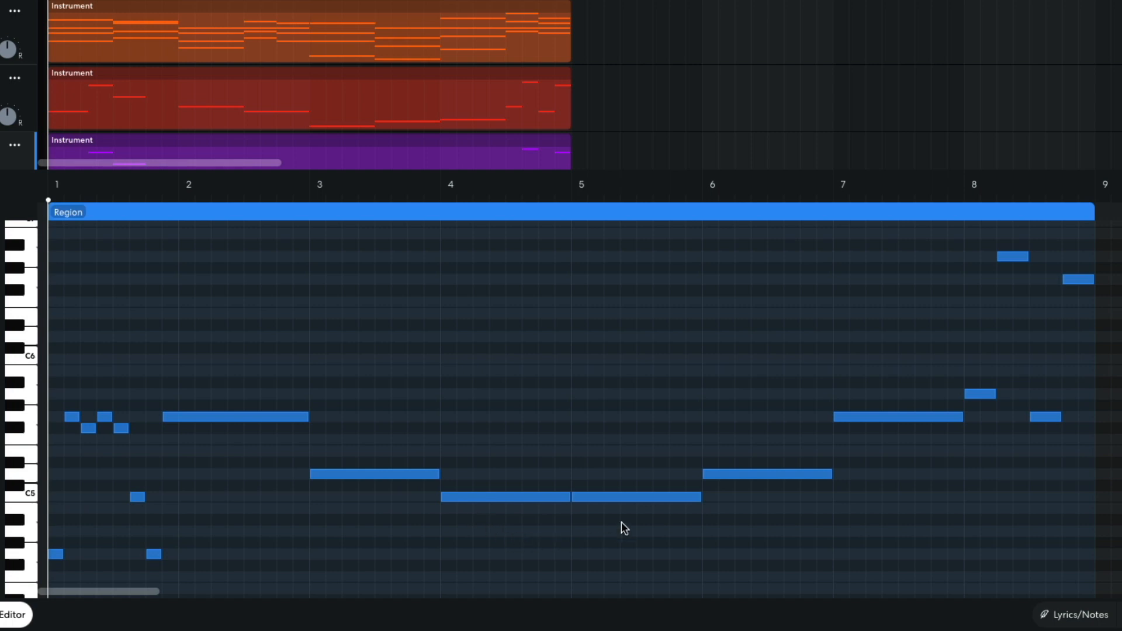
{"action": "mouse_move", "coordinate": [868, 512]}
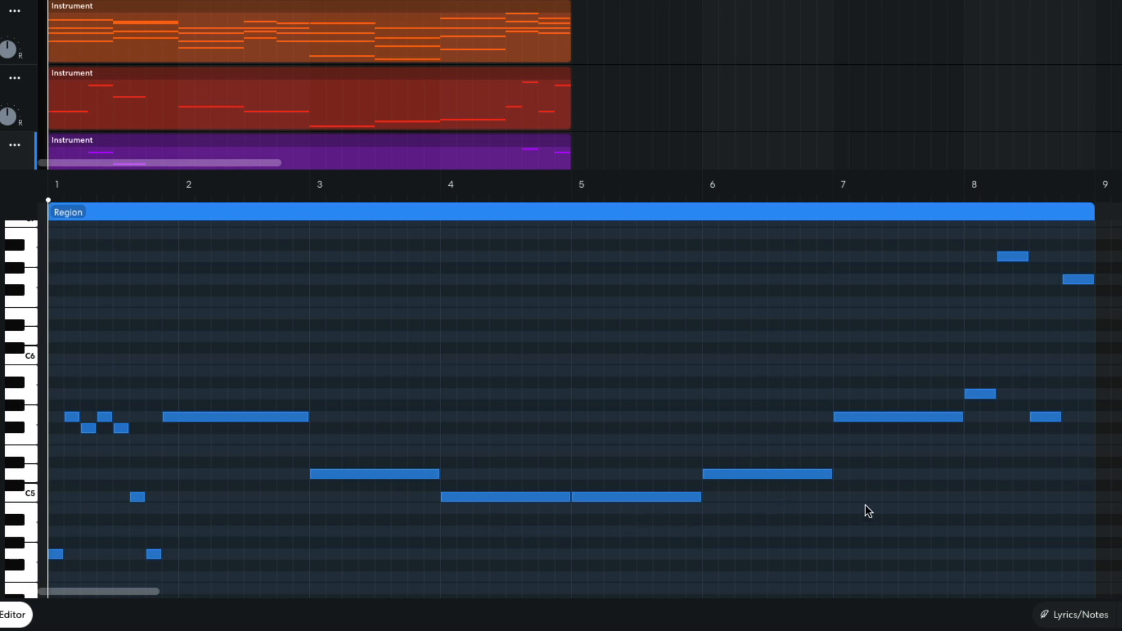
{"action": "mouse_move", "coordinate": [982, 408]}
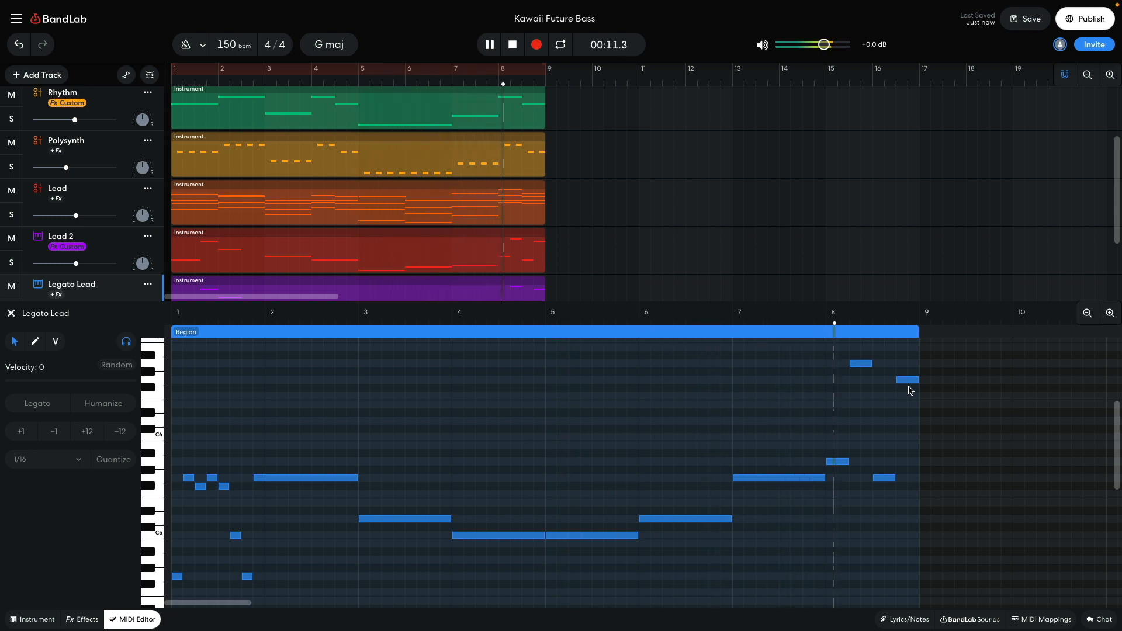
Stop the Legato Lead playback and add a ninth empty instrument track.
{"action": "left_click", "coordinate": [512, 44]}
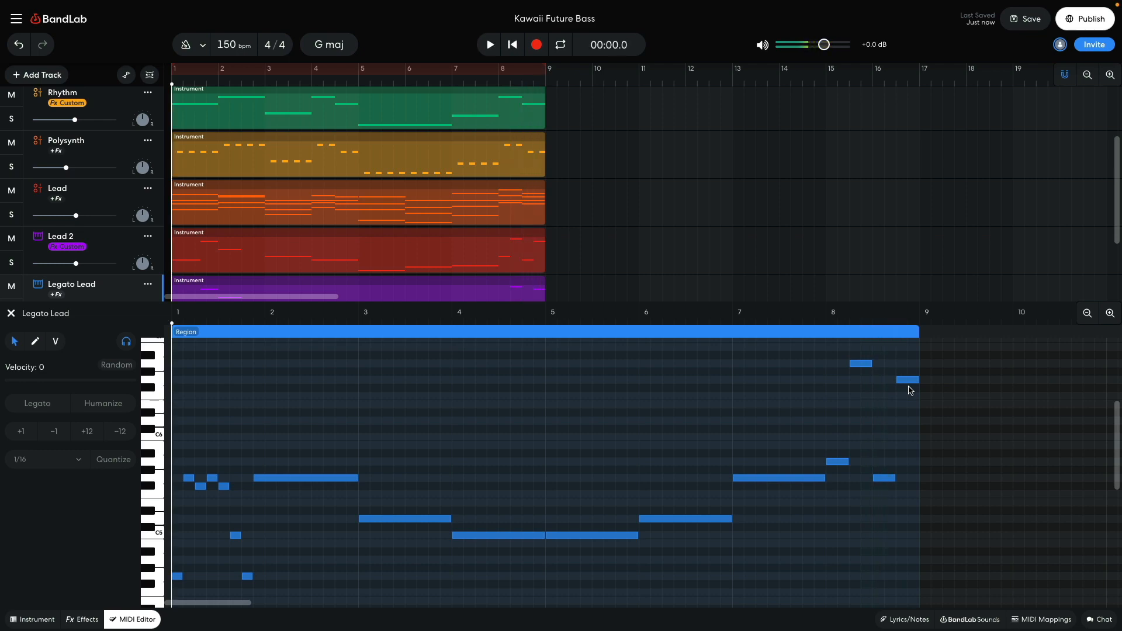
{"action": "left_click", "coordinate": [136, 619]}
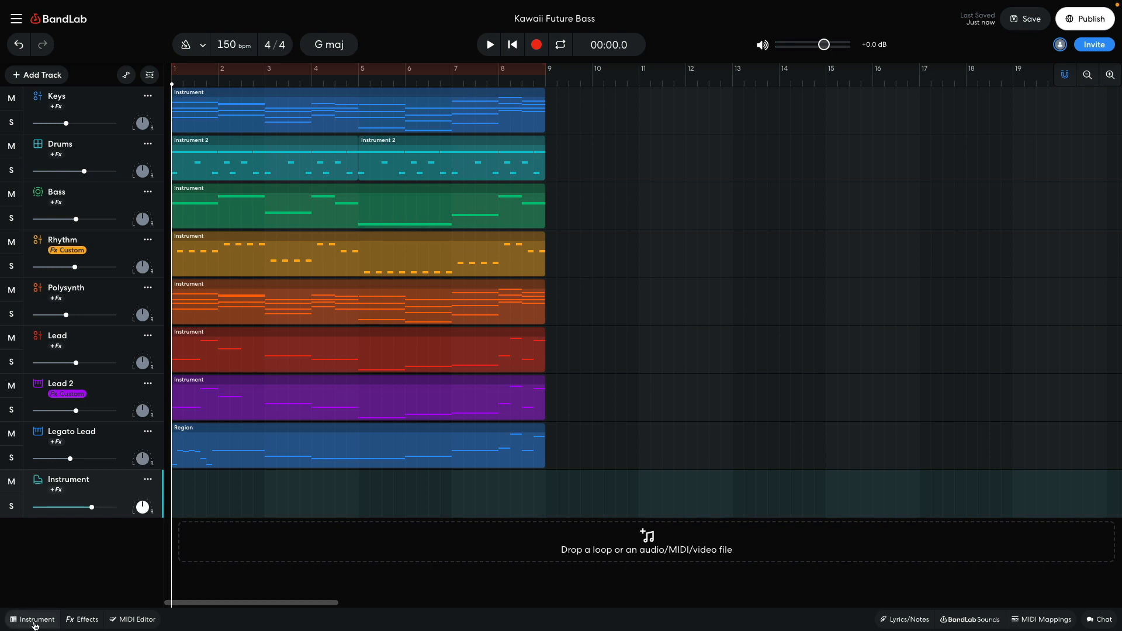
Give the ninth track the Zoom R2D2 synth bass sound and open its notes.
{"action": "left_click", "coordinate": [32, 619]}
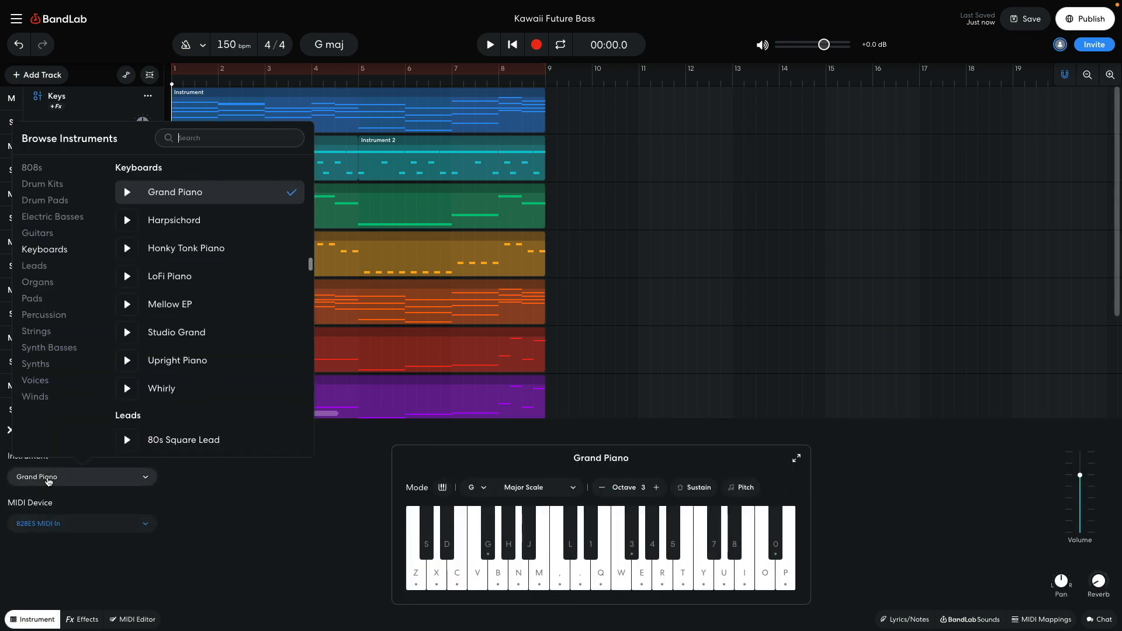
{"action": "left_click", "coordinate": [48, 348]}
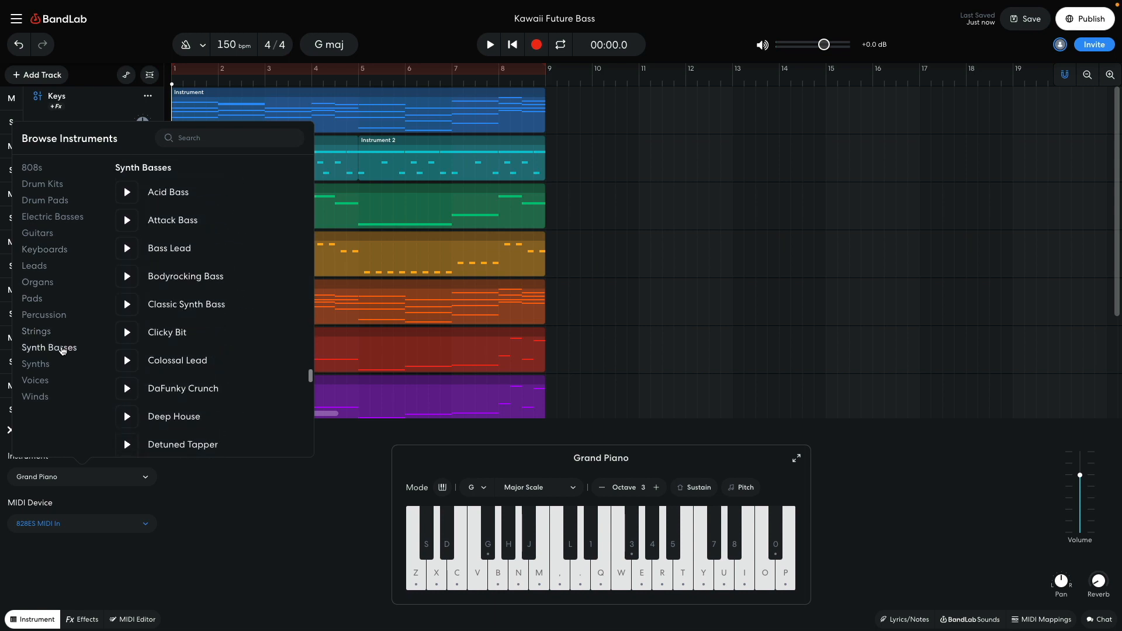
{"action": "scroll", "scroll_direction": "down", "scroll_amount": 3}
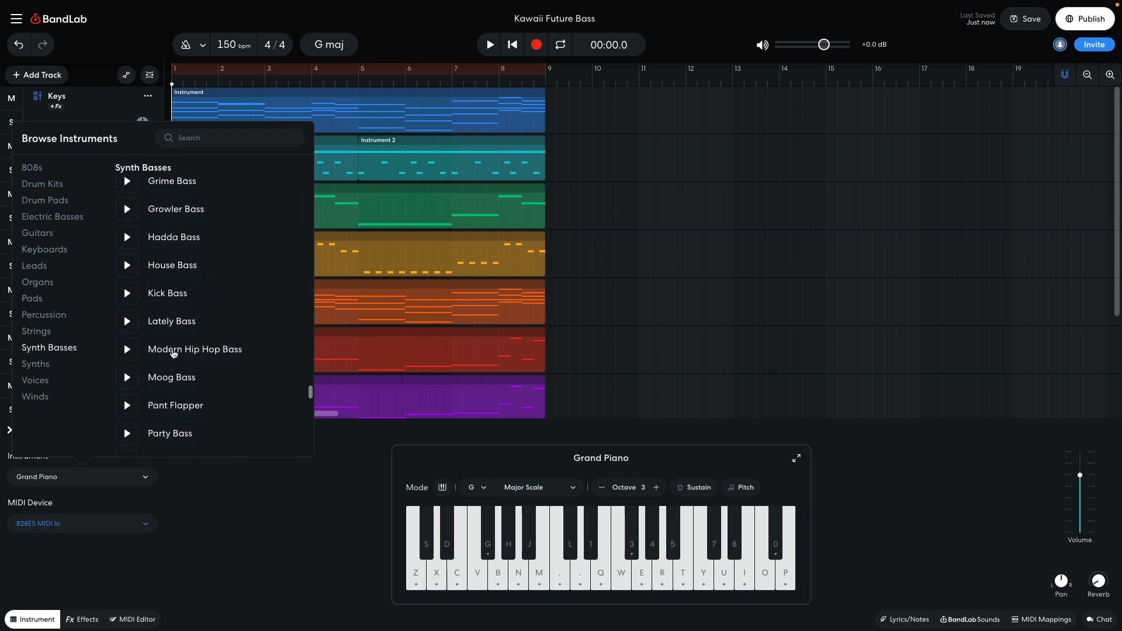
{"action": "scroll", "scroll_direction": "down", "scroll_amount": 3}
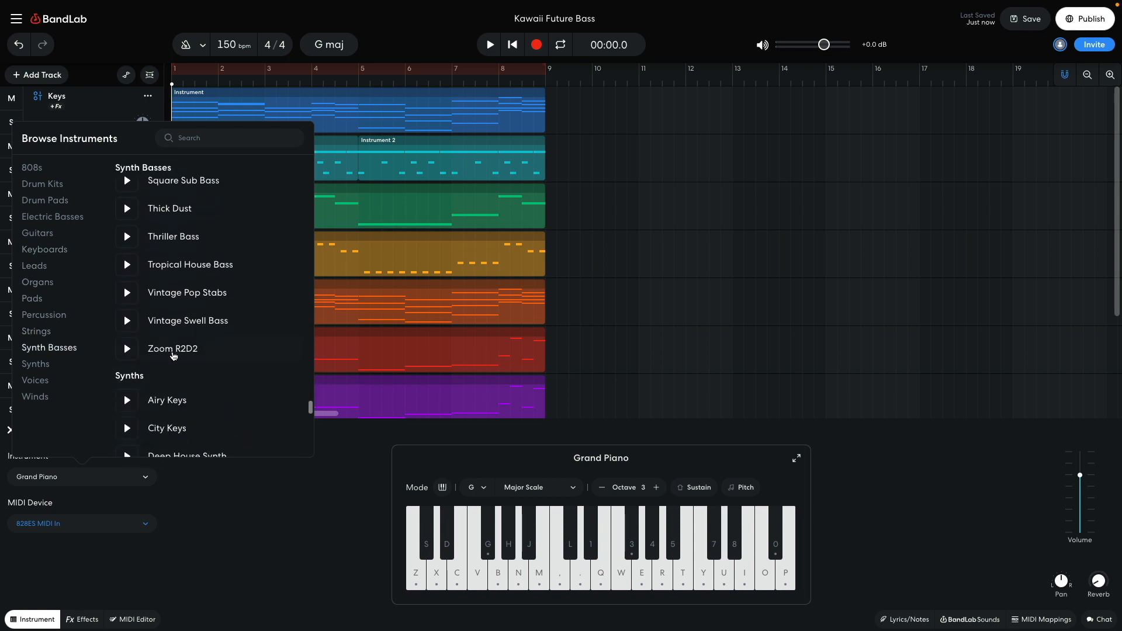
{"action": "left_click", "coordinate": [173, 349]}
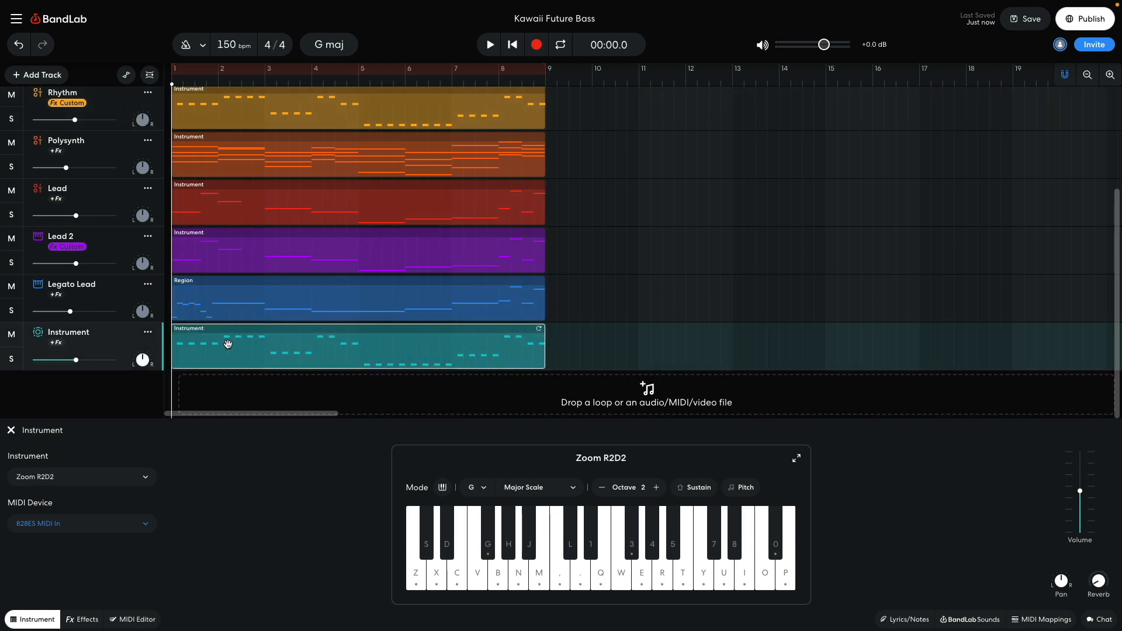
{"action": "left_click", "coordinate": [131, 619]}
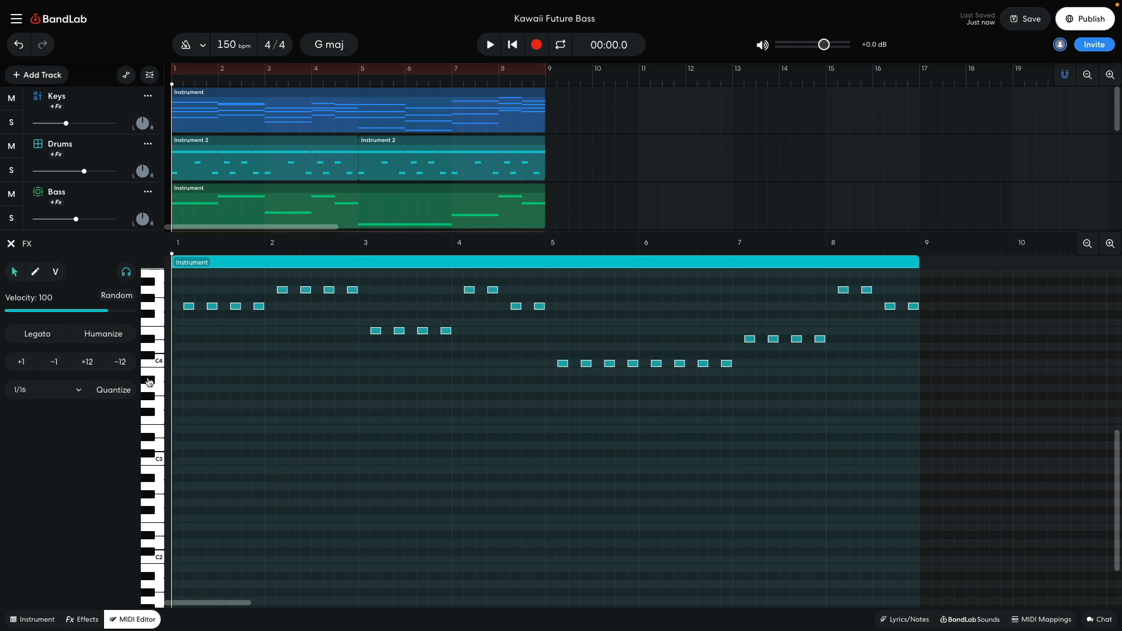
Transpose the FX track's notes down into a lower register and close the editor.
{"action": "left_click", "coordinate": [121, 361]}
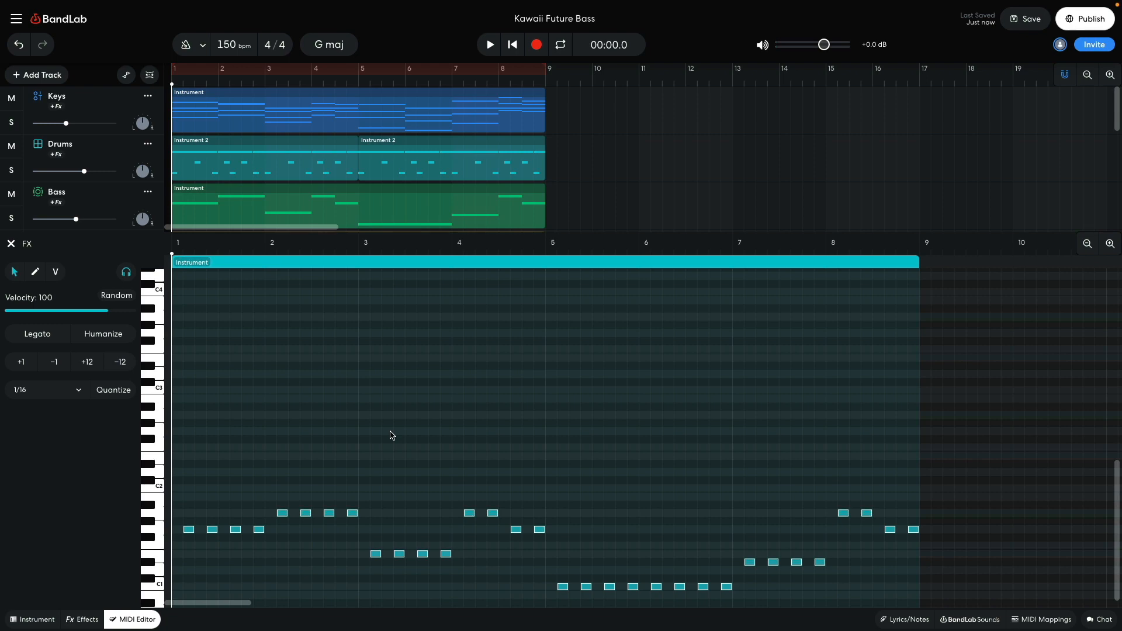
{"action": "left_click", "coordinate": [488, 45]}
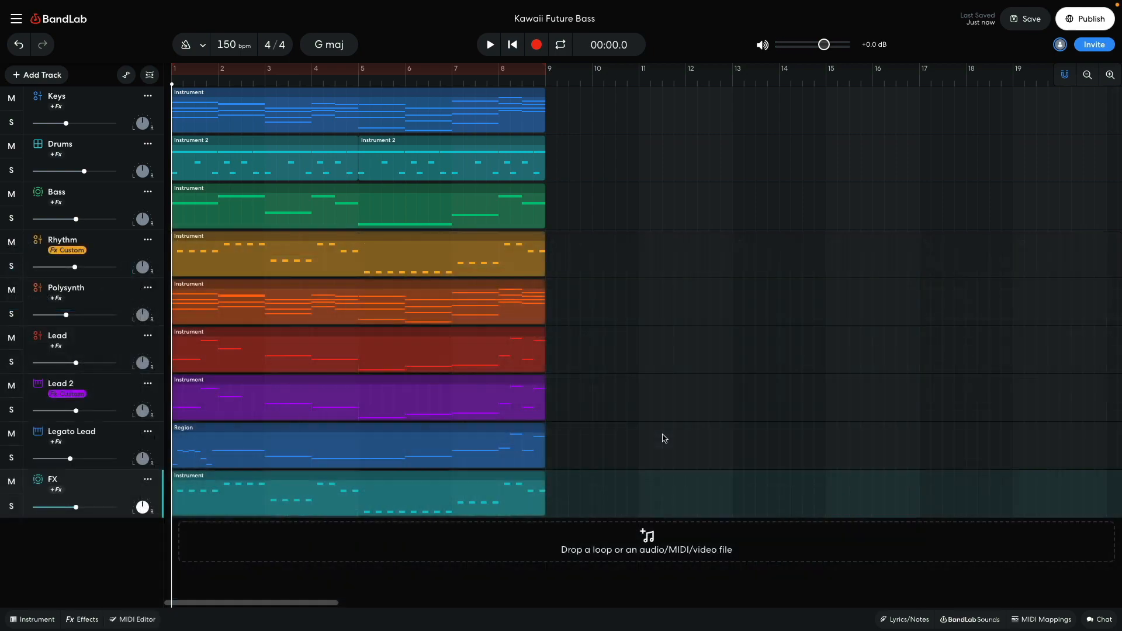
Search BandLab Sounds loops for 'riser' and place Speeding Riser across bars 5–9.
{"action": "left_click", "coordinate": [970, 619]}
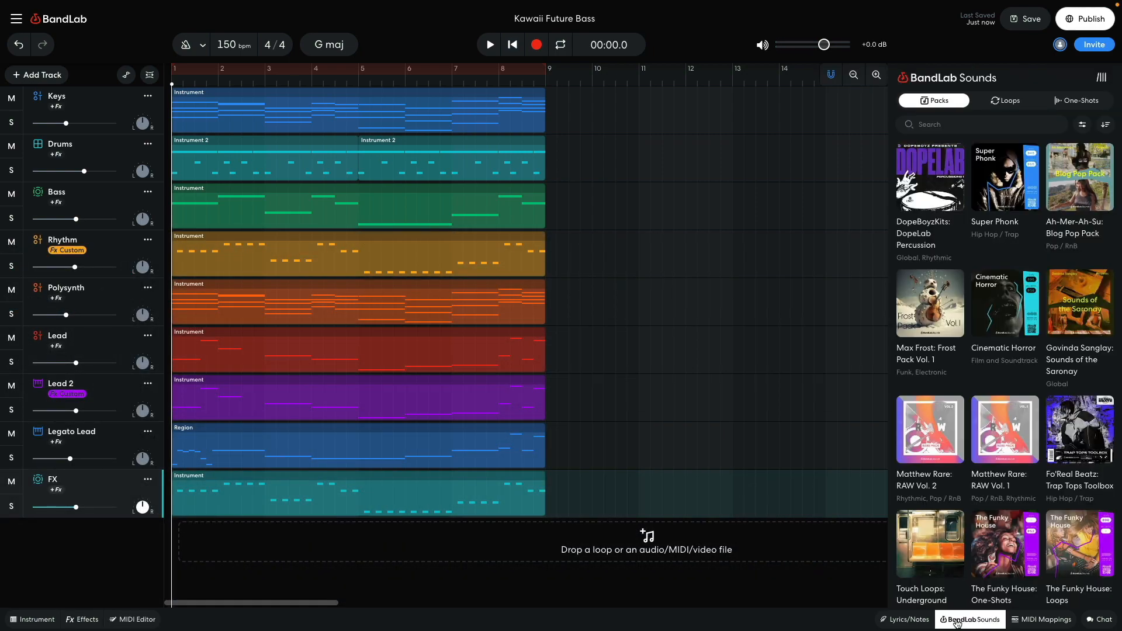
{"action": "left_click", "coordinate": [1008, 100]}
{"action": "type", "text": "r"}
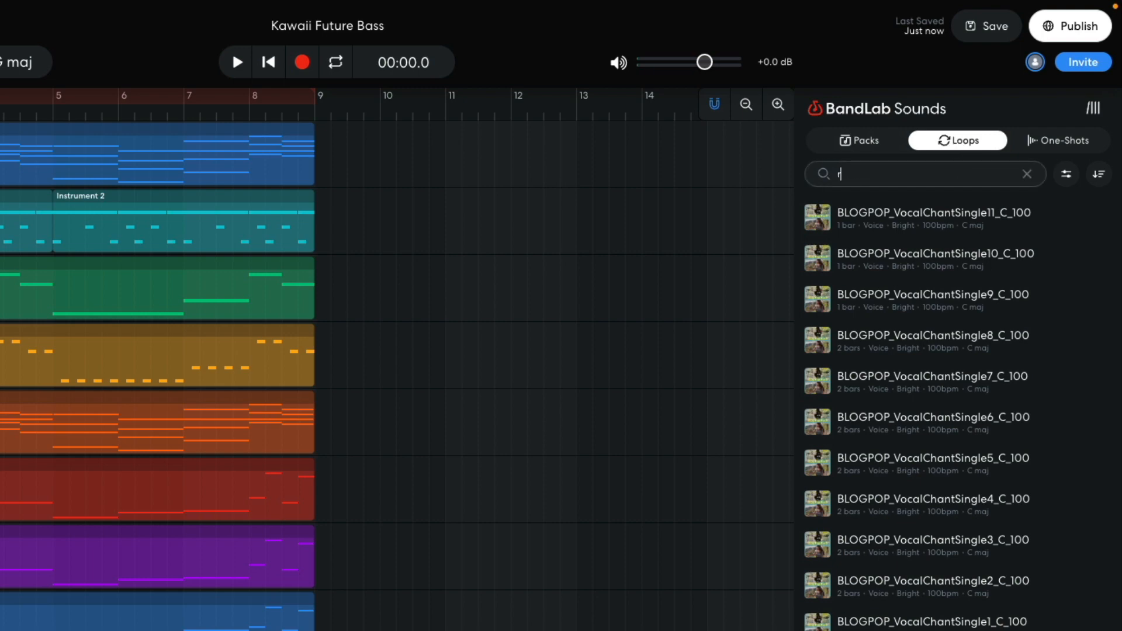
{"action": "type", "text": "iser"}
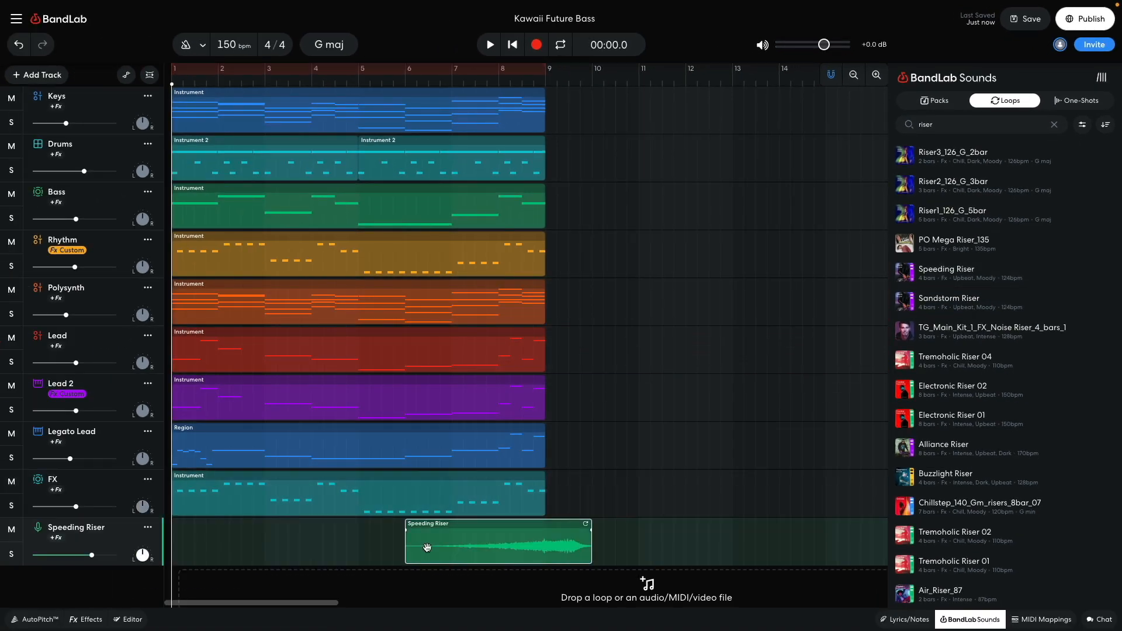
{"action": "mouse_move", "coordinate": [594, 553]}
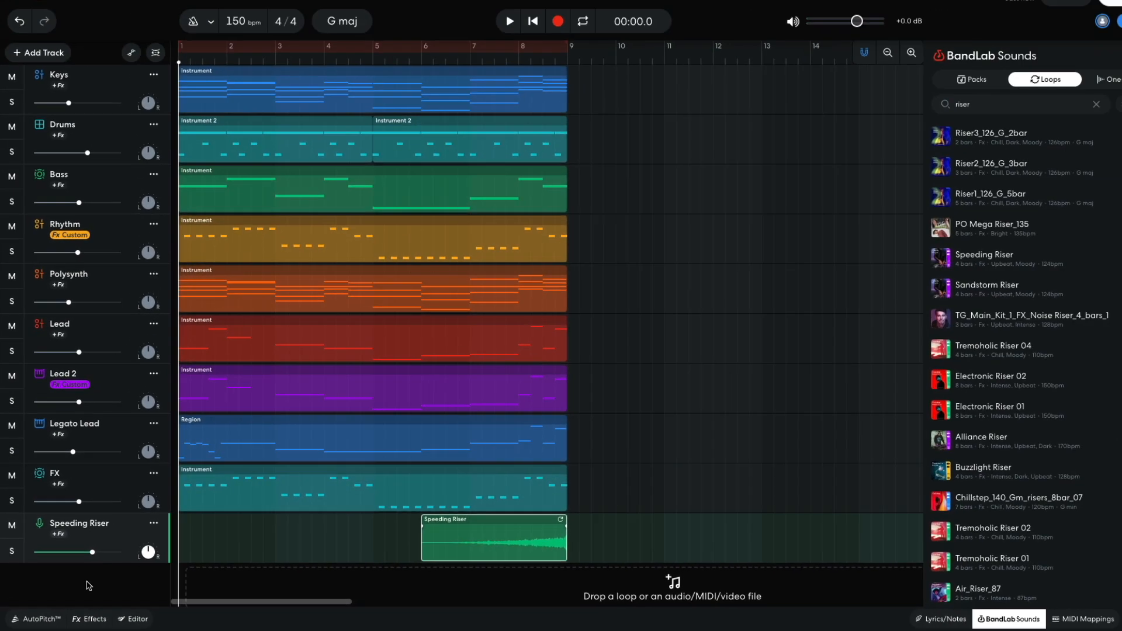
{"action": "left_click", "coordinate": [509, 21]}
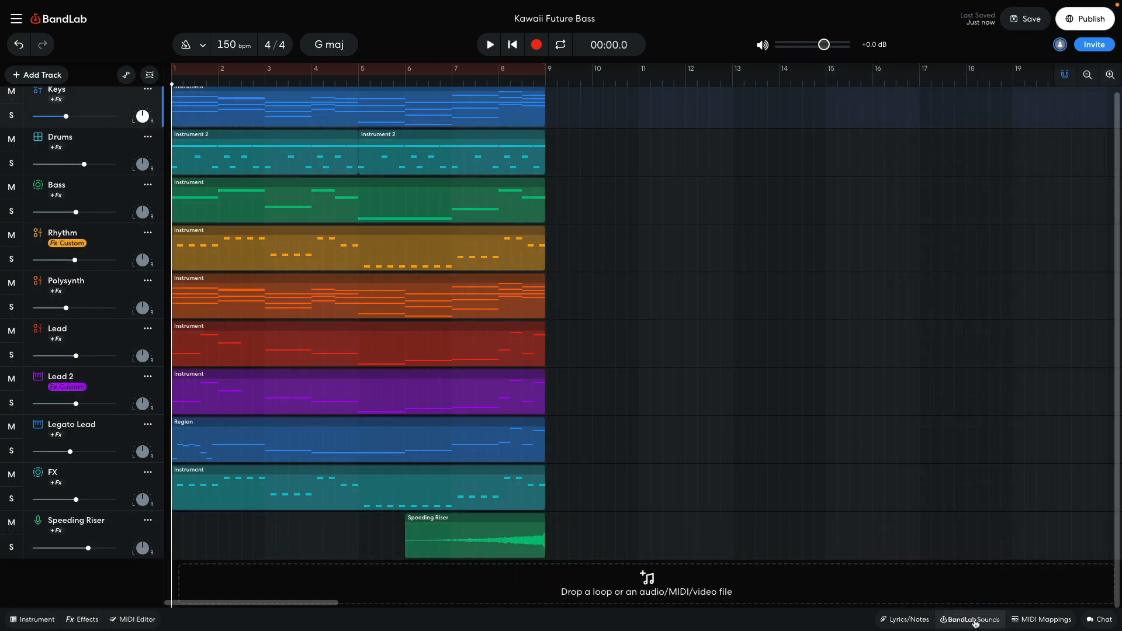
Search BandLab Sounds for 'impact' and add DJN_130_Impacts_02 on a new track at bar 1.
{"action": "left_click", "coordinate": [970, 619]}
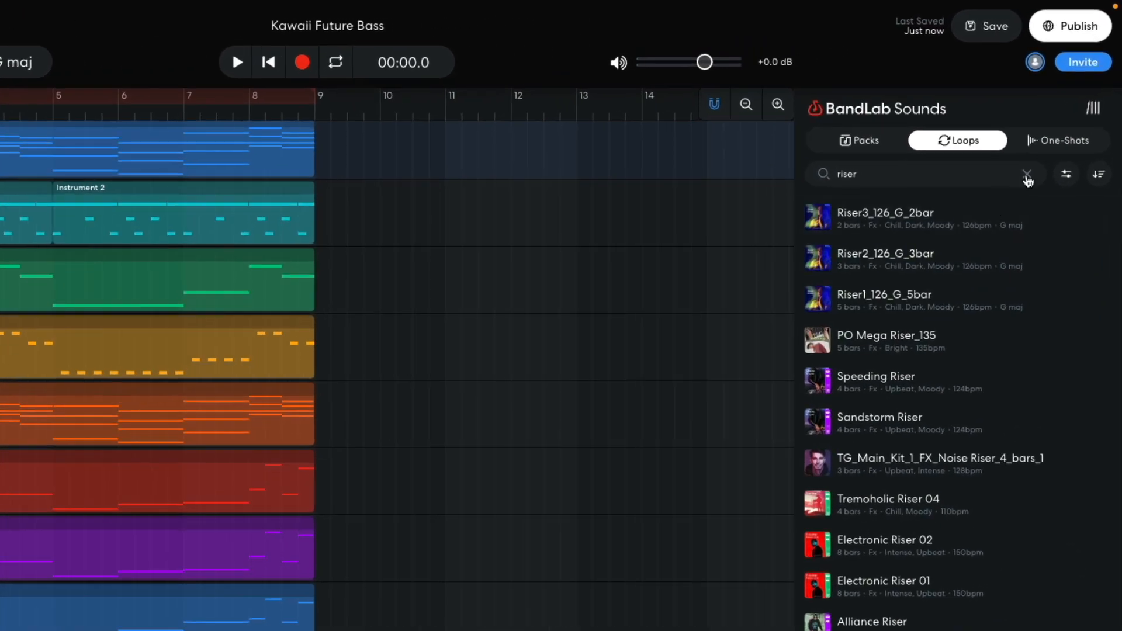
{"action": "type", "text": "impo"}
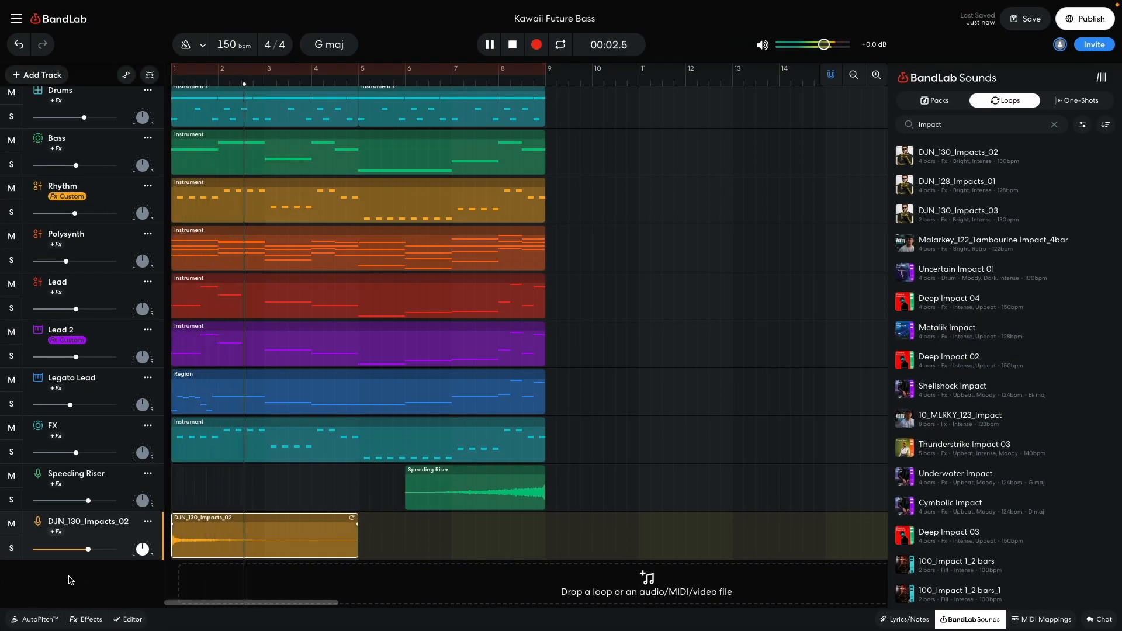
{"action": "left_click", "coordinate": [512, 45]}
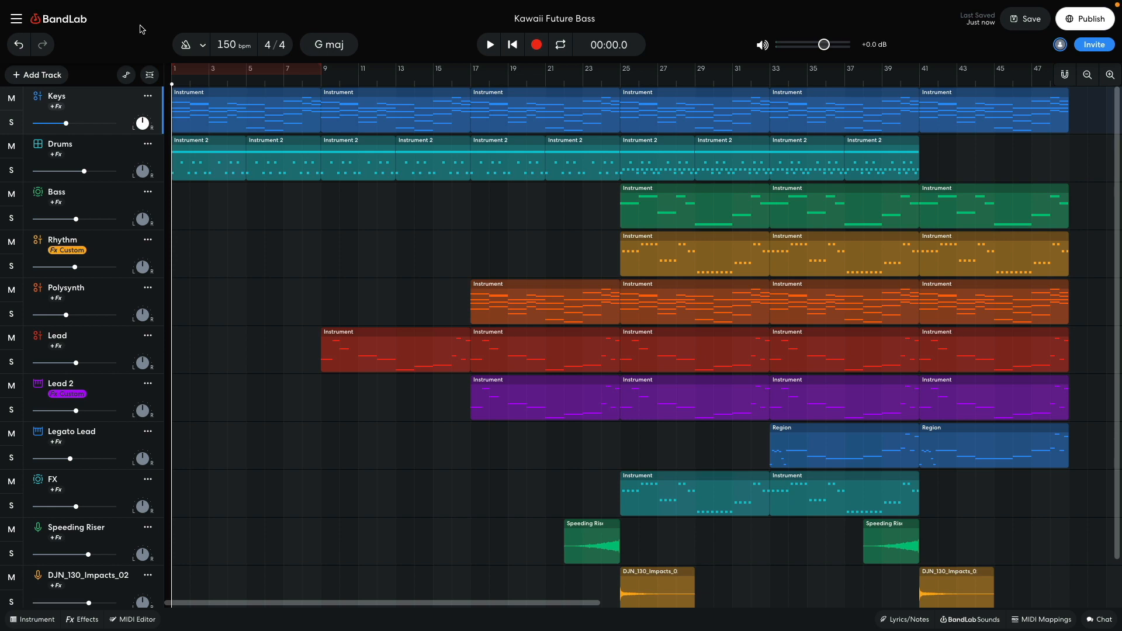
Play back the 49-bar arrangement, then briefly open and close the Drums pattern near bar 25.
{"action": "left_click", "coordinate": [490, 44]}
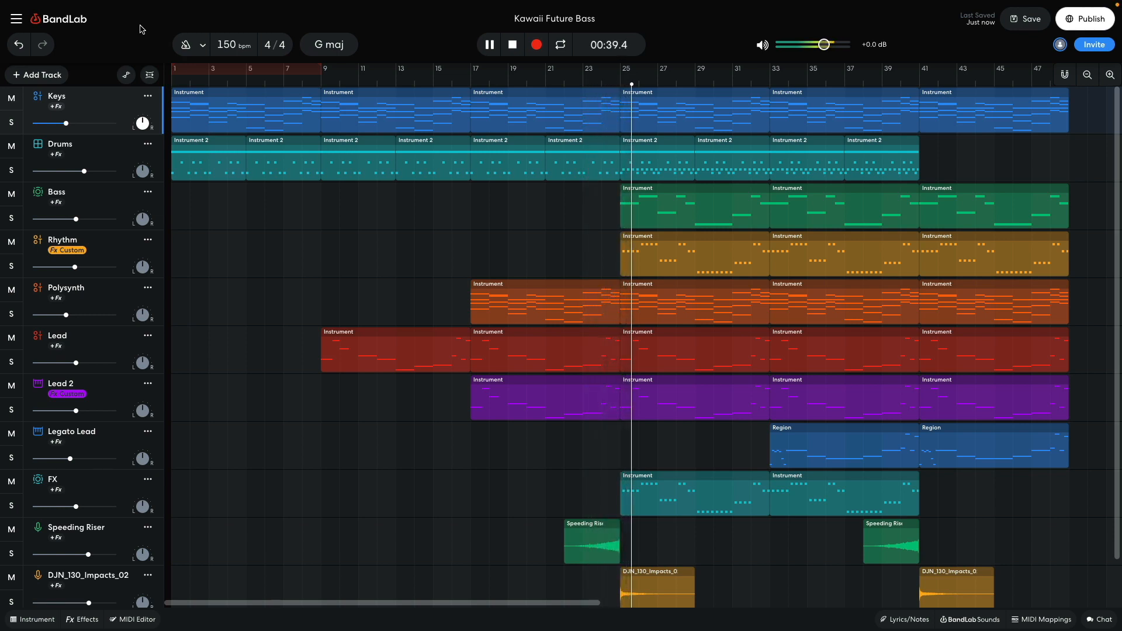
{"action": "double_click", "coordinate": [637, 157]}
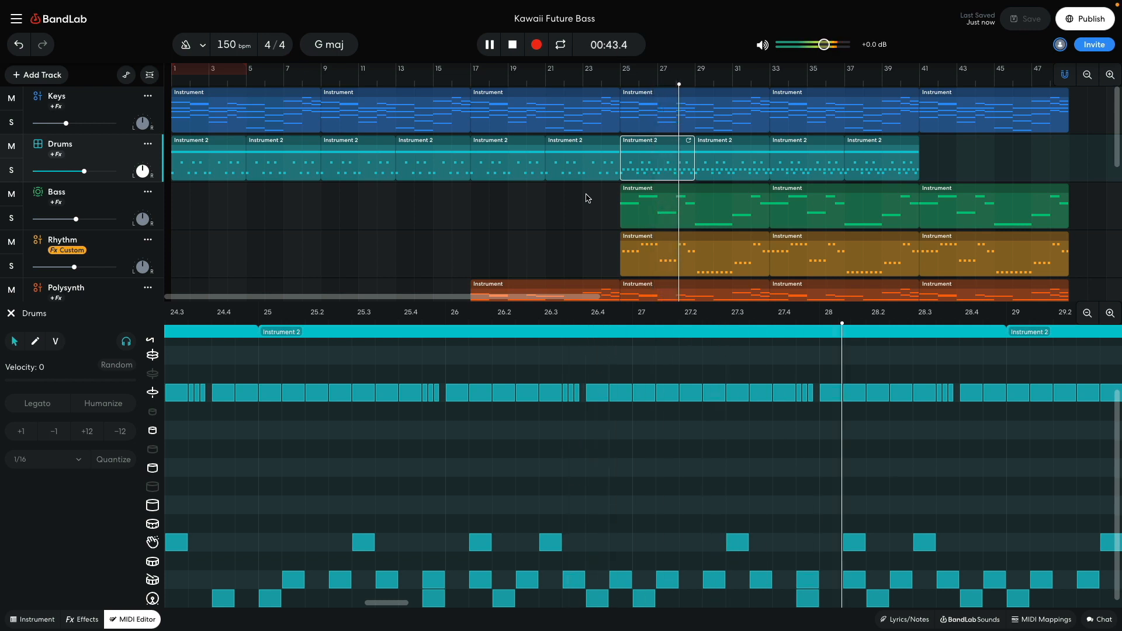
{"action": "left_click", "coordinate": [132, 619]}
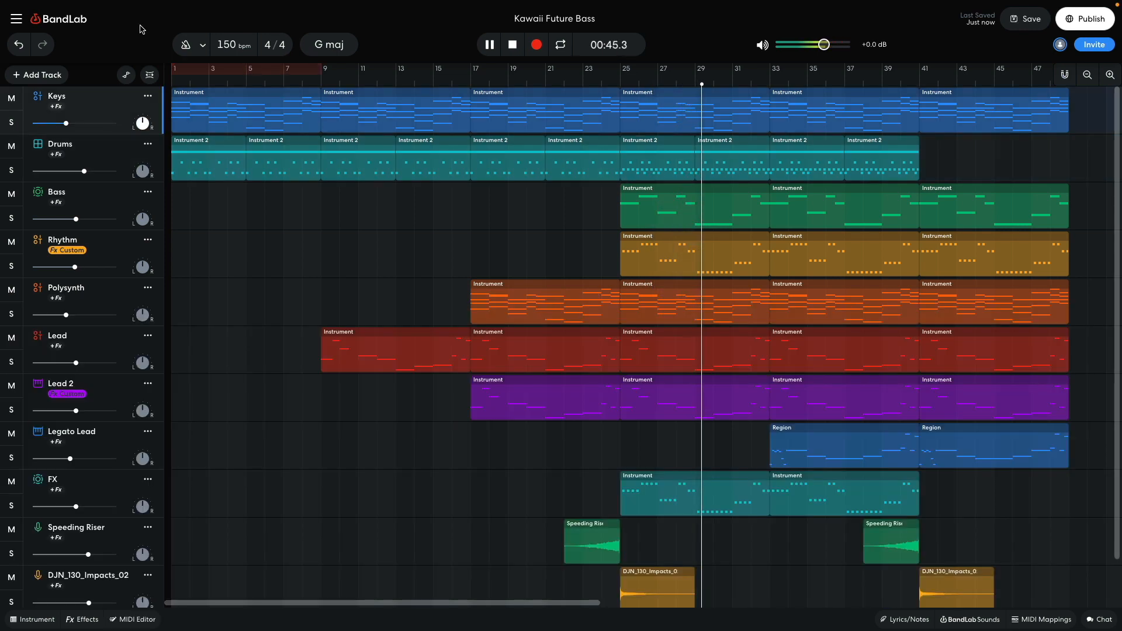